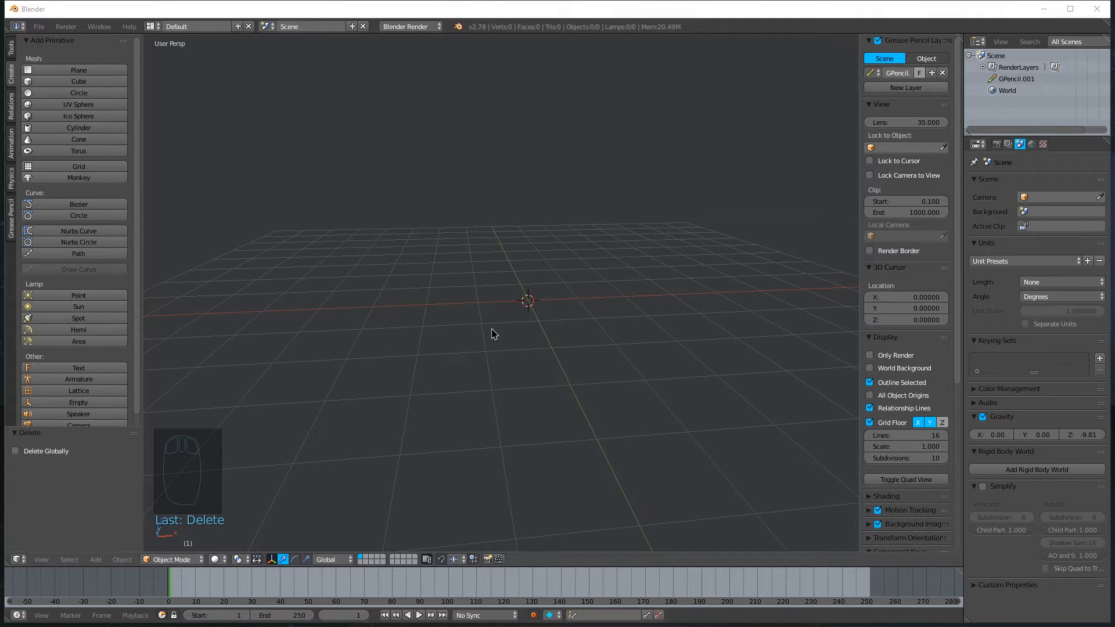
{"action": "mouse_move", "coordinate": [490, 337]}
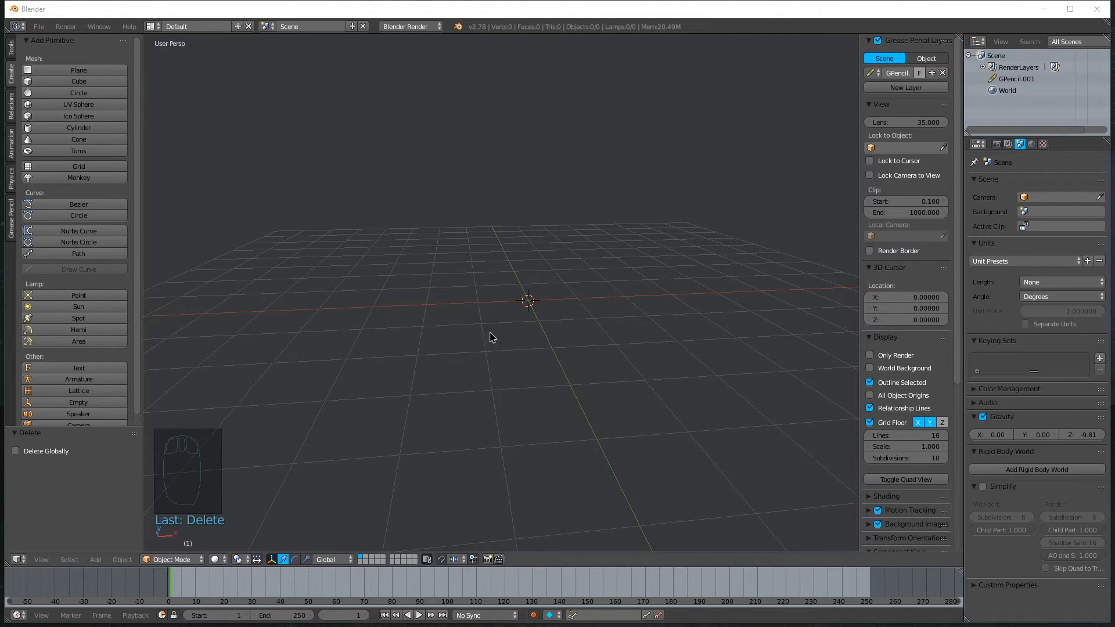
{"action": "mouse_move", "coordinate": [510, 334]}
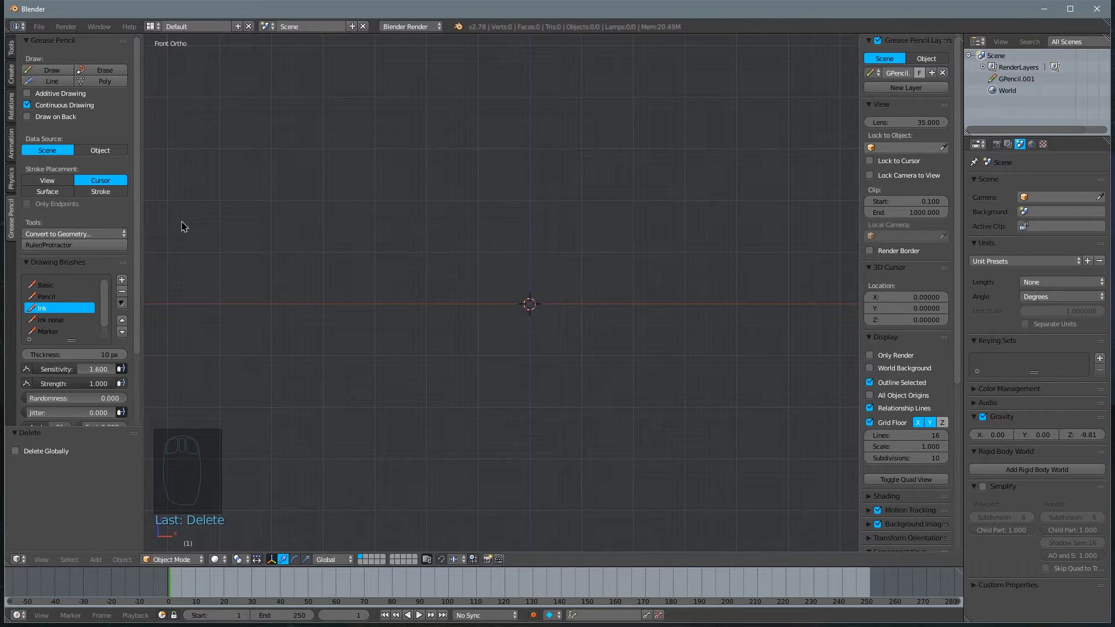
{"action": "mouse_move", "coordinate": [542, 289]}
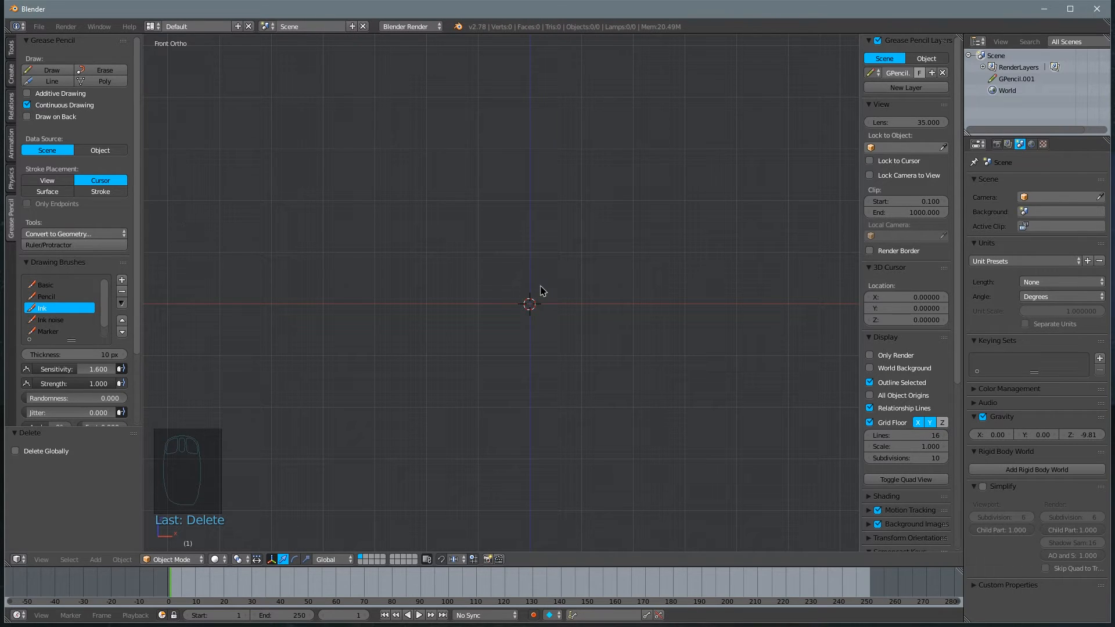
{"action": "mouse_move", "coordinate": [505, 353]}
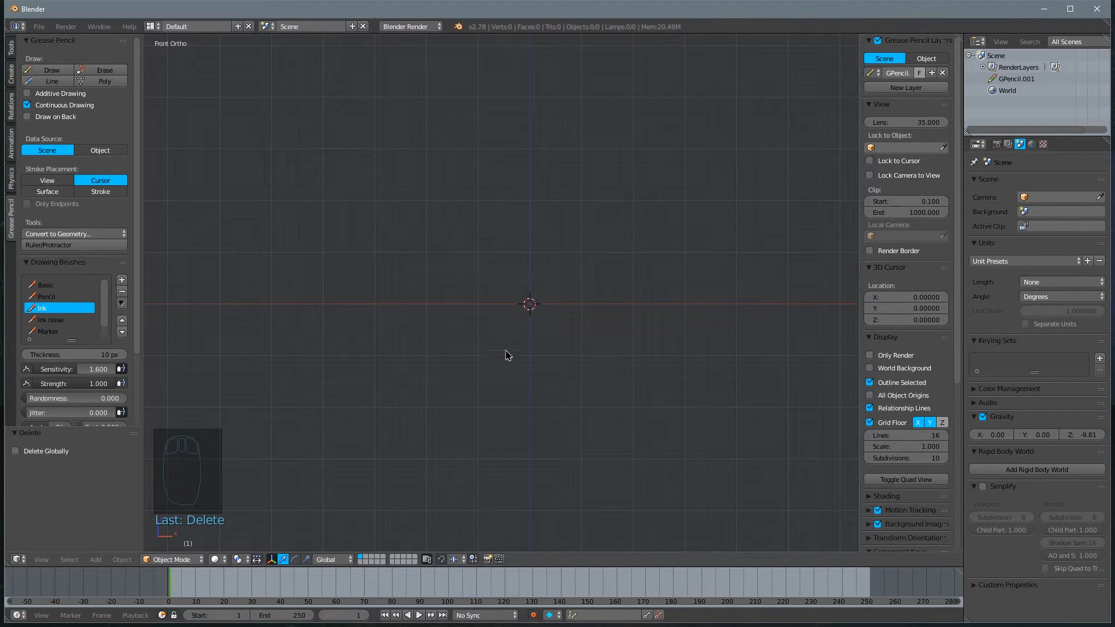
{"action": "mouse_move", "coordinate": [551, 307]}
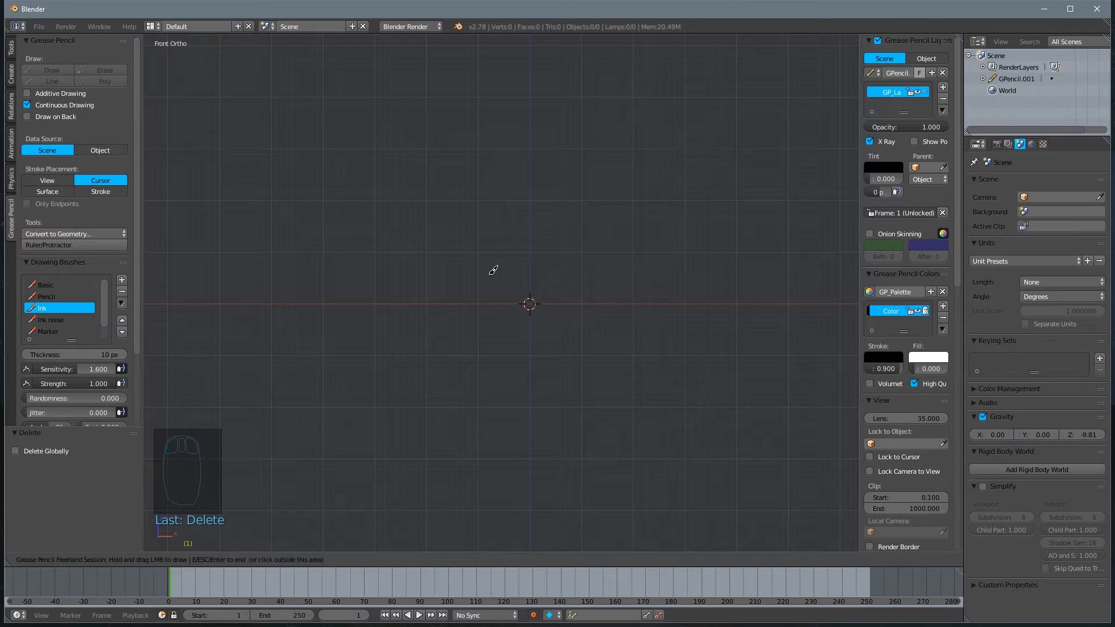
{"action": "mouse_move", "coordinate": [481, 222]}
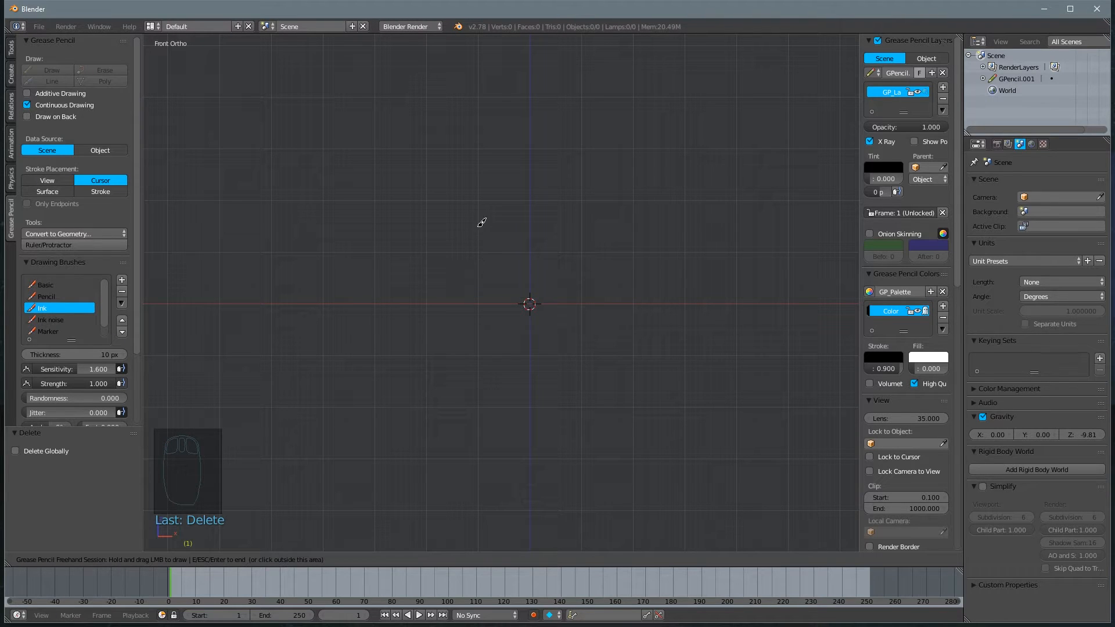
{"action": "mouse_move", "coordinate": [477, 261]}
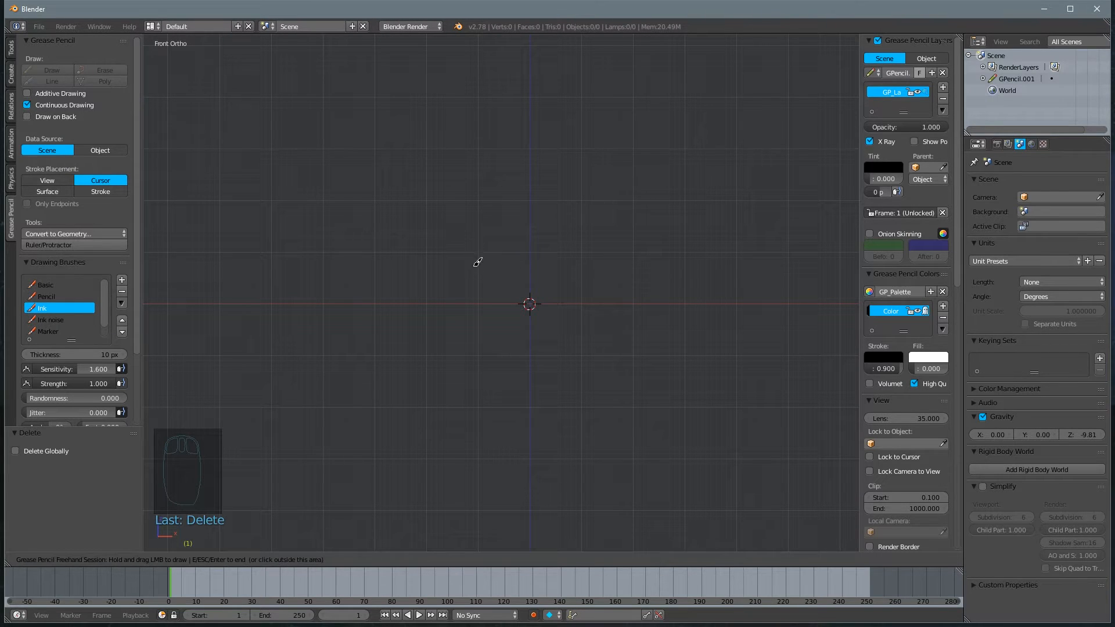
{"action": "mouse_move", "coordinate": [481, 270]}
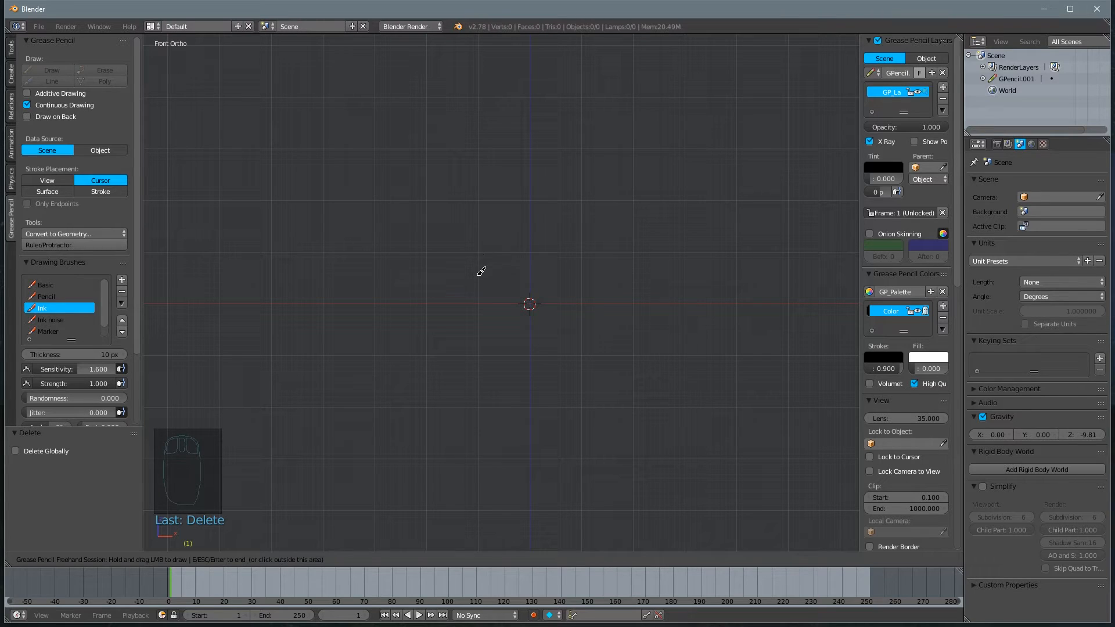
Sketch with Grease Pencil a room box with an arched roof and direction arrows around it.
{"action": "left_click_drag", "start_coordinate": [477, 256], "coordinate": [478, 335]}
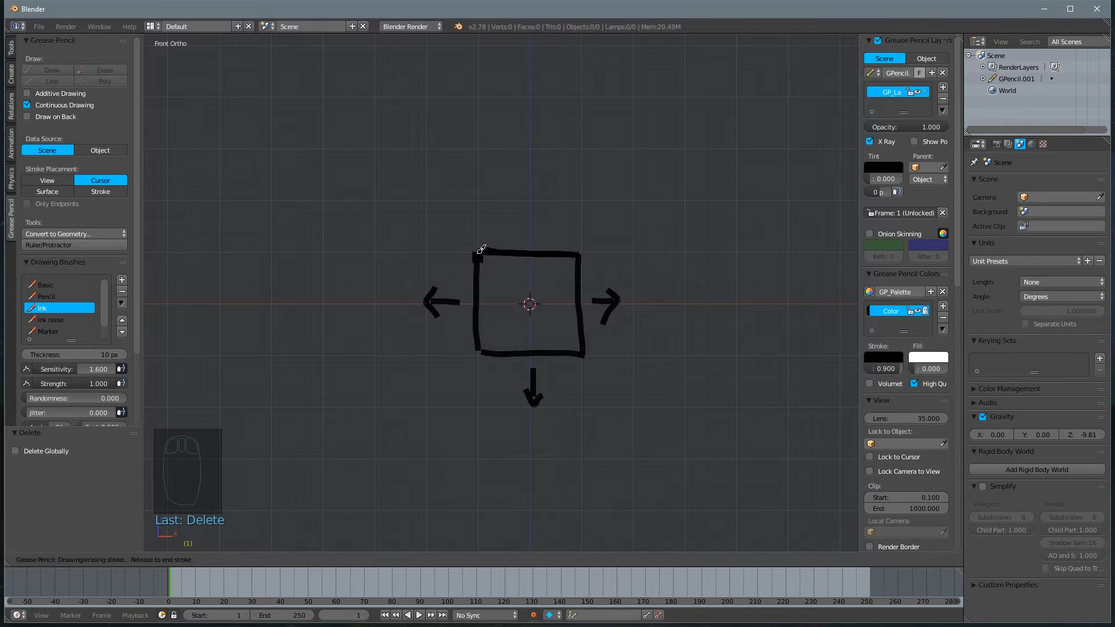
{"action": "left_click_drag", "start_coordinate": [484, 252], "coordinate": [573, 207]}
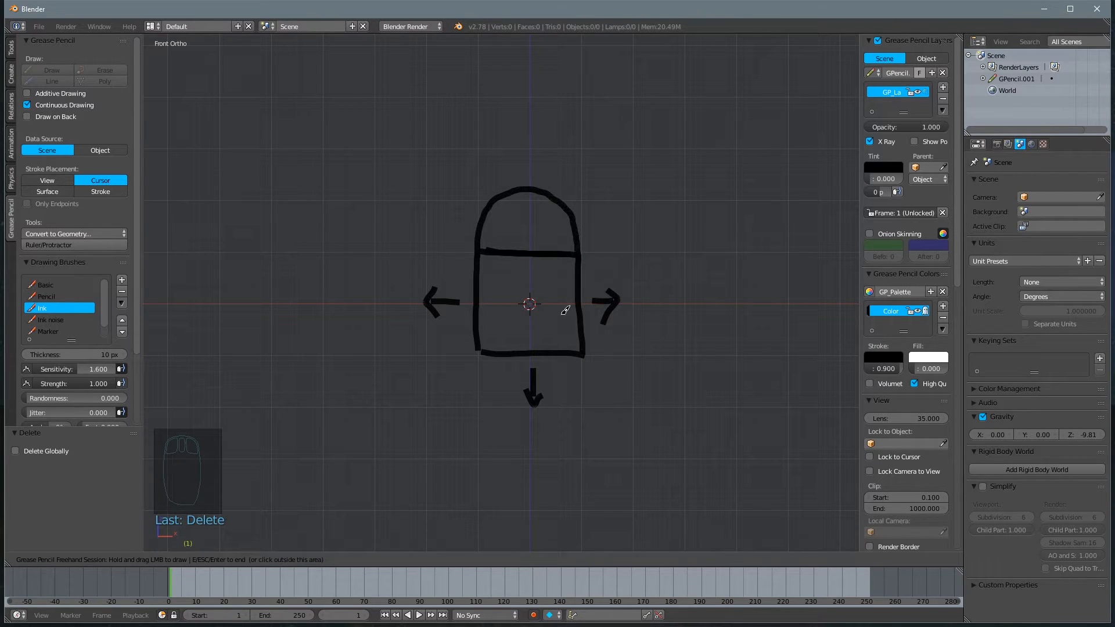
{"action": "mouse_move", "coordinate": [576, 245]}
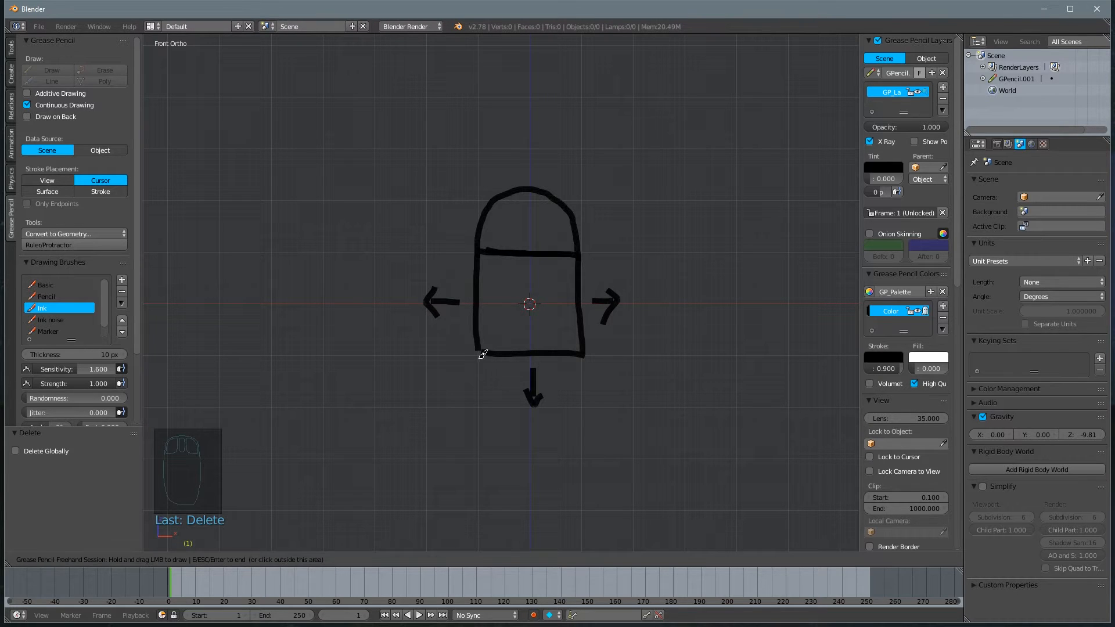
{"action": "mouse_move", "coordinate": [576, 307]}
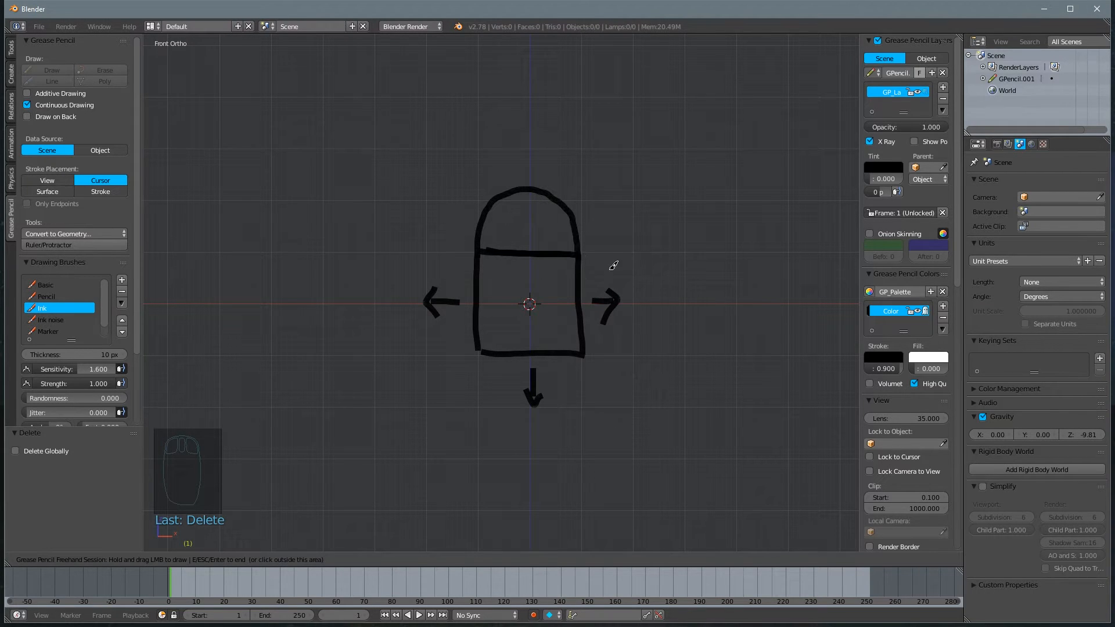
{"action": "mouse_move", "coordinate": [578, 308]}
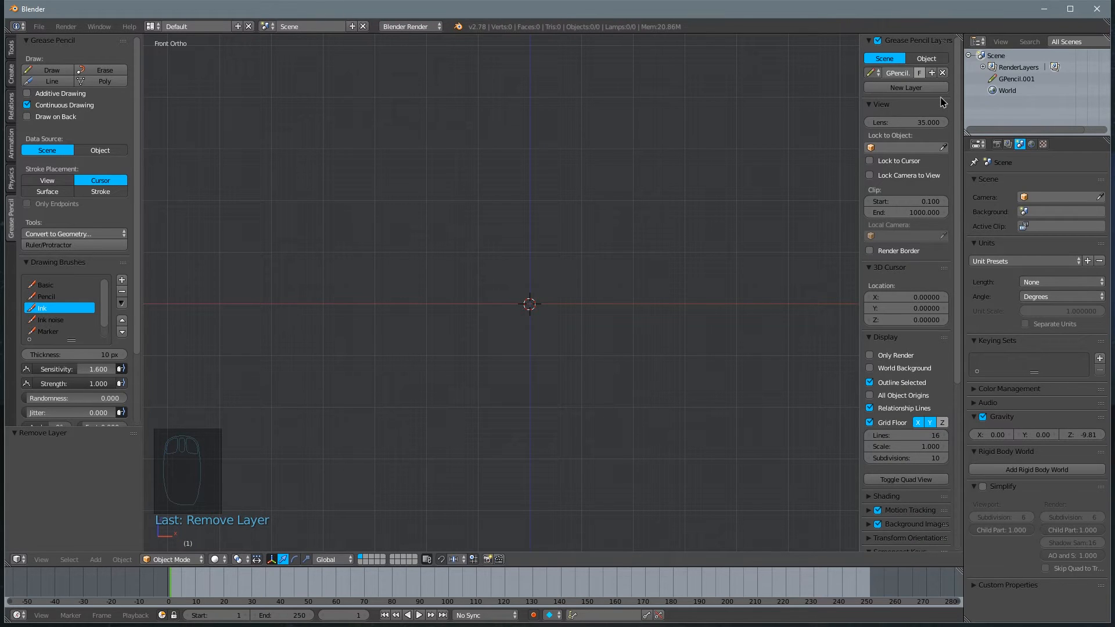
{"action": "mouse_move", "coordinate": [532, 281]}
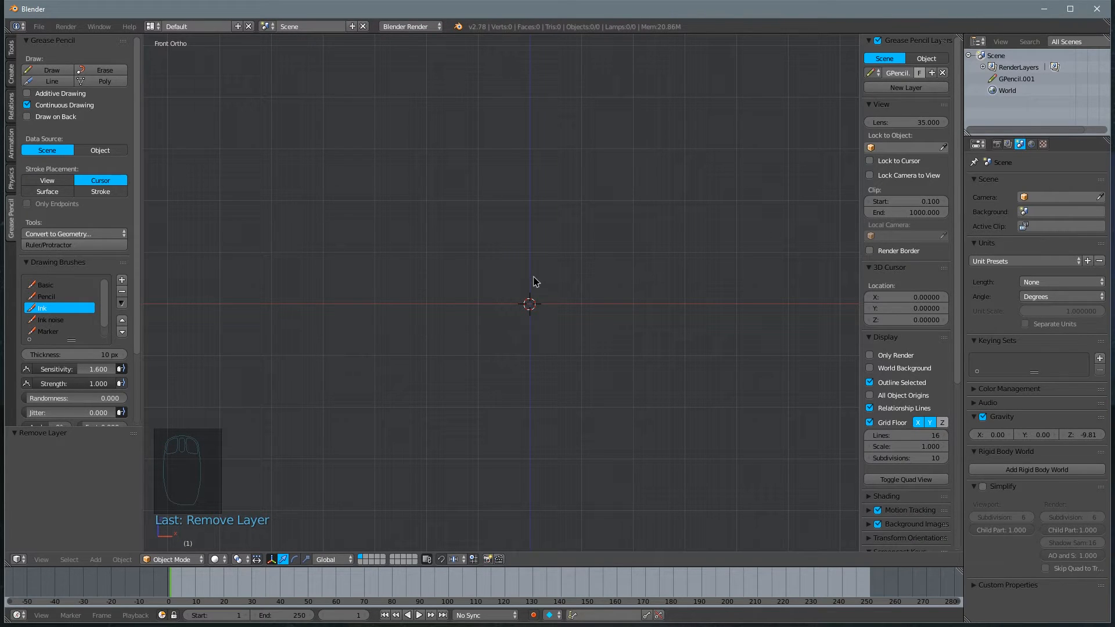
Return the 3D view to perspective after the sketch layer is cleared.
{"action": "key", "text": "NUMPAD_5"}
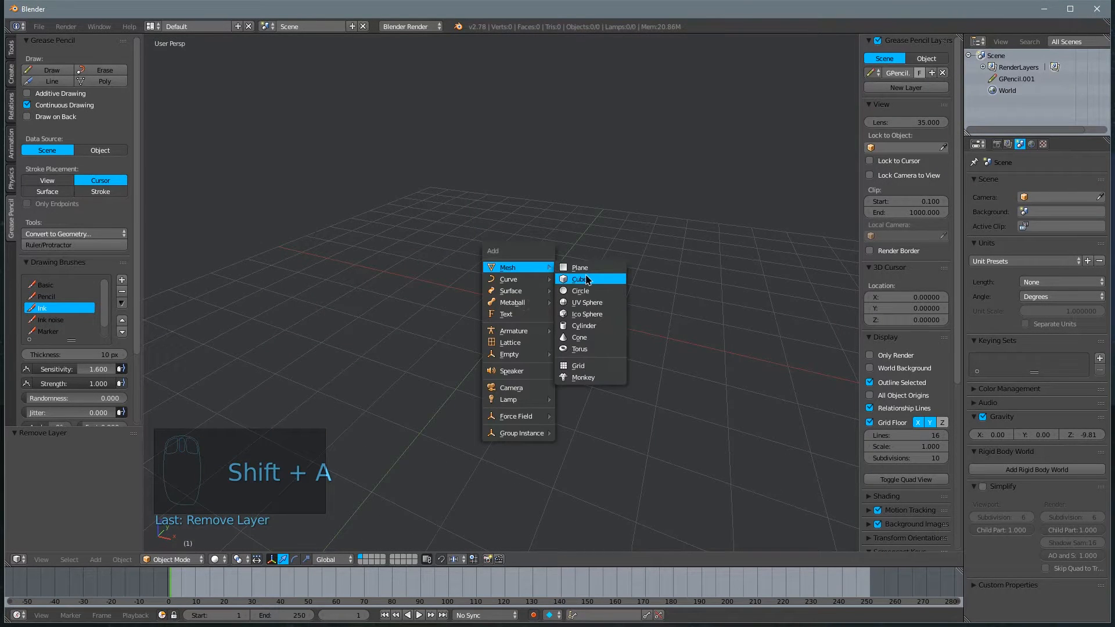
Add a cube mesh at the origin and enlarge its radius to 5.
{"action": "left_click", "coordinate": [580, 278]}
{"action": "type", "text": "Room"}
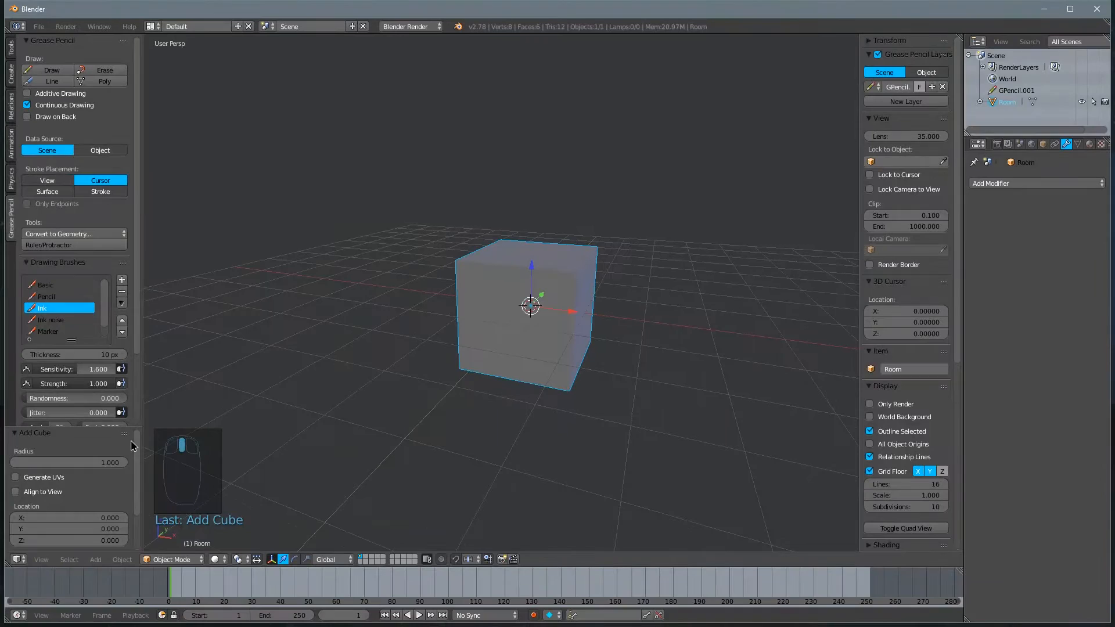
{"action": "left_click_drag", "start_coordinate": [70, 462], "coordinate": [120, 463]}
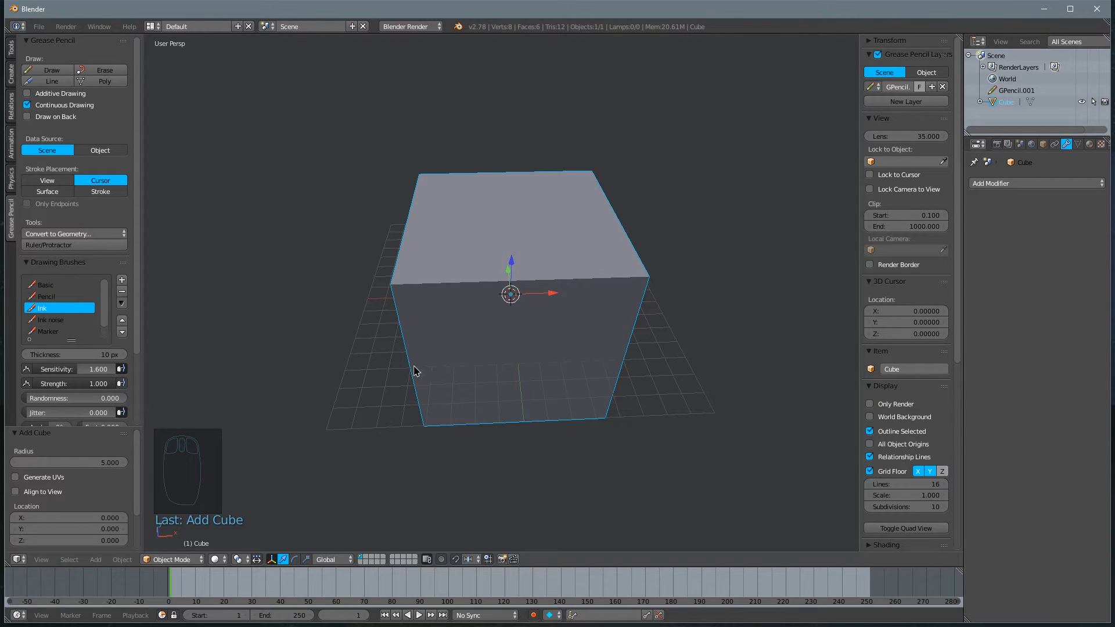
Orbit around the new cube to inspect it from above and the side.
{"action": "left_click_drag", "start_coordinate": [416, 370], "coordinate": [509, 396]}
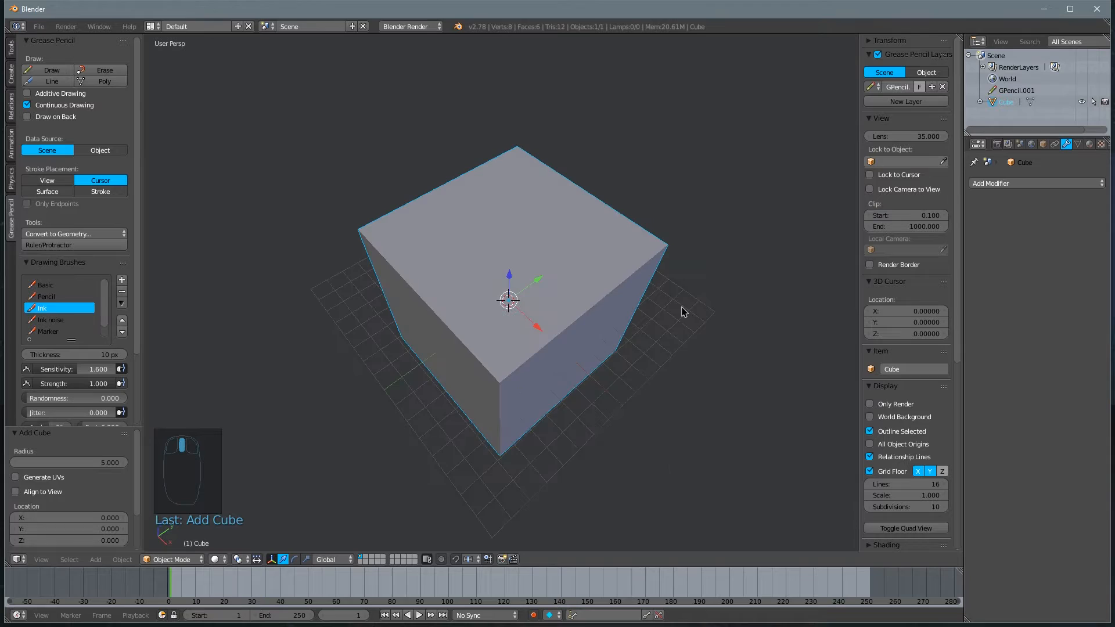
{"action": "left_click_drag", "start_coordinate": [683, 311], "coordinate": [509, 468]}
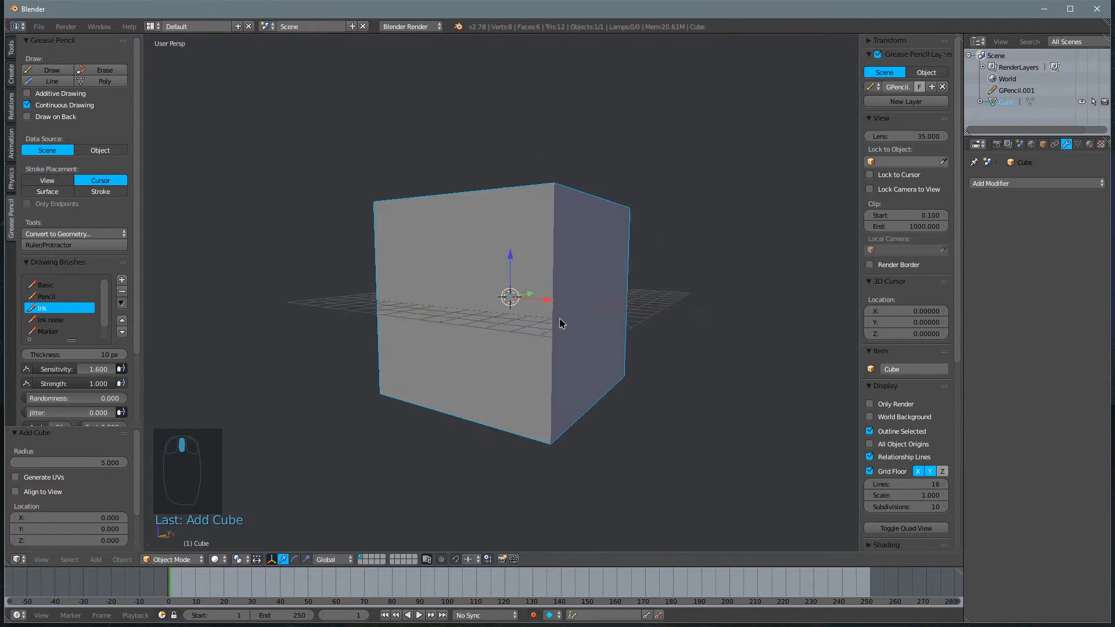
{"action": "left_click_drag", "start_coordinate": [562, 324], "coordinate": [564, 258]}
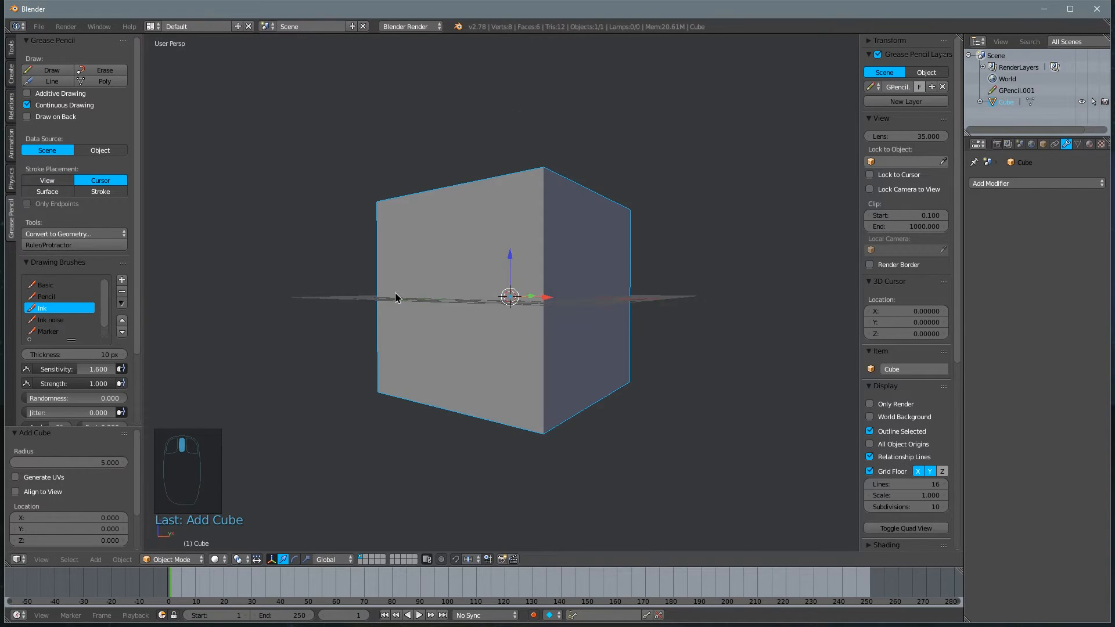
{"action": "left_click_drag", "start_coordinate": [398, 297], "coordinate": [569, 342]}
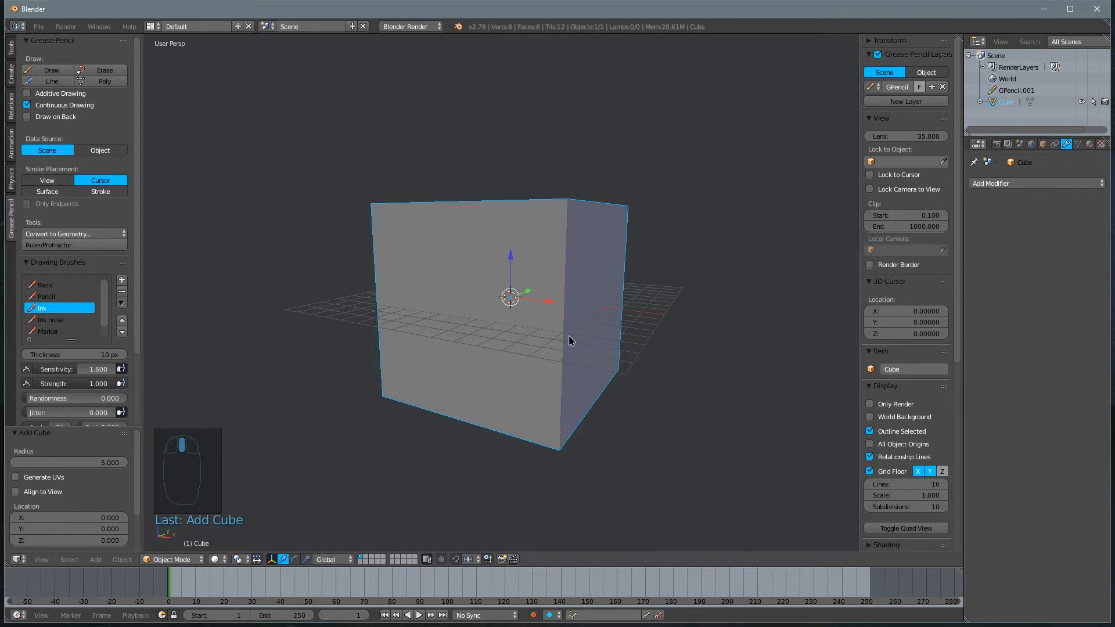
{"action": "left_click_drag", "start_coordinate": [569, 342], "coordinate": [544, 344]}
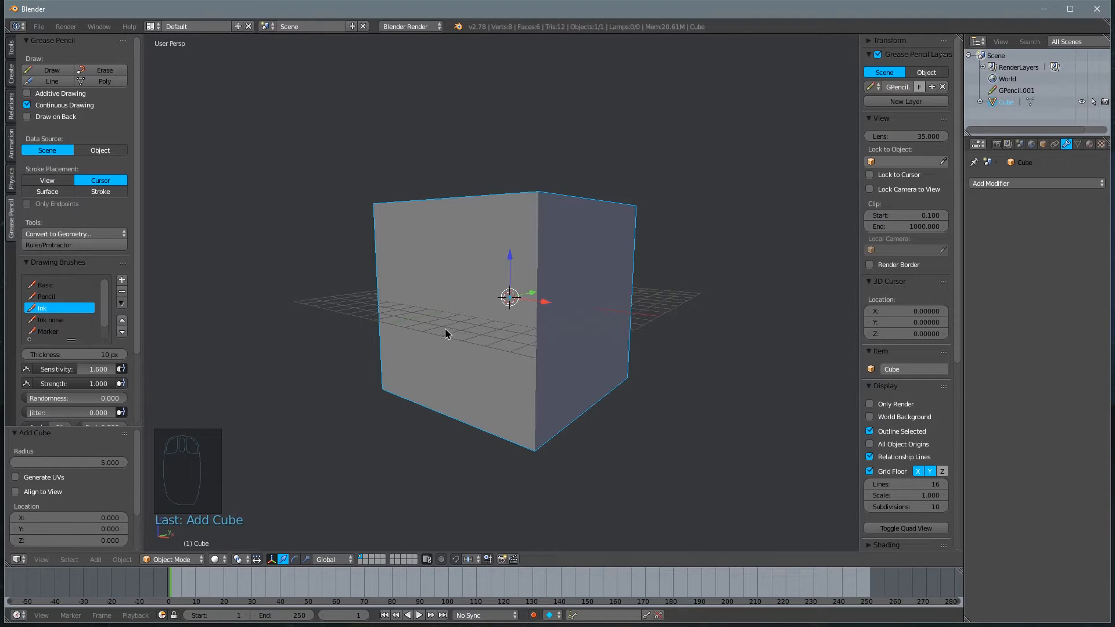
Enter Edit Mode and raise the cube's top face about 5 units along Z.
{"action": "key", "text": "Tab"}
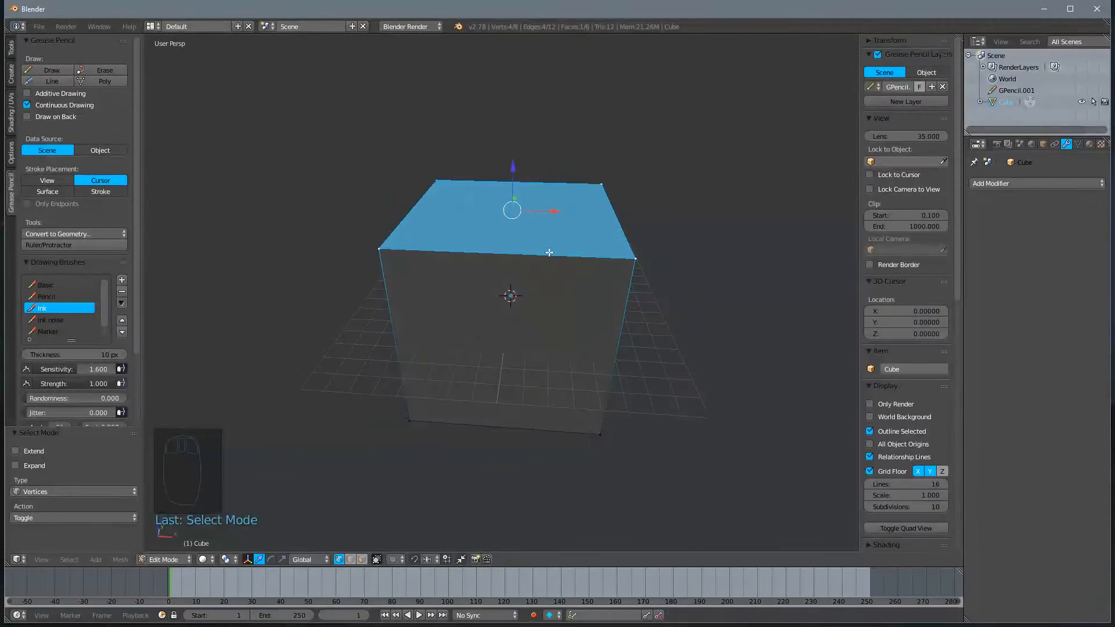
{"action": "key", "text": "g"}
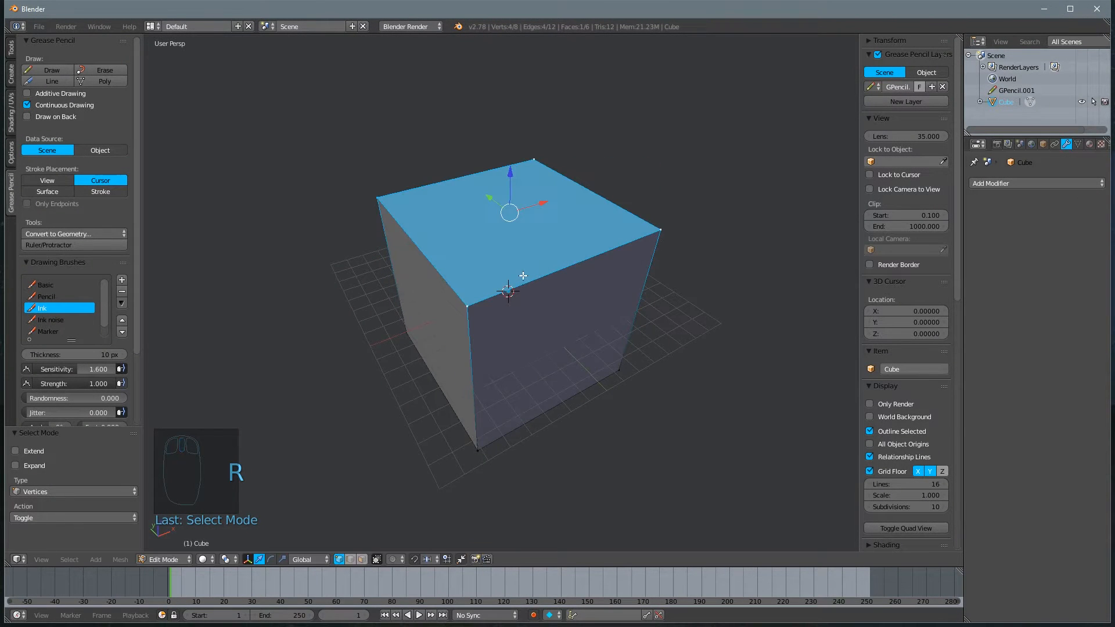
{"action": "key", "text": "s"}
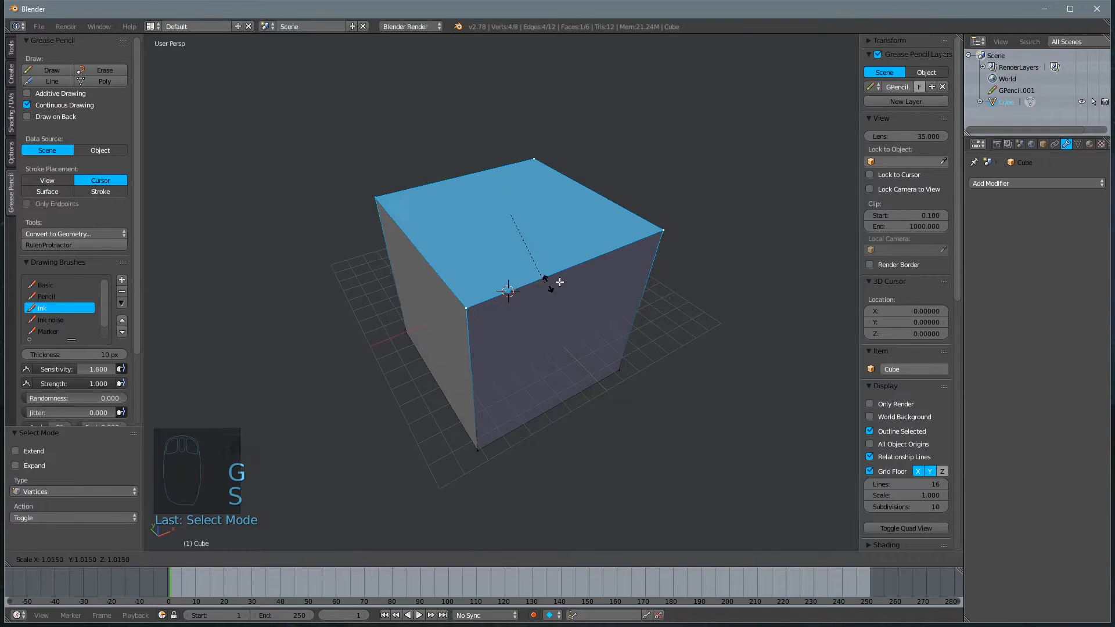
{"action": "left_click_drag", "start_coordinate": [544, 280], "coordinate": [582, 277]}
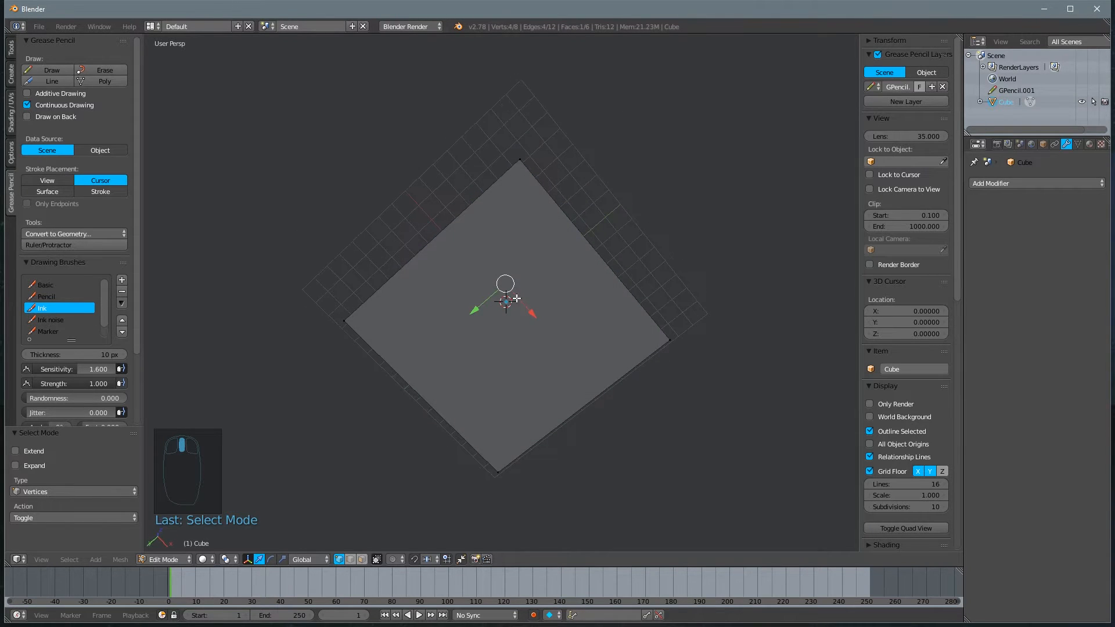
{"action": "left_click_drag", "start_coordinate": [506, 299], "coordinate": [484, 396]}
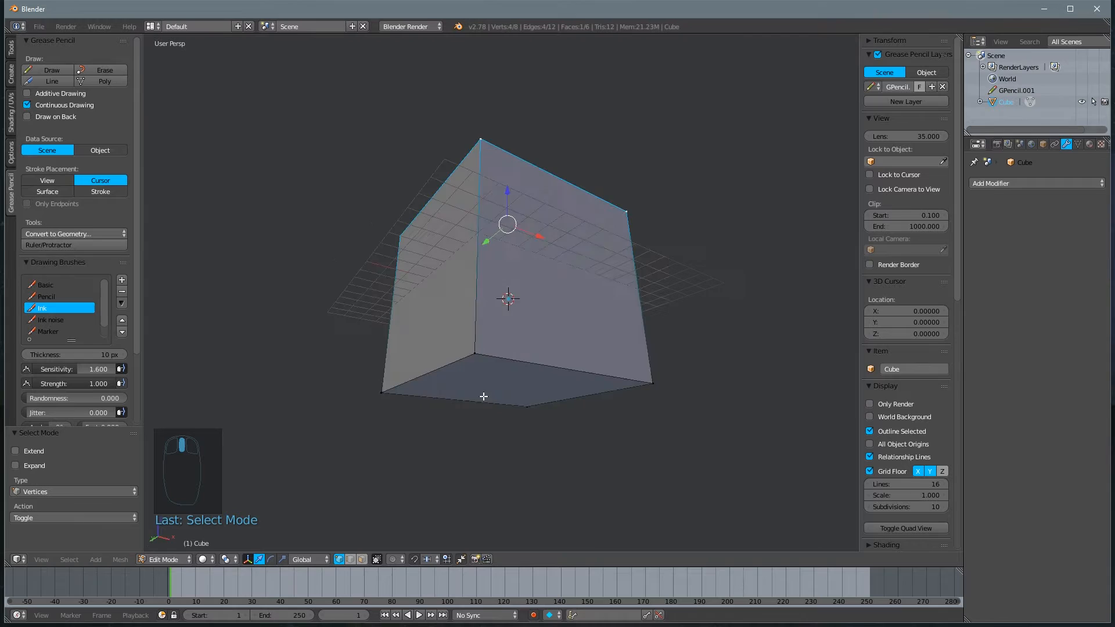
{"action": "key", "text": "Ctrl+Tab"}
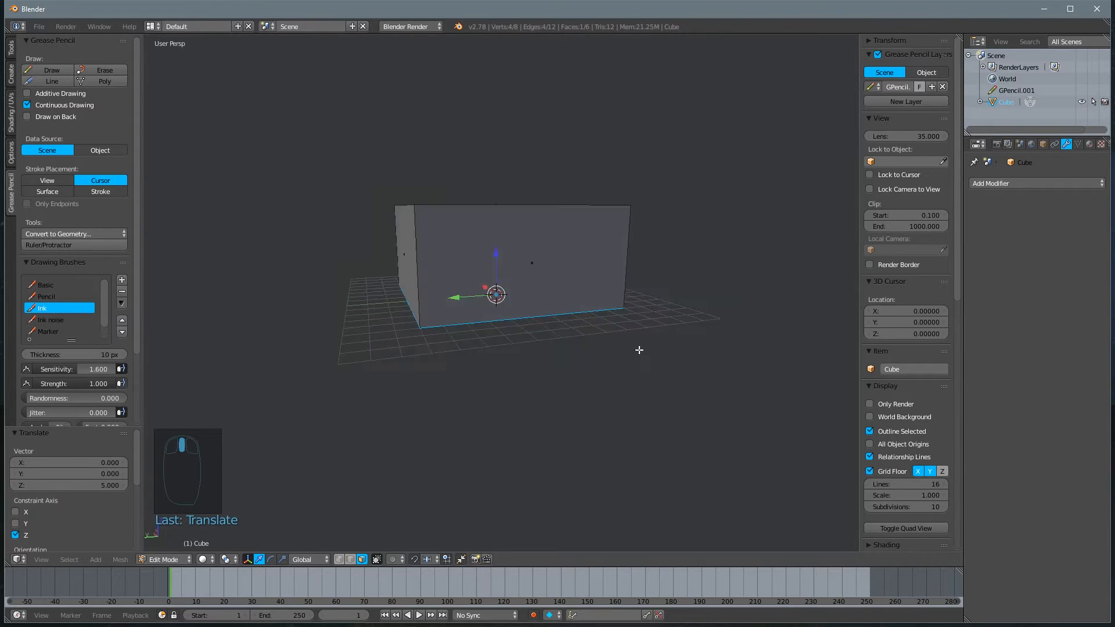
Orbit the view to inspect the taller box from below and the front.
{"action": "left_click_drag", "start_coordinate": [639, 349], "coordinate": [585, 317]}
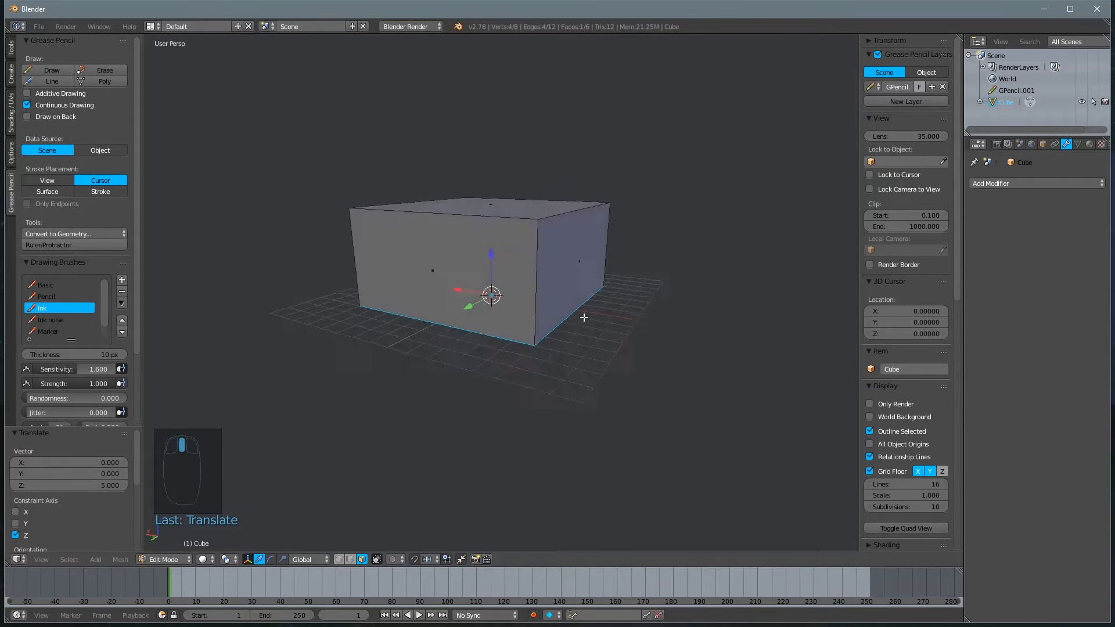
{"action": "left_click_drag", "start_coordinate": [583, 317], "coordinate": [575, 200]}
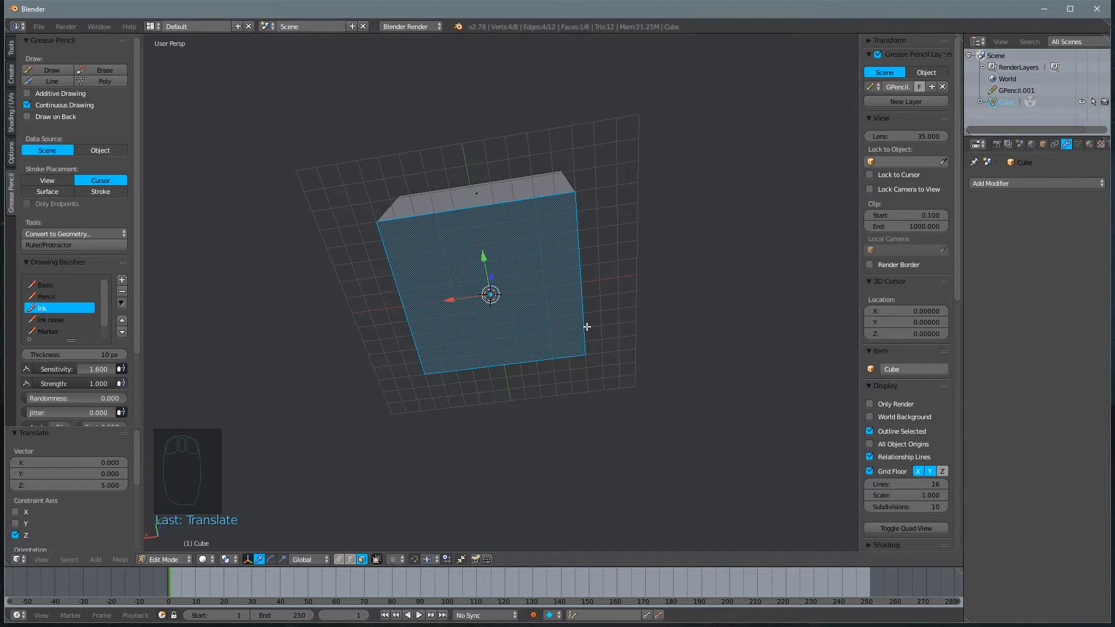
{"action": "mouse_move", "coordinate": [567, 215]}
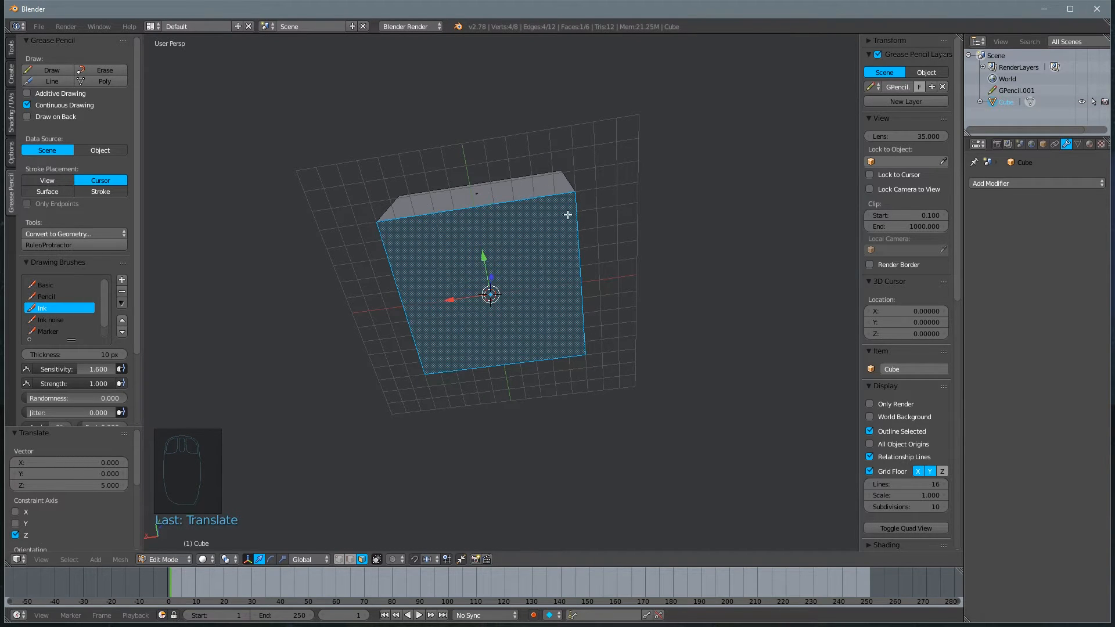
{"action": "left_click_drag", "start_coordinate": [498, 285], "coordinate": [498, 214]}
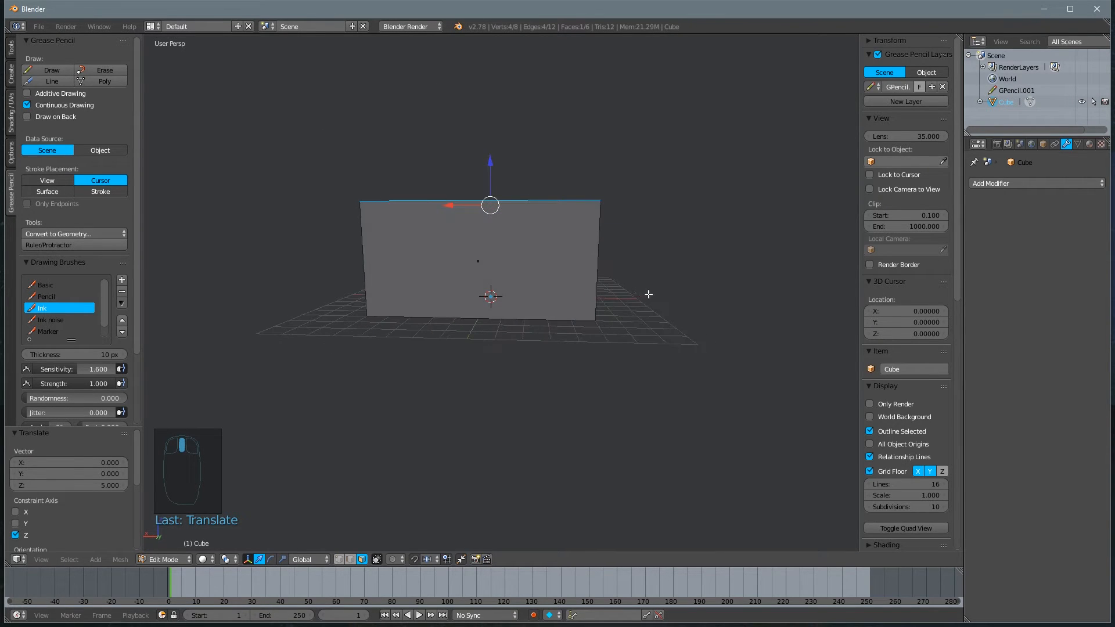
Switch to front view and toggle Quad View for top, front, right and perspective panes.
{"action": "key", "text": "NUMPAD_1"}
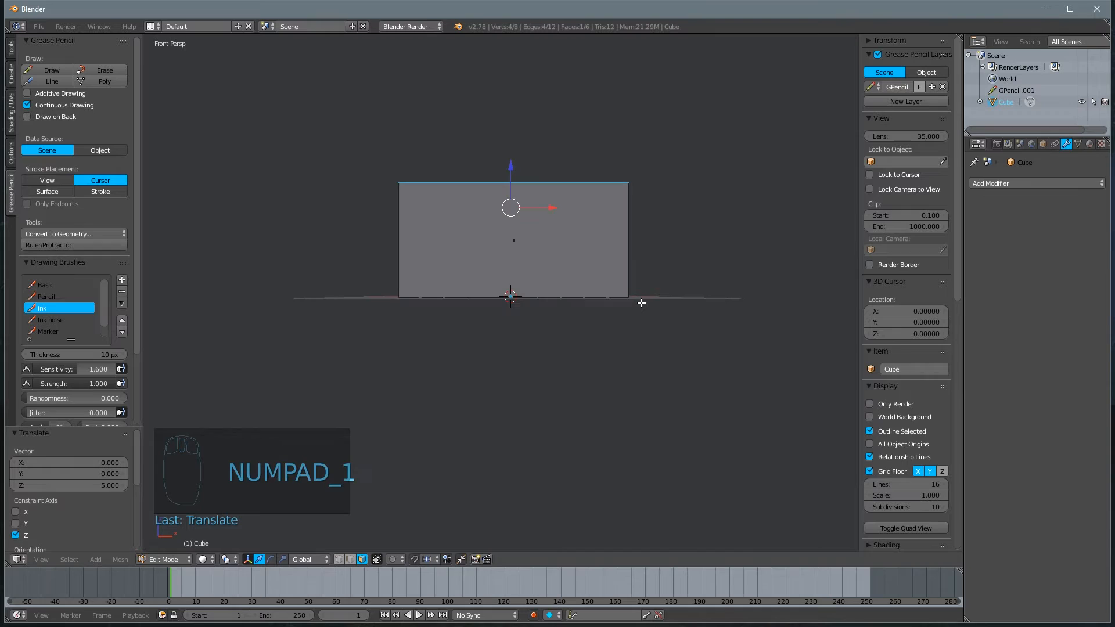
{"action": "key", "text": "KP_5"}
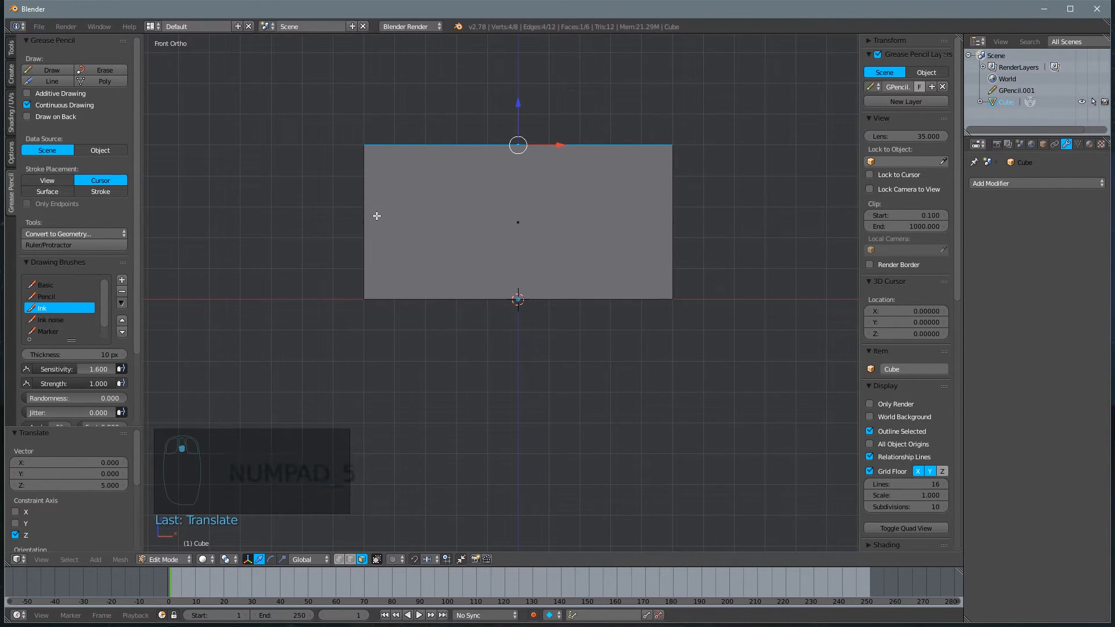
{"action": "key", "text": "KP_5"}
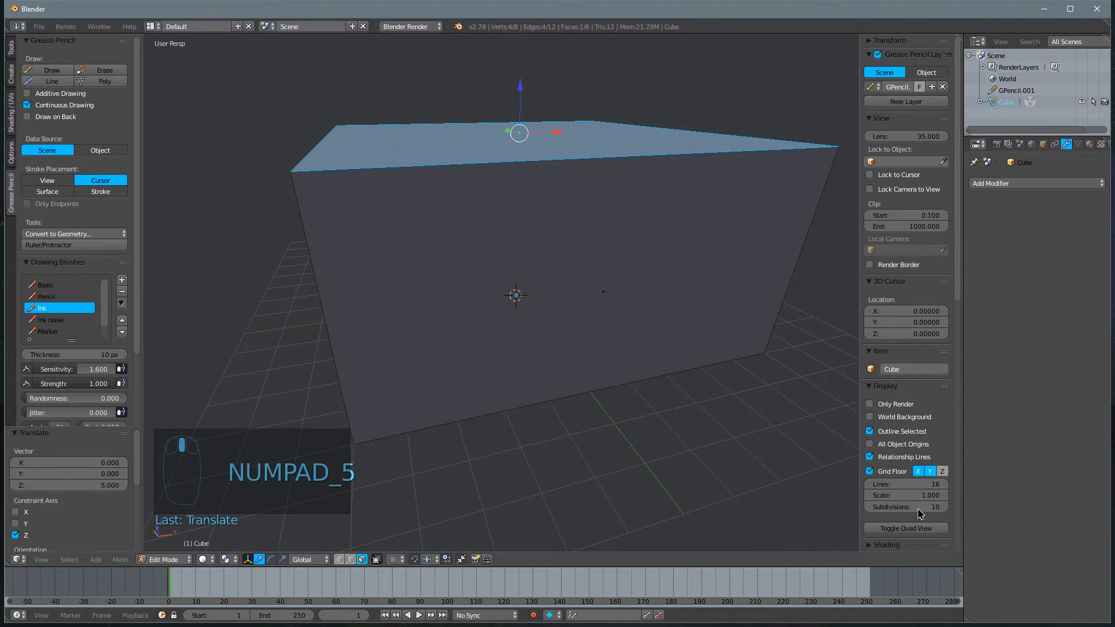
{"action": "mouse_move", "coordinate": [907, 528]}
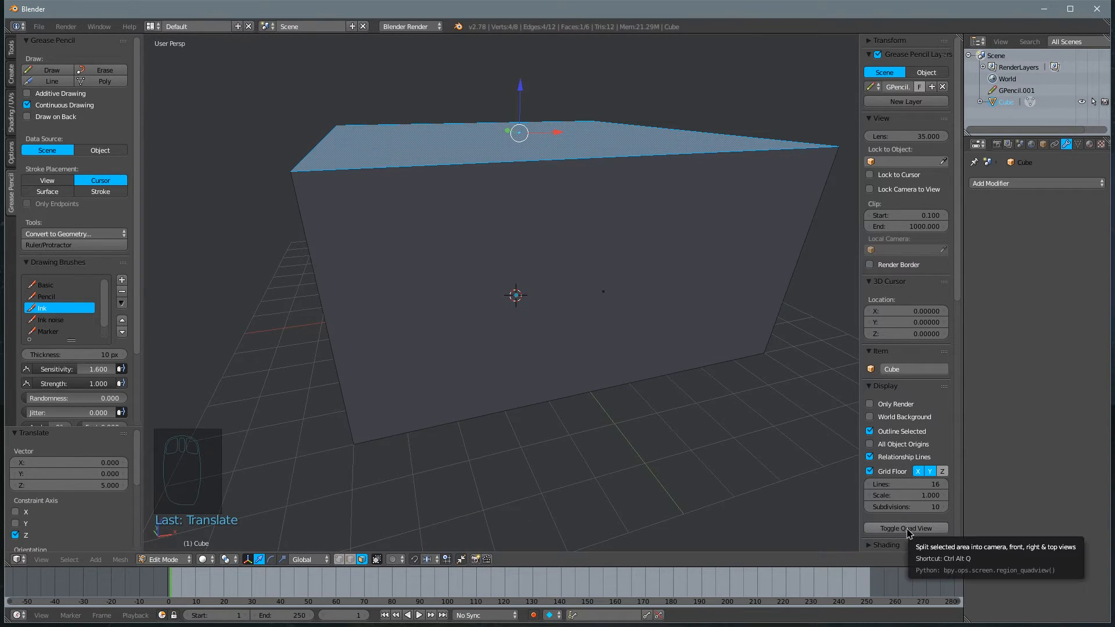
{"action": "left_click", "coordinate": [906, 528]}
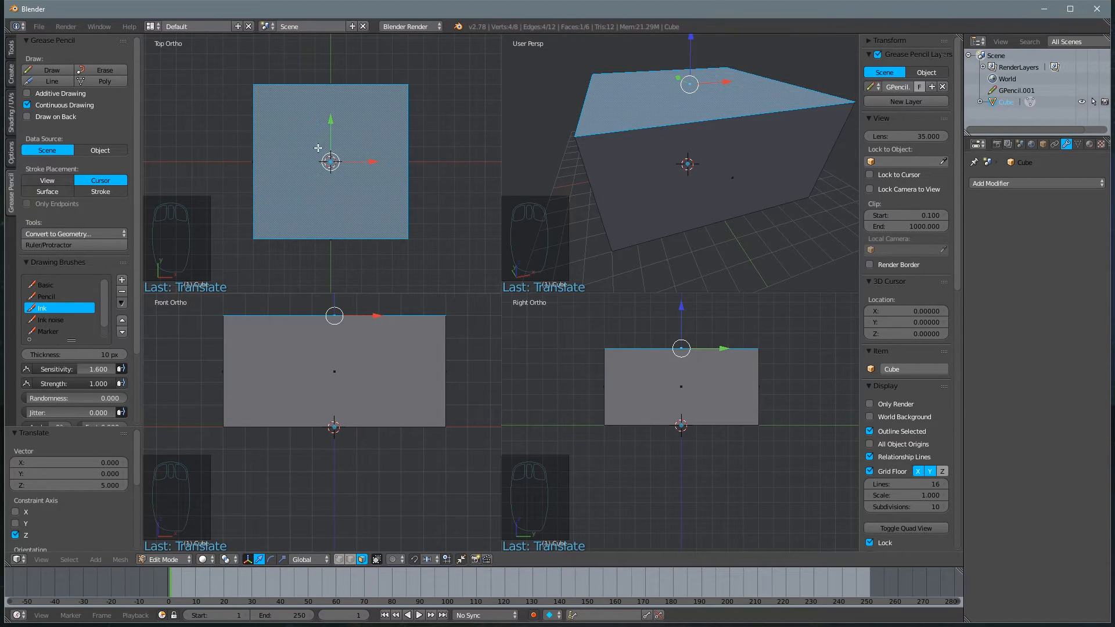
{"action": "mouse_move", "coordinate": [833, 151]}
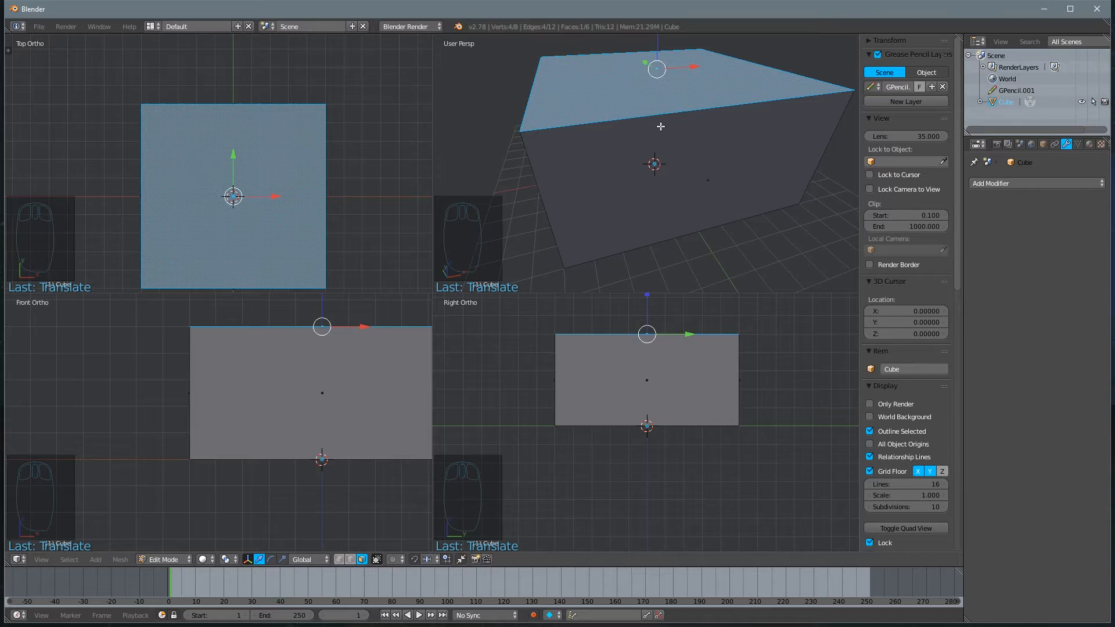
{"action": "mouse_move", "coordinate": [179, 413]}
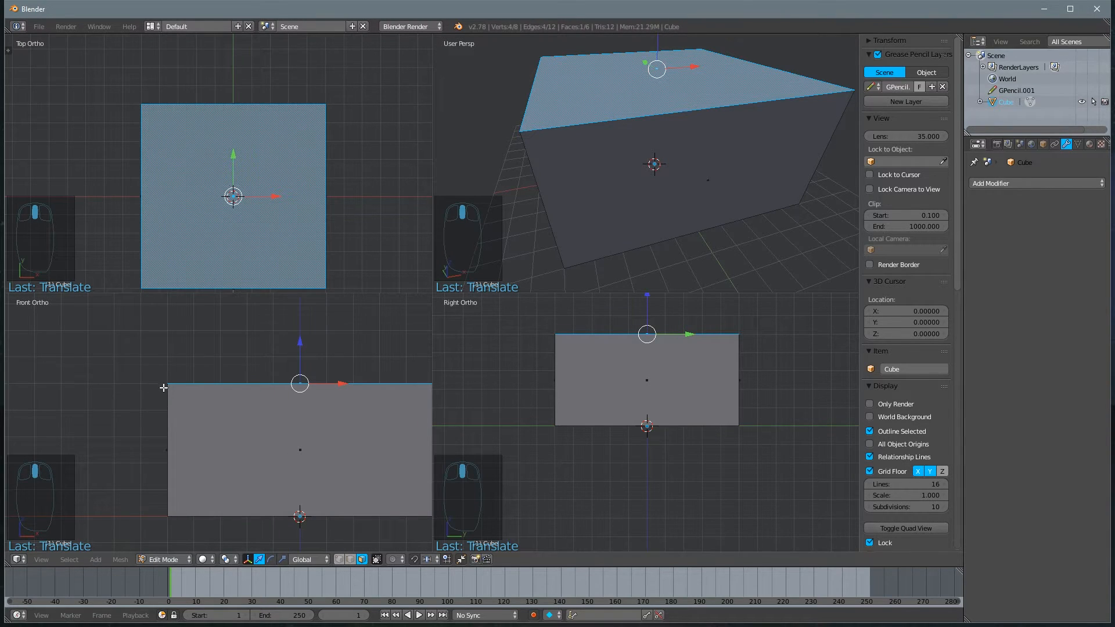
{"action": "mouse_move", "coordinate": [154, 407]}
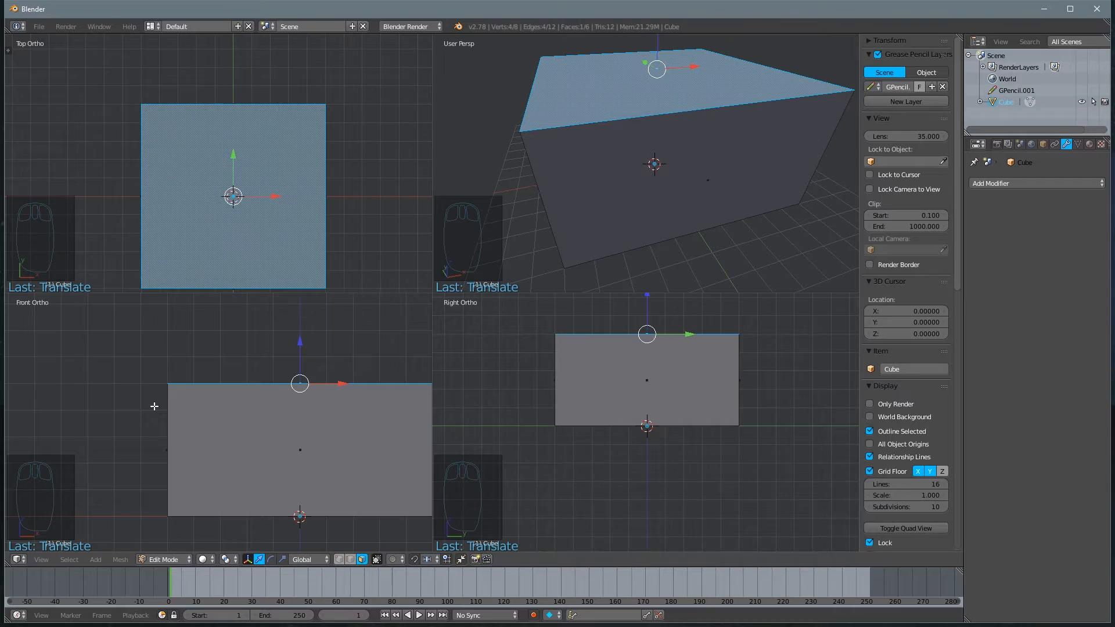
{"action": "mouse_move", "coordinate": [152, 447]}
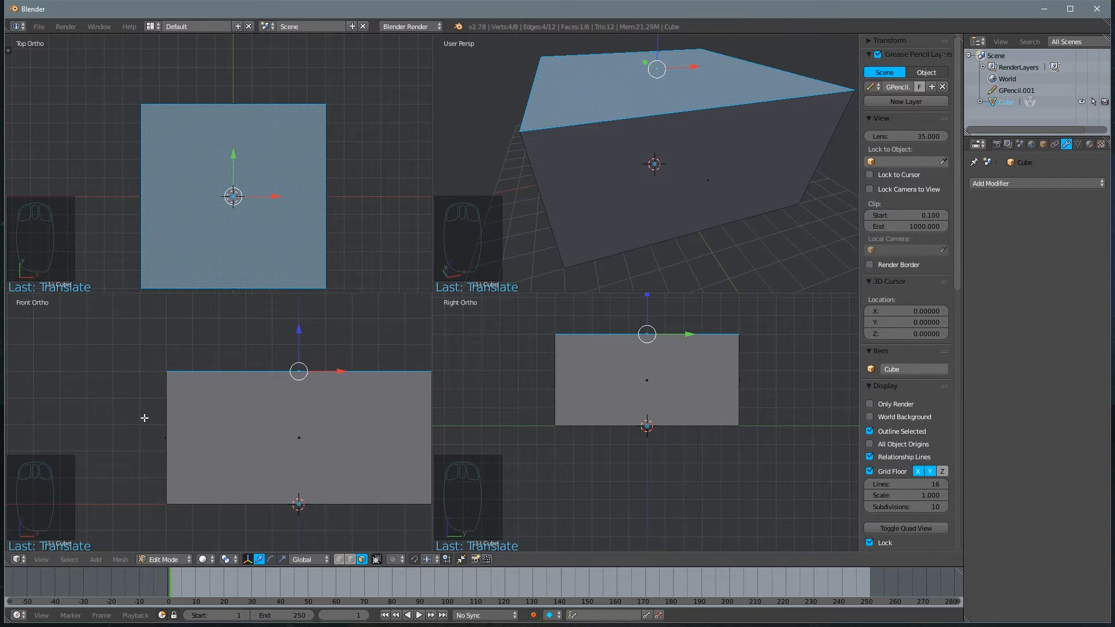
{"action": "mouse_move", "coordinate": [161, 412]}
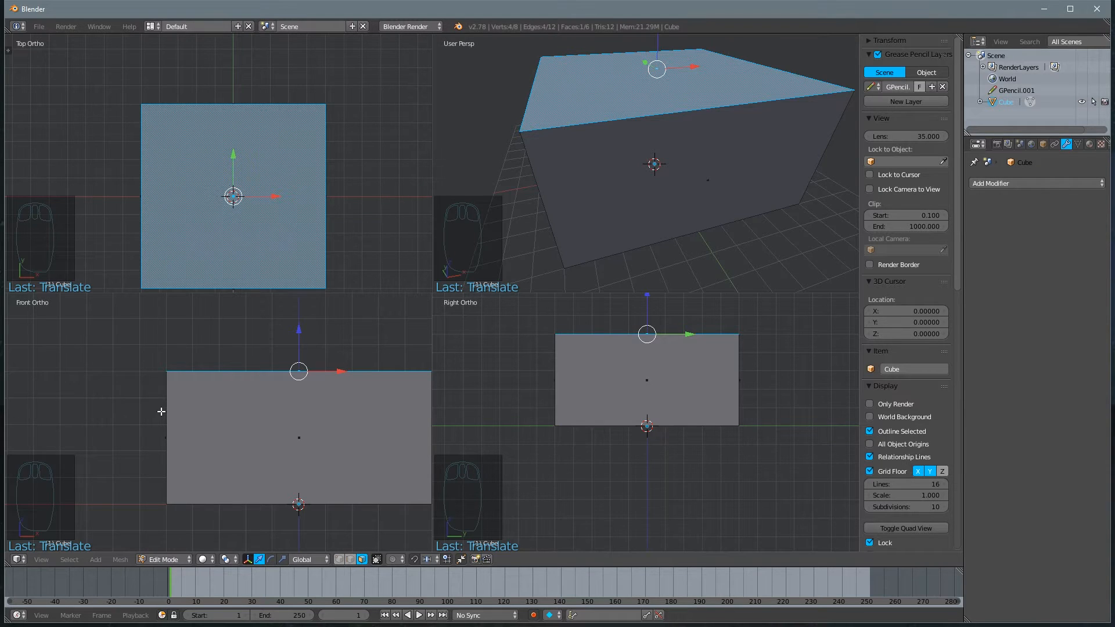
{"action": "mouse_move", "coordinate": [161, 388]}
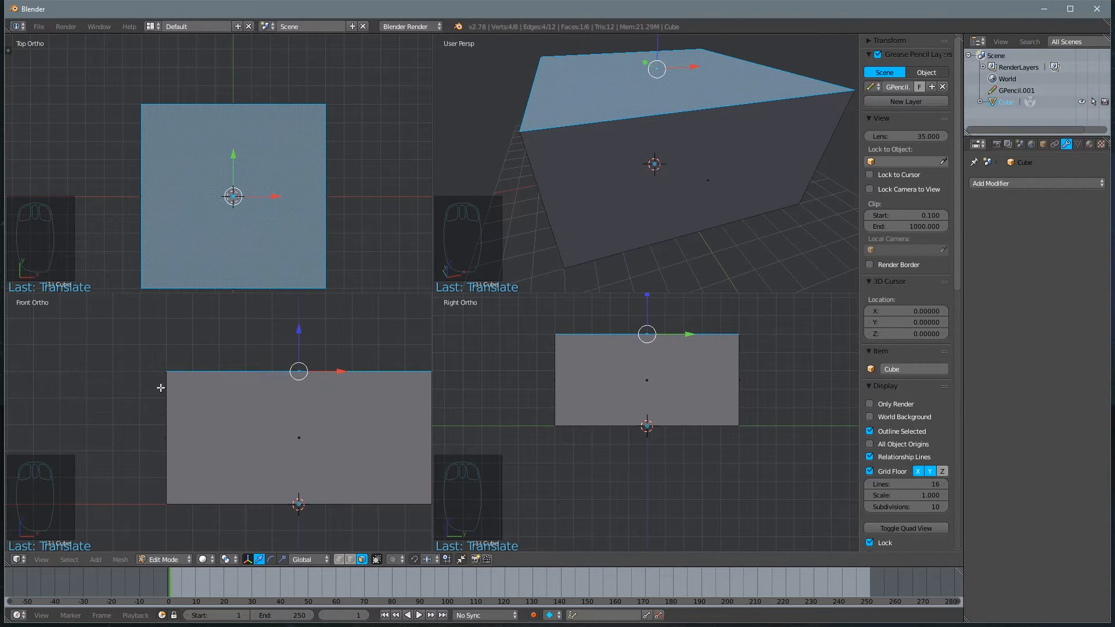
{"action": "mouse_move", "coordinate": [158, 411]}
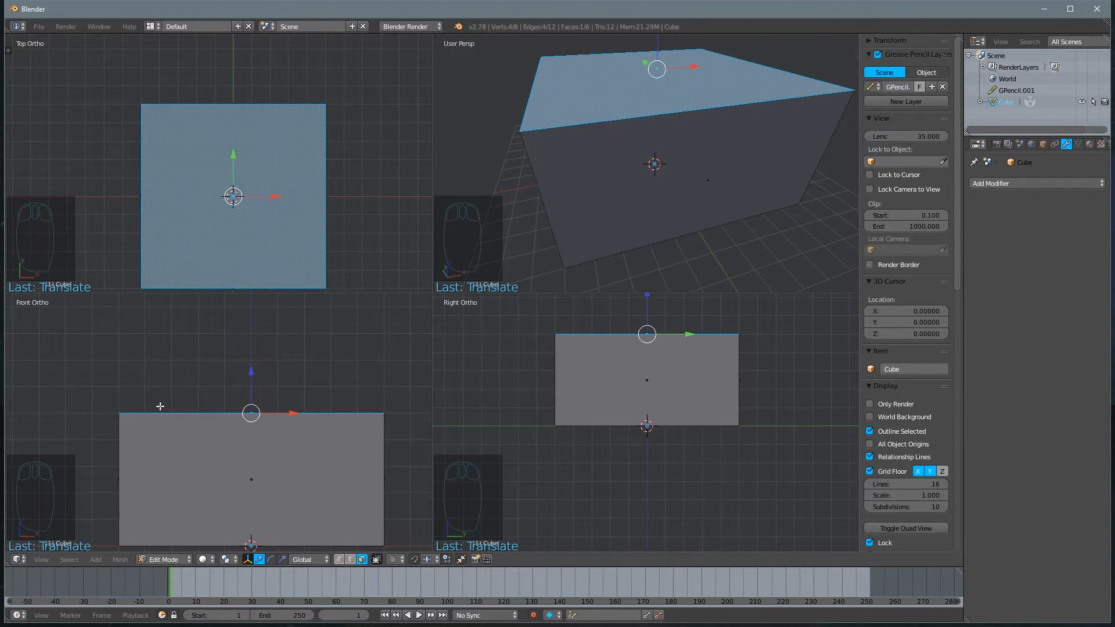
Grab the box's top face in Front Ortho and raise it to make the box taller.
{"action": "key", "text": "g"}
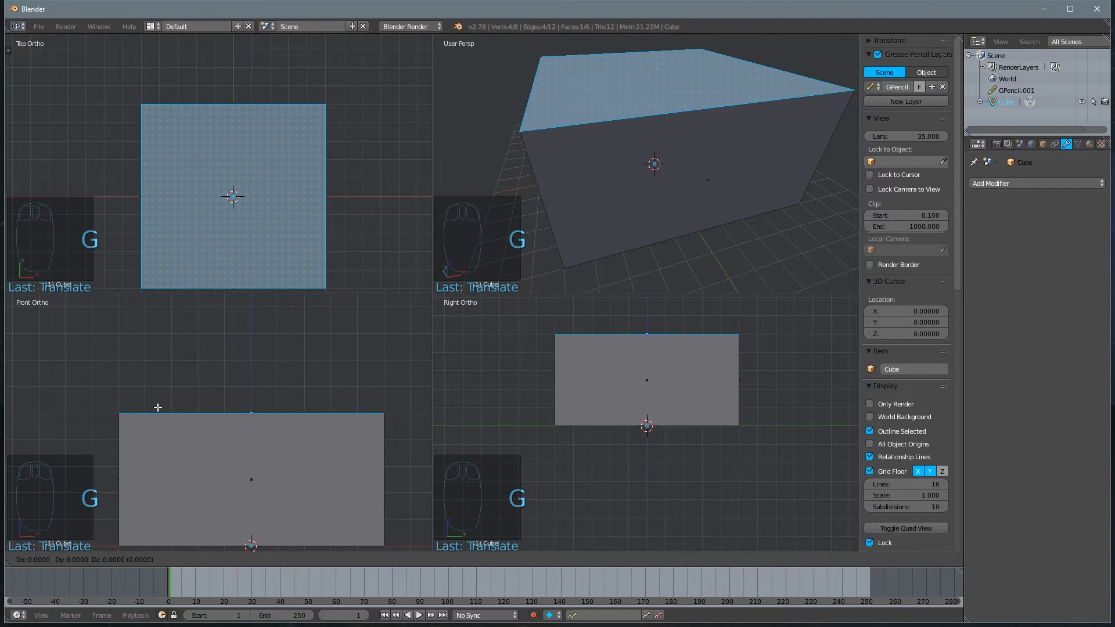
{"action": "left_click_drag", "start_coordinate": [158, 408], "coordinate": [159, 387]}
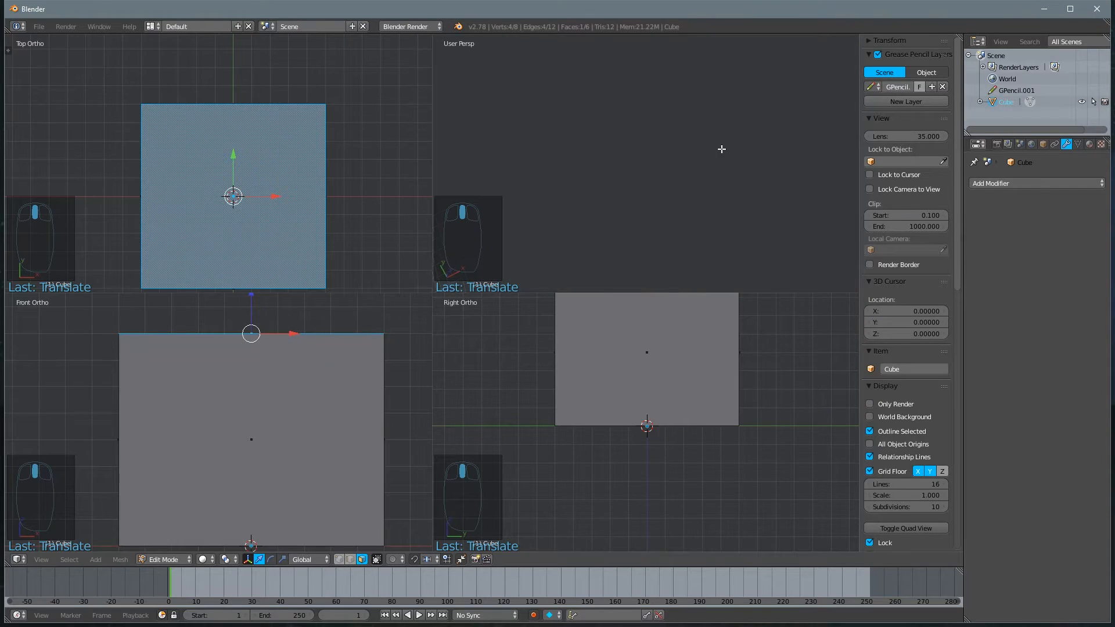
{"action": "mouse_move", "coordinate": [731, 112]}
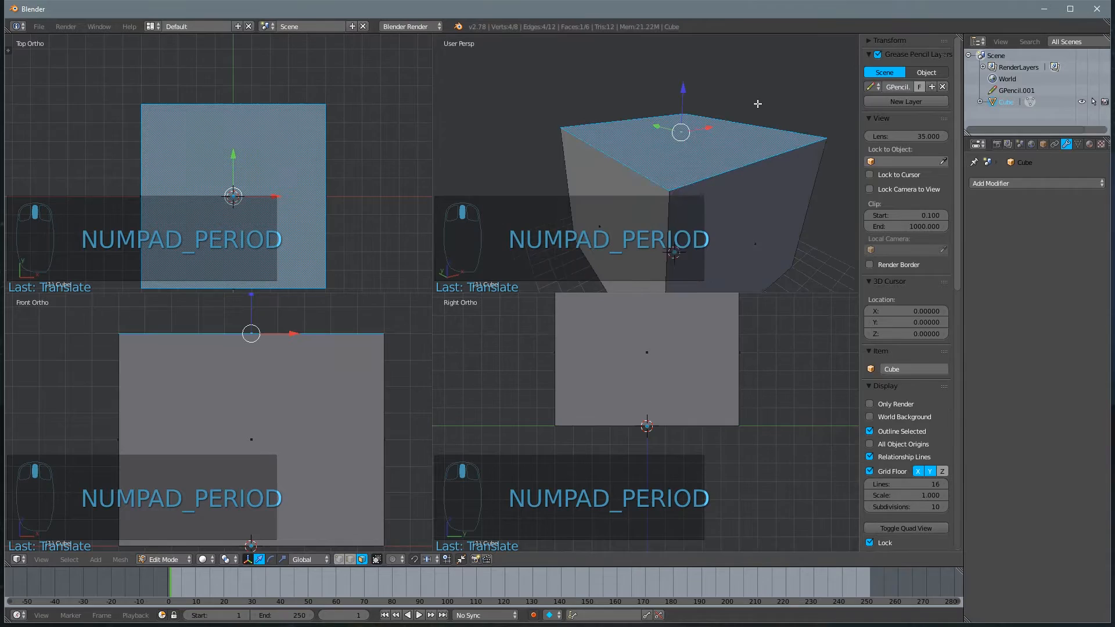
Frame the taller box so it fits neatly in all four views.
{"action": "key", "text": "A"}
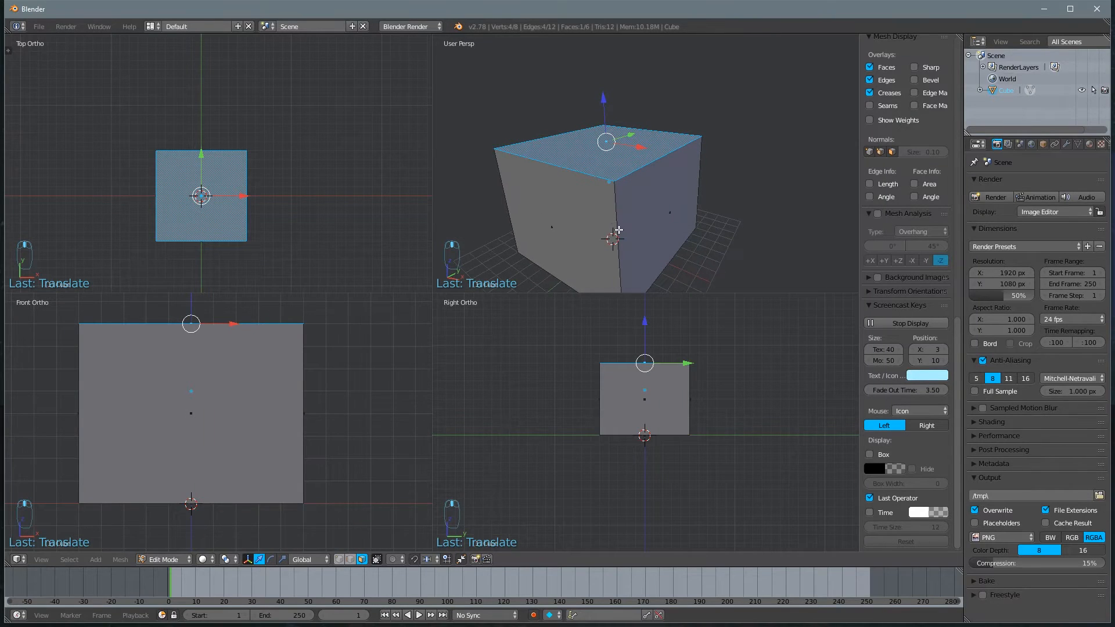
{"action": "mouse_move", "coordinate": [512, 135]}
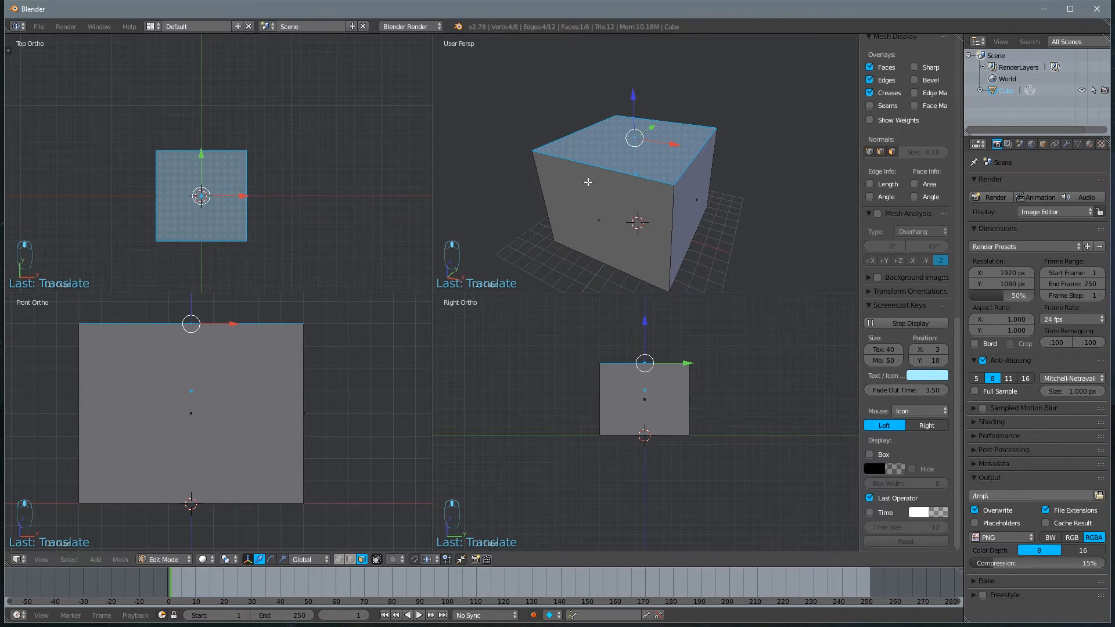
{"action": "mouse_move", "coordinate": [584, 186]}
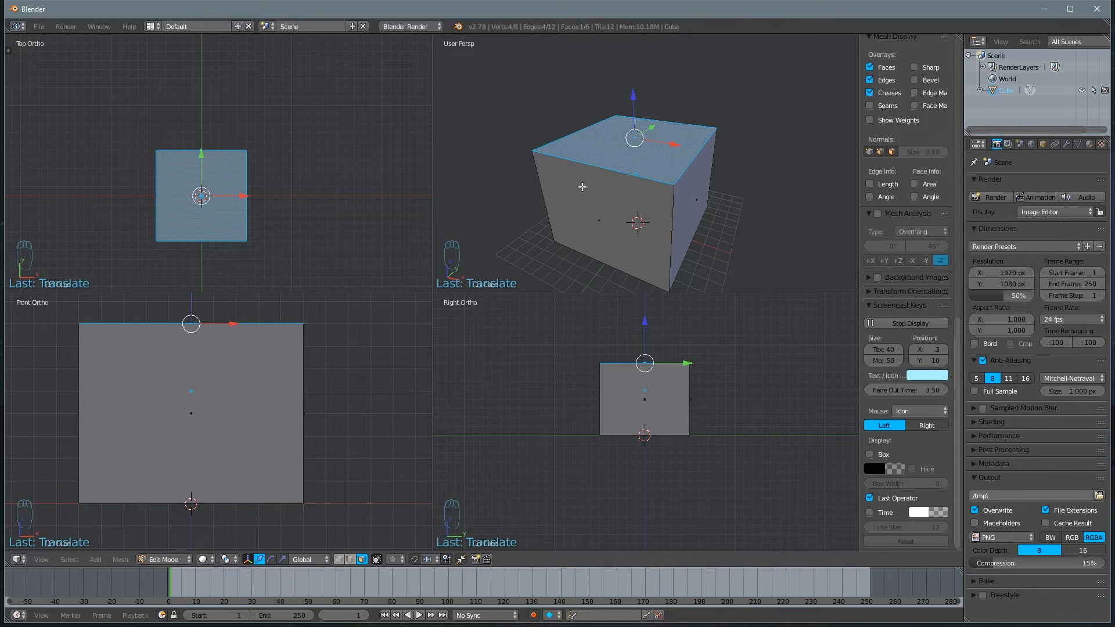
Cut a single vertical edge loop through the middle of the box with Ctrl+R.
{"action": "key", "text": "ctrl+r"}
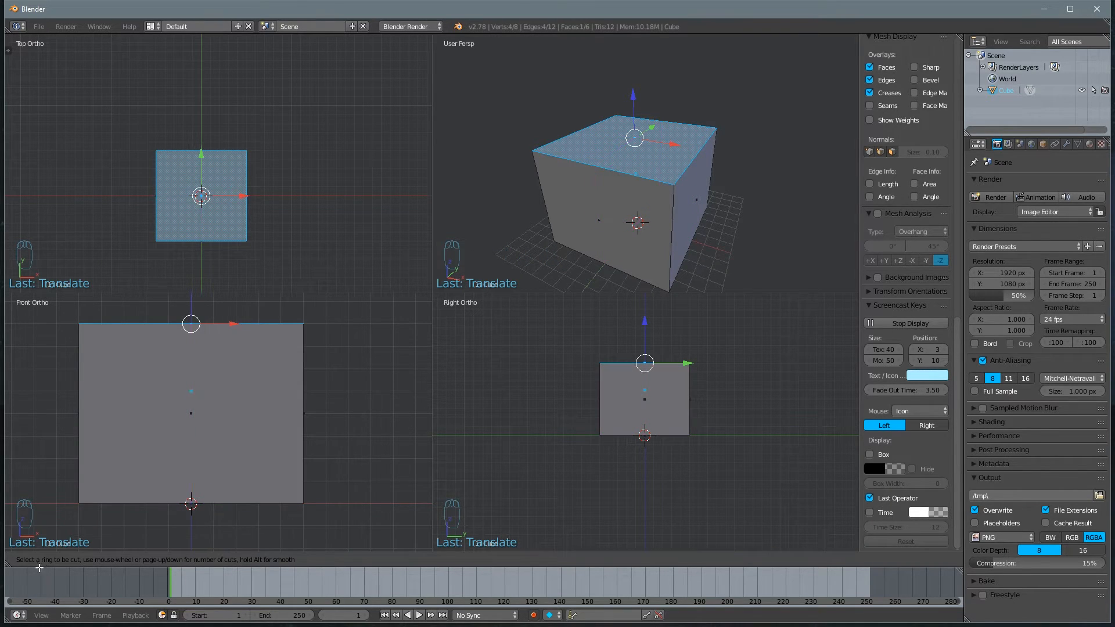
{"action": "mouse_move", "coordinate": [119, 555]}
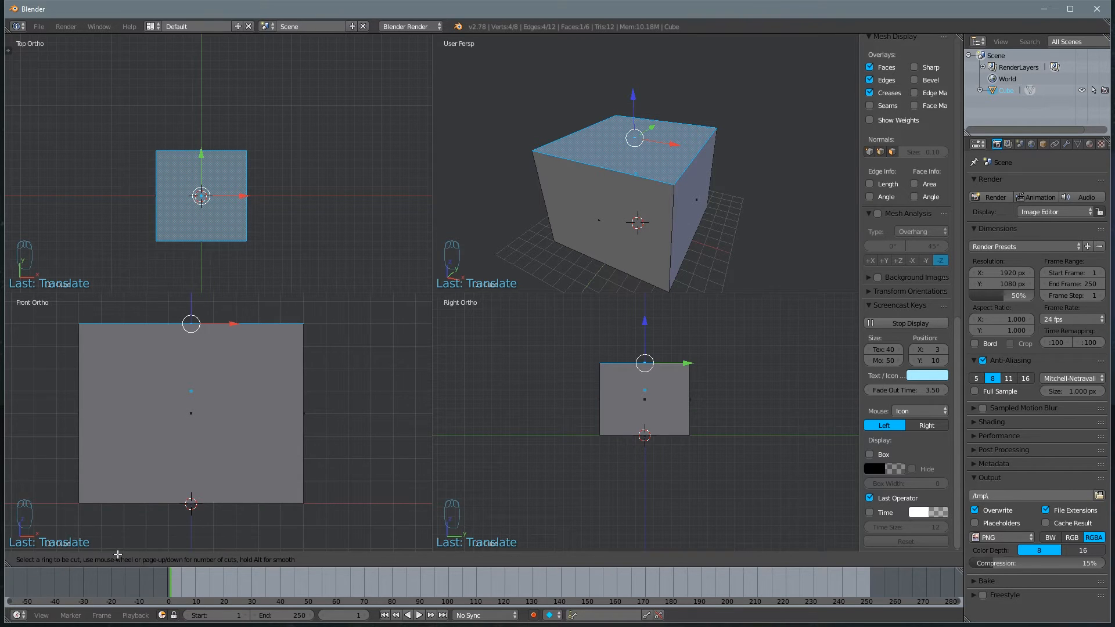
{"action": "mouse_move", "coordinate": [101, 564]}
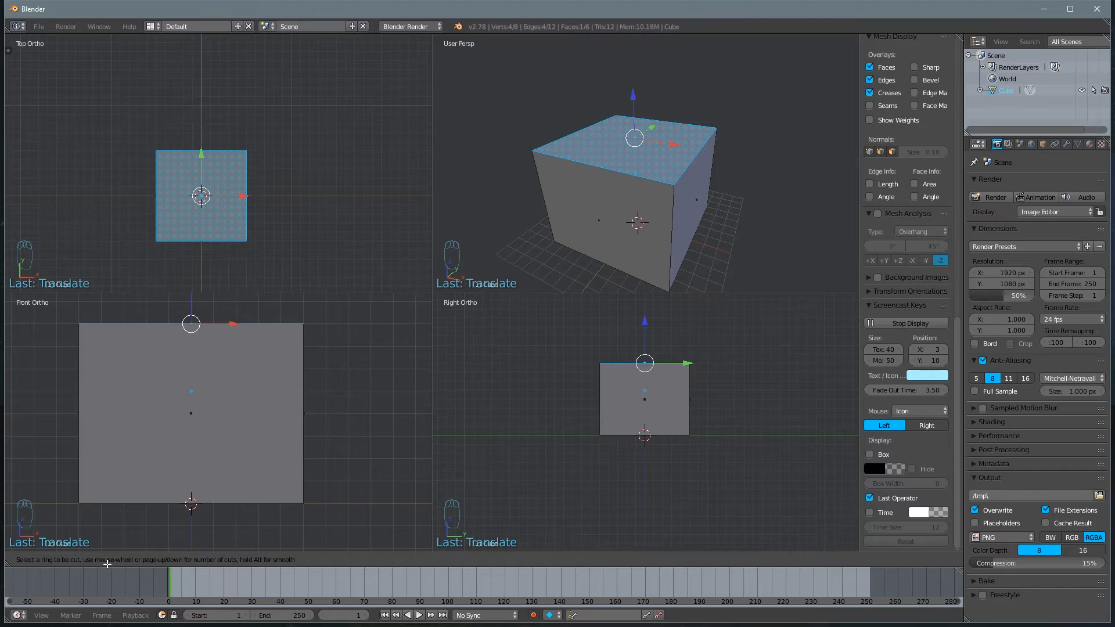
{"action": "mouse_move", "coordinate": [208, 565]}
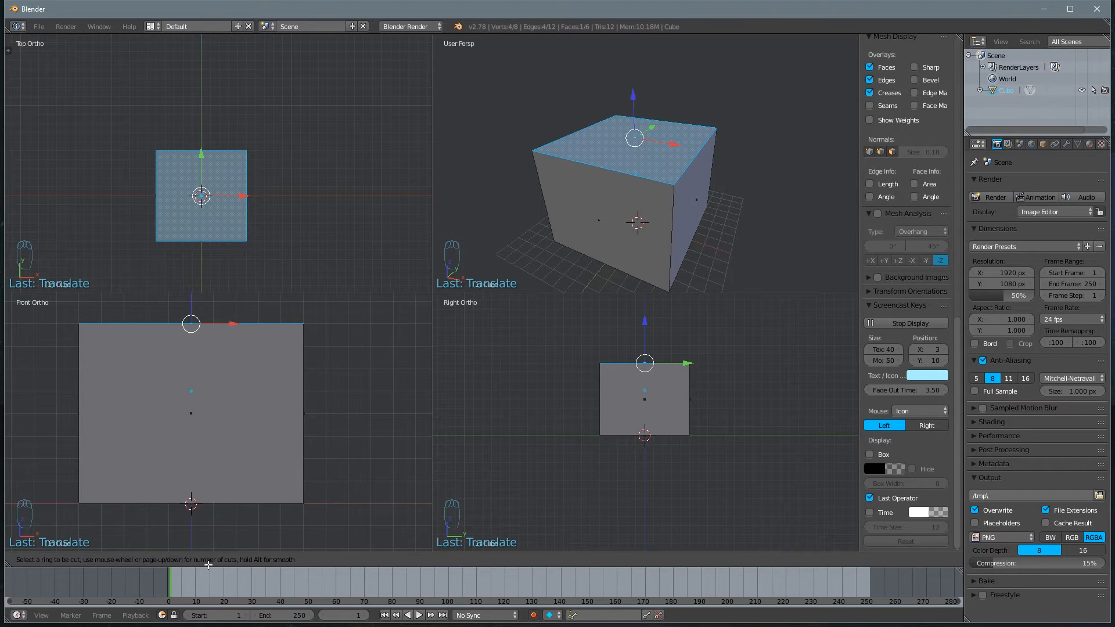
{"action": "mouse_move", "coordinate": [510, 352]}
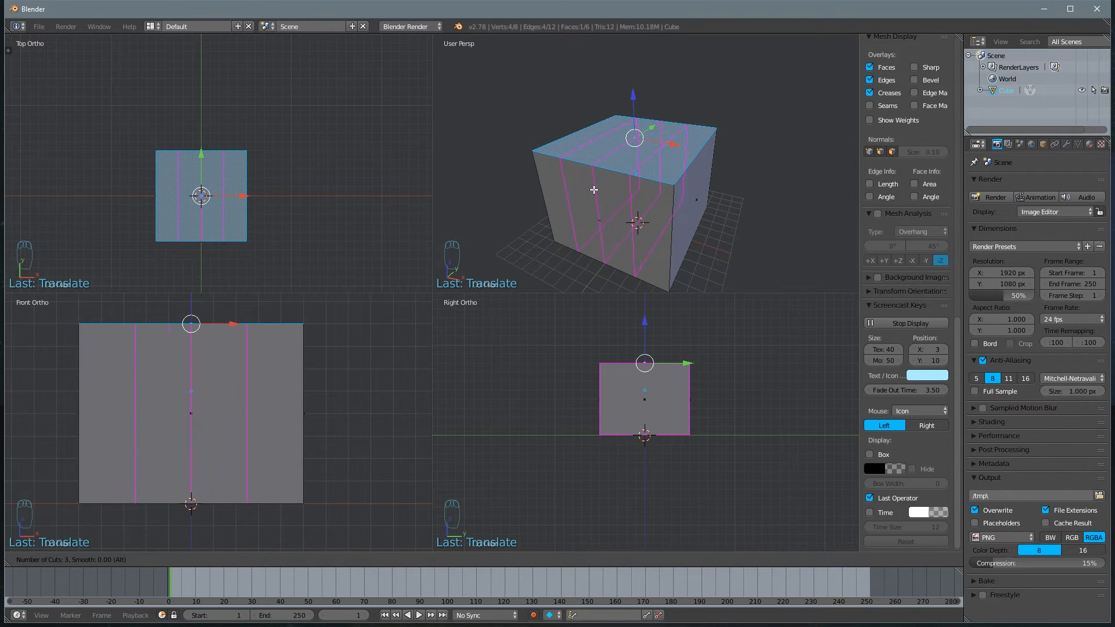
{"action": "scroll", "scroll_direction": "down", "scroll_amount": 3}
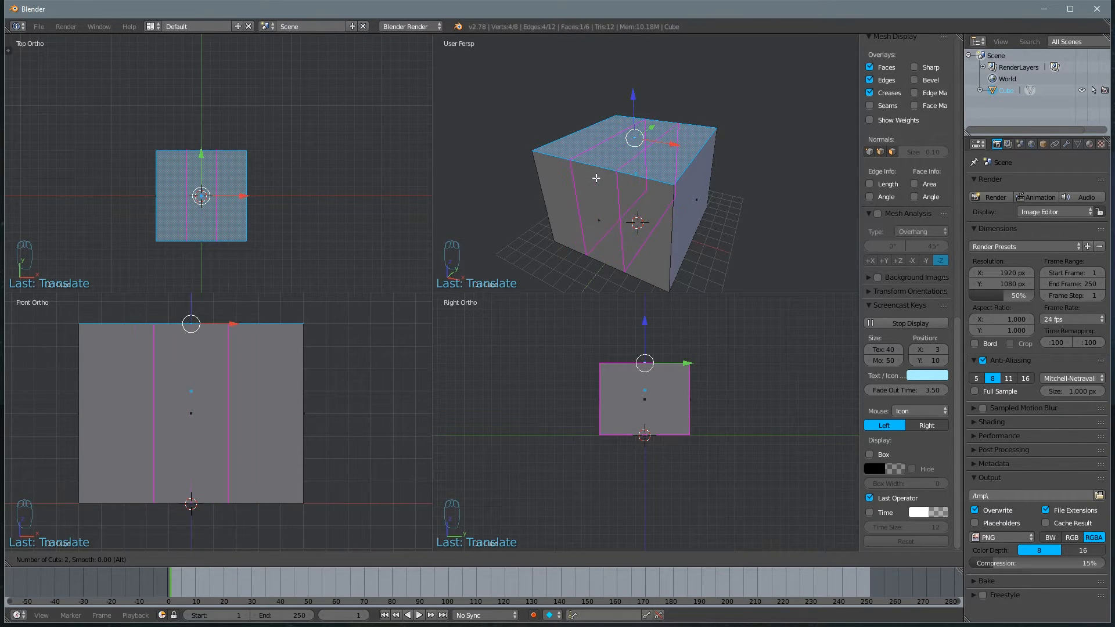
{"action": "scroll", "scroll_direction": "down", "scroll_amount": 3}
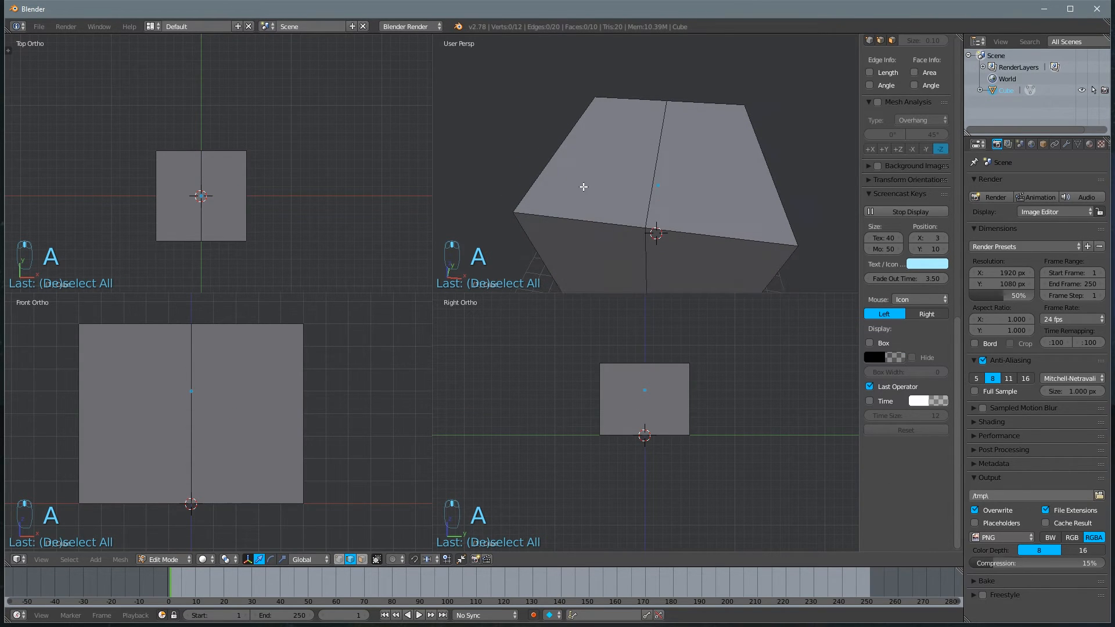
{"action": "mouse_move", "coordinate": [599, 202]}
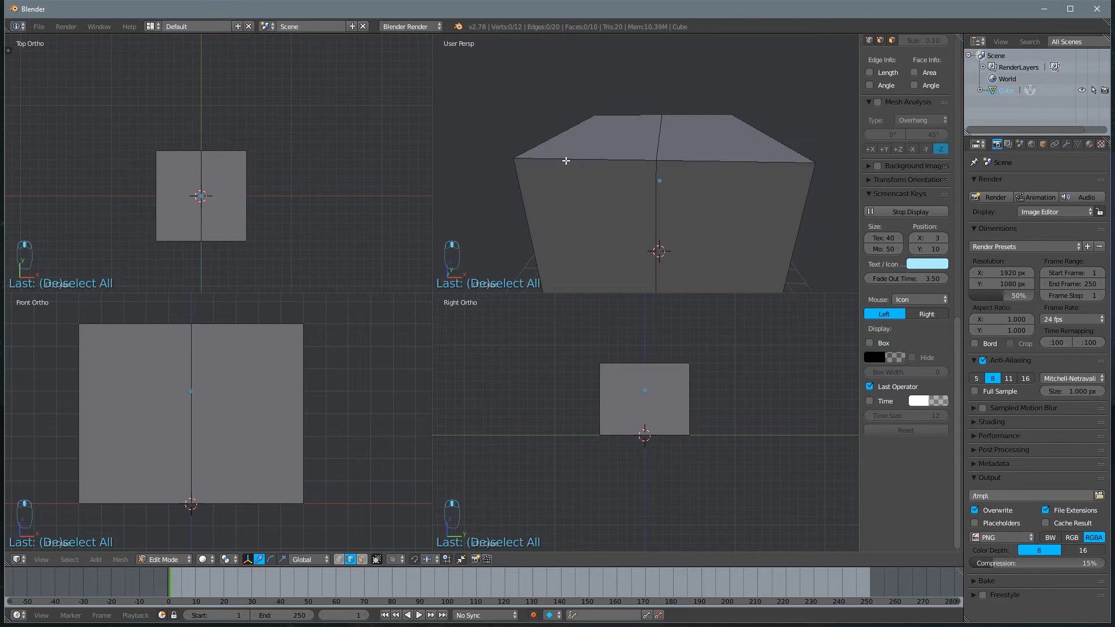
{"action": "mouse_move", "coordinate": [649, 131]}
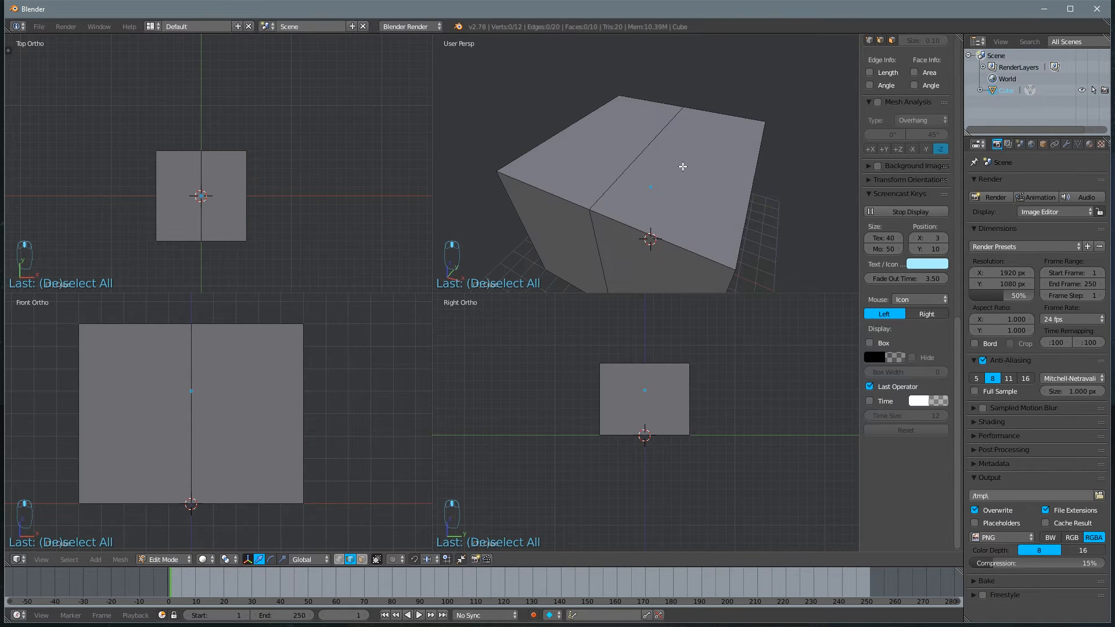
Delete the right half of the top face and switch to edge select mode.
{"action": "key", "text": "Tab"}
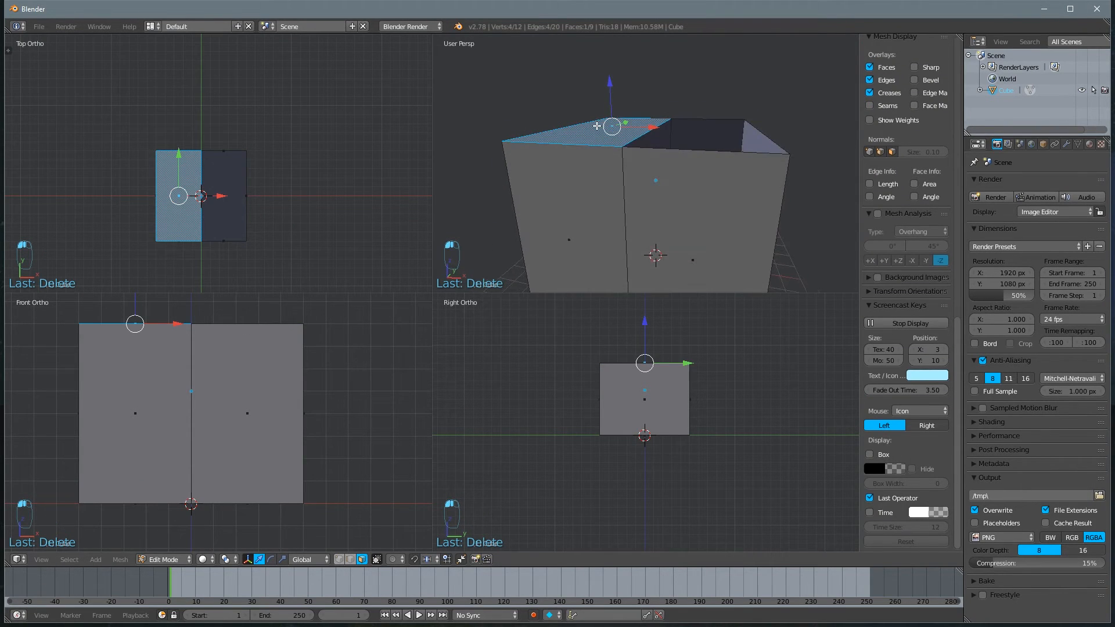
{"action": "key", "text": "ctrl+tab"}
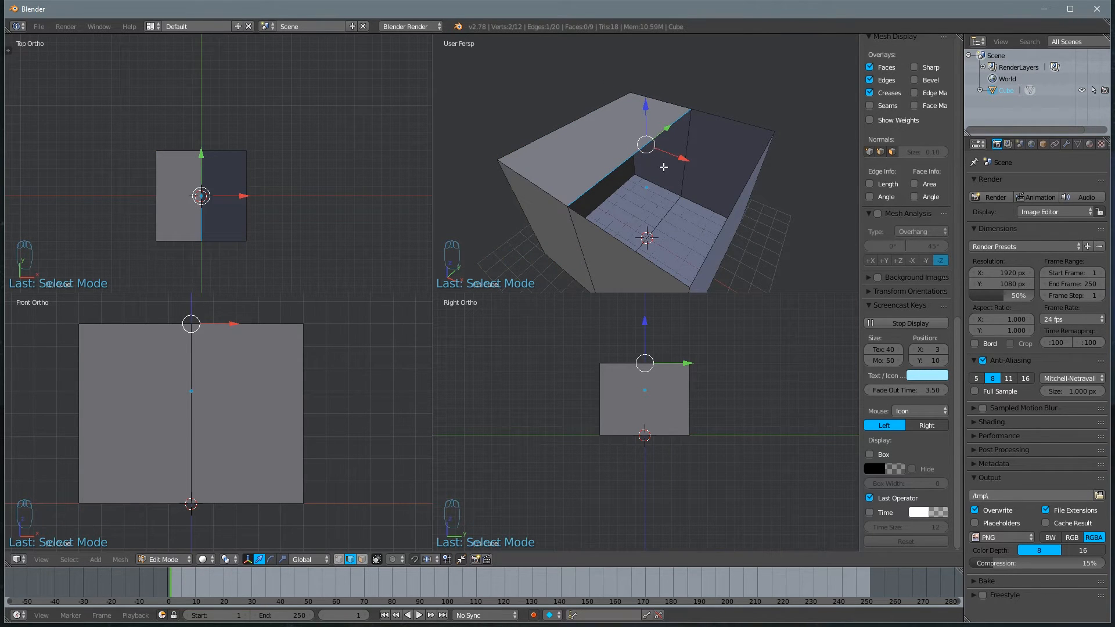
Snap the 3D cursor onto the selected middle top edge via Cursor to Selected.
{"action": "key", "text": "shift+s"}
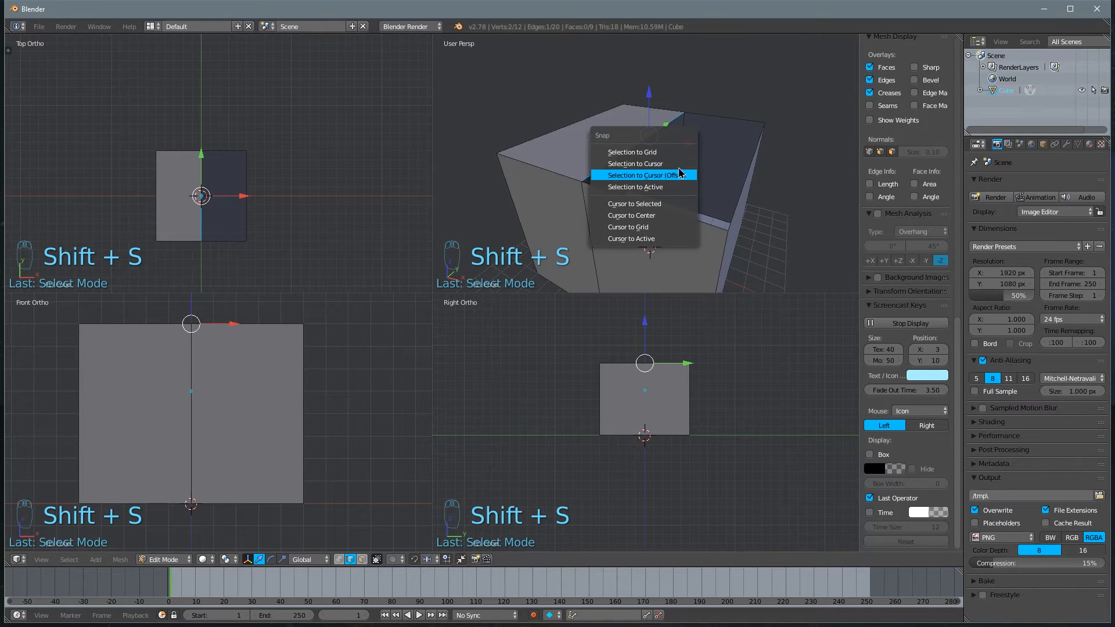
{"action": "left_click", "coordinate": [634, 174]}
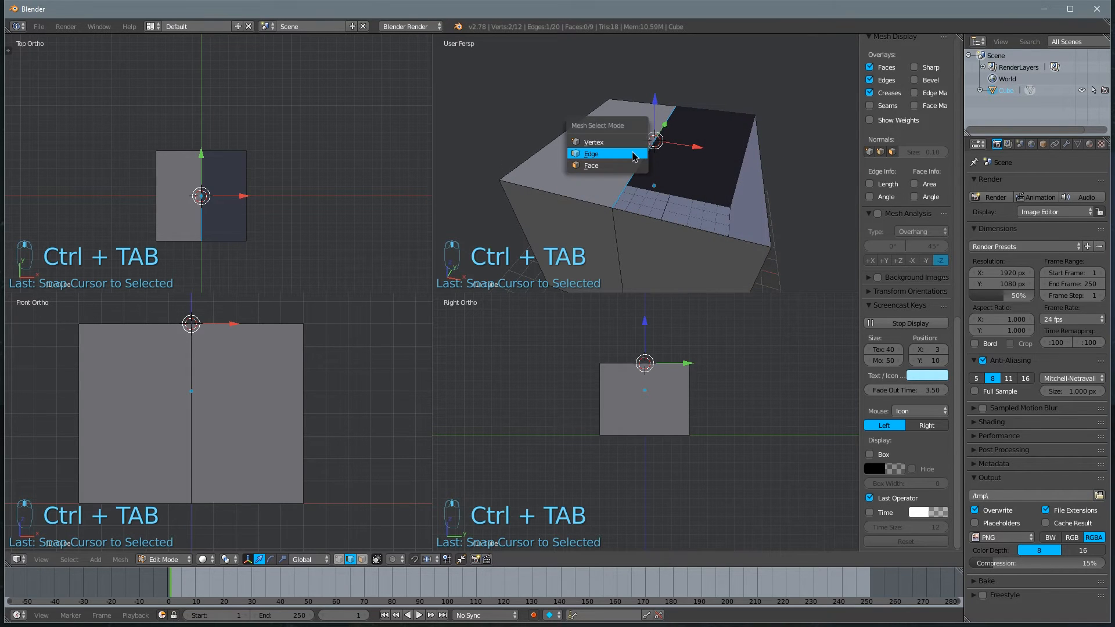
Select the left top face and spin it around the 3D cursor into a quarter arch.
{"action": "left_click", "coordinate": [590, 165]}
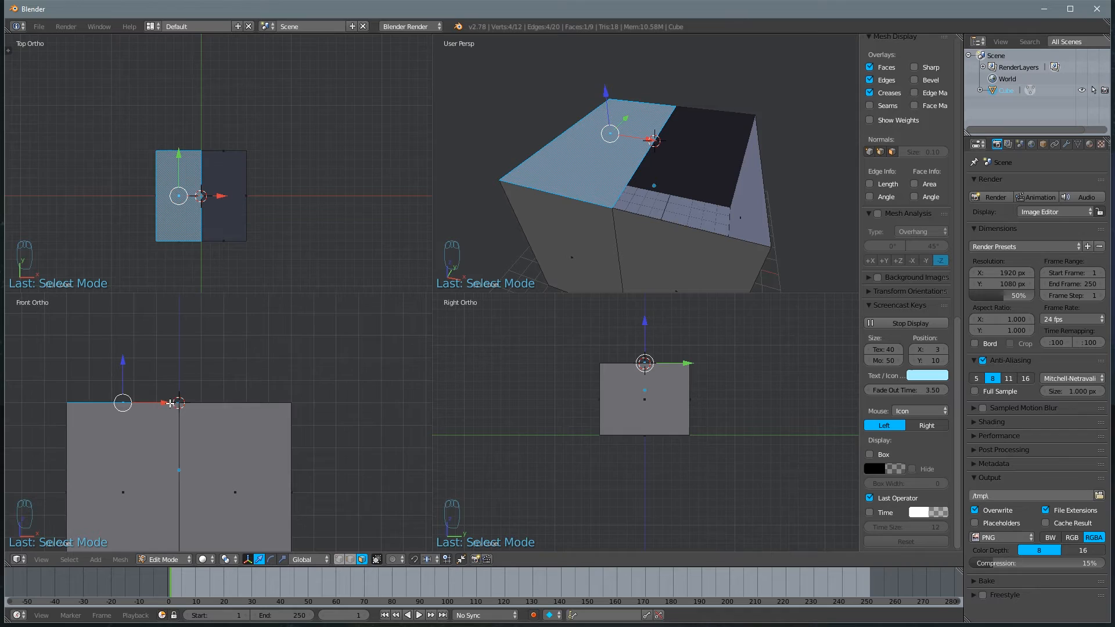
{"action": "mouse_move", "coordinate": [108, 401]}
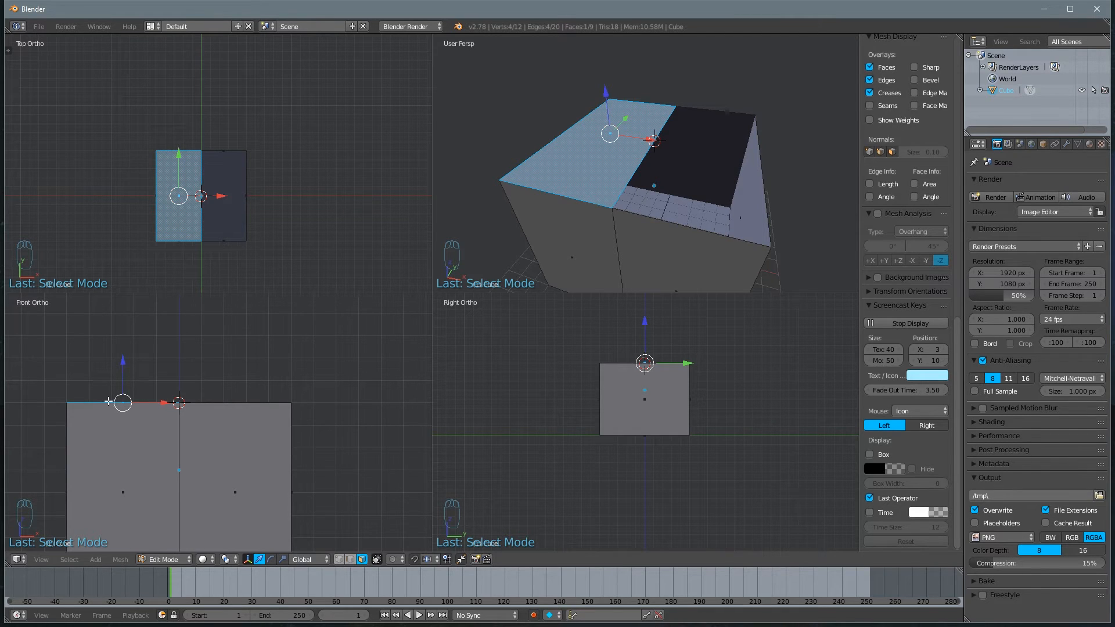
{"action": "mouse_move", "coordinate": [80, 384]}
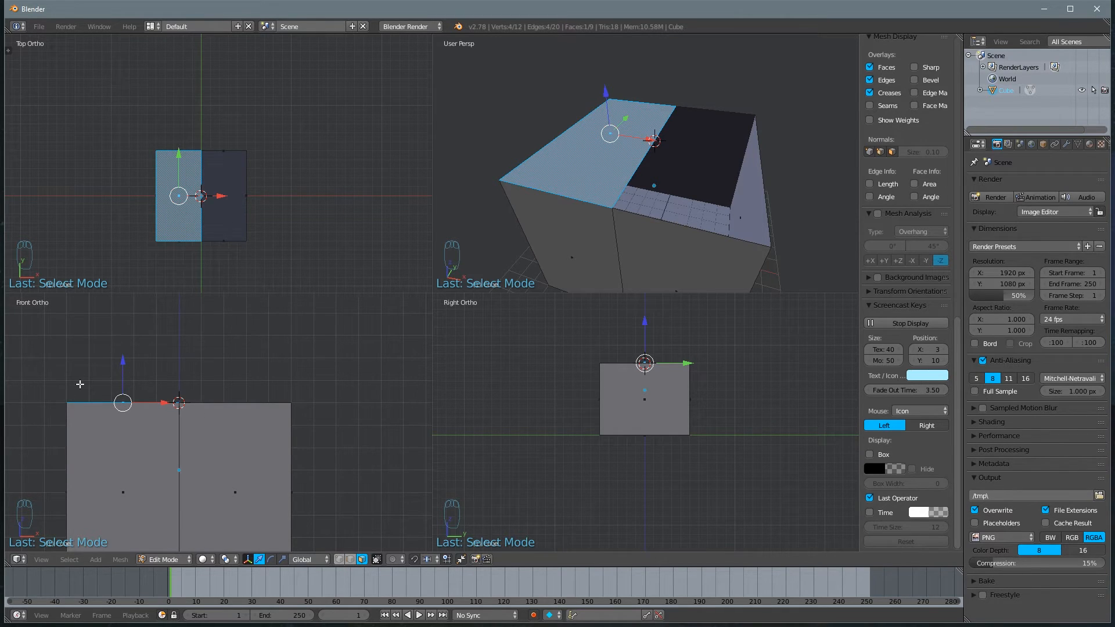
{"action": "mouse_move", "coordinate": [114, 334]}
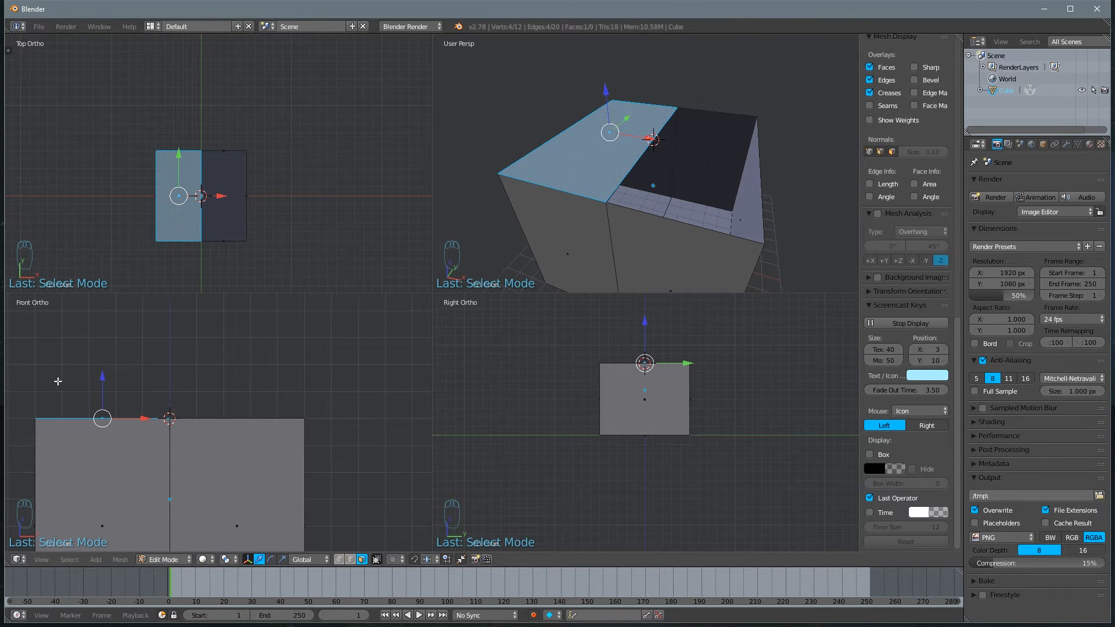
{"action": "mouse_move", "coordinate": [235, 417]}
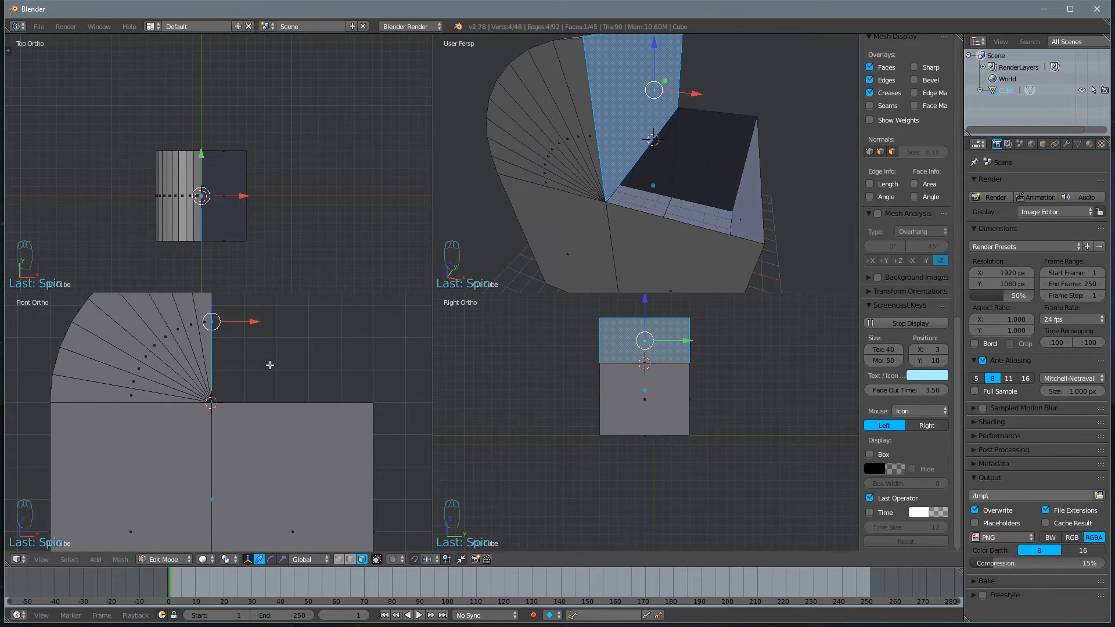
{"action": "mouse_move", "coordinate": [107, 327]}
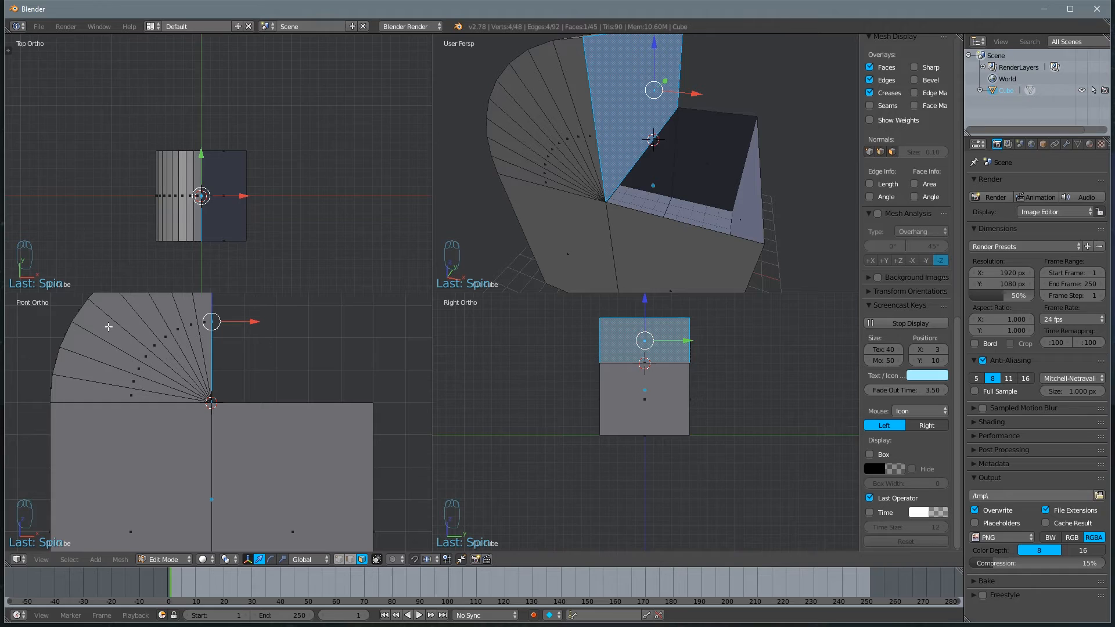
{"action": "mouse_move", "coordinate": [7, 53]}
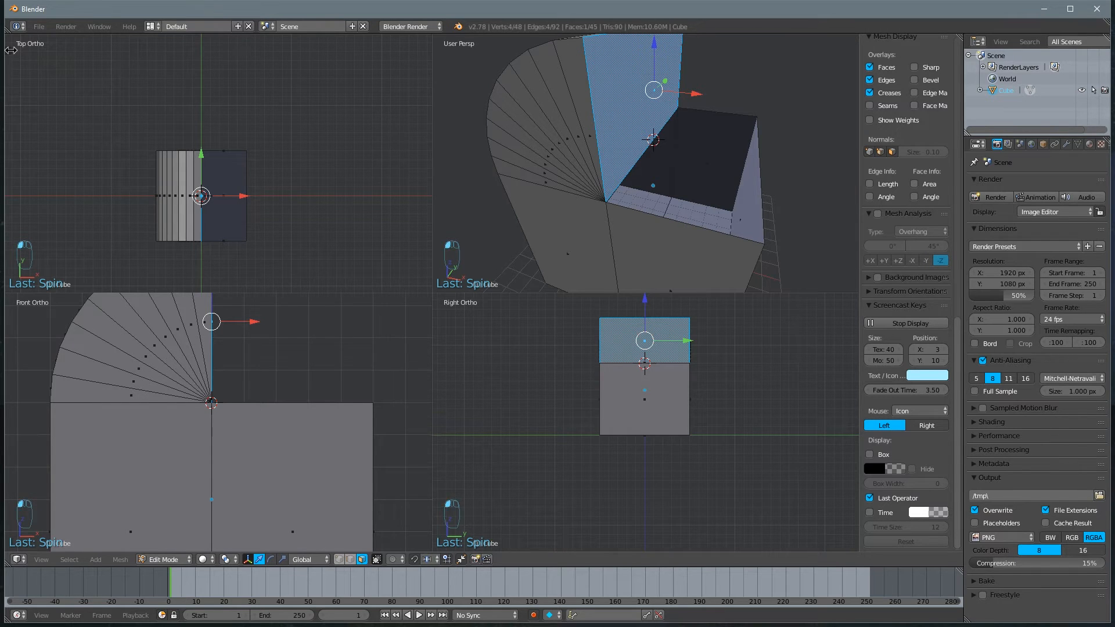
Set the last Spin's Angle to 180 so the arch becomes a full semicircle.
{"action": "key", "text": "T"}
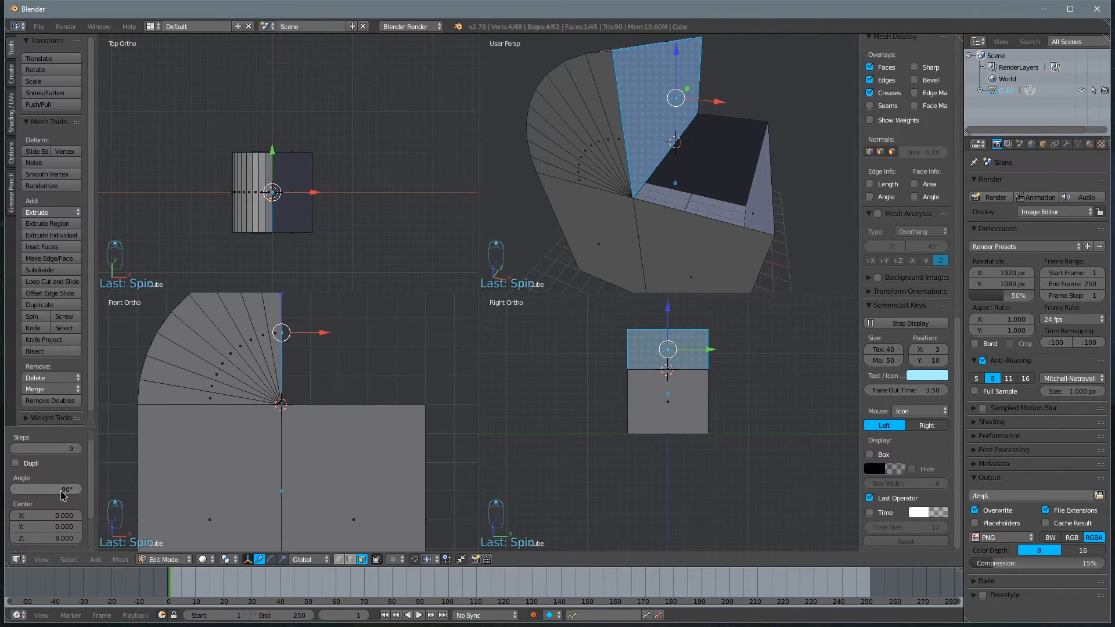
{"action": "left_click", "coordinate": [45, 489]}
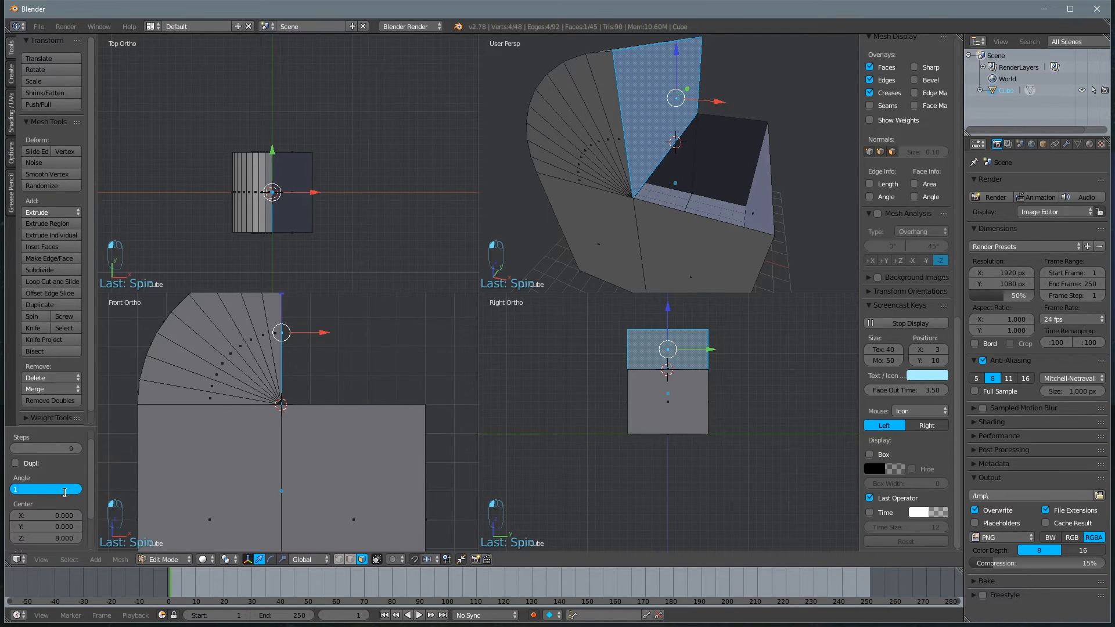
{"action": "type", "text": "180°"}
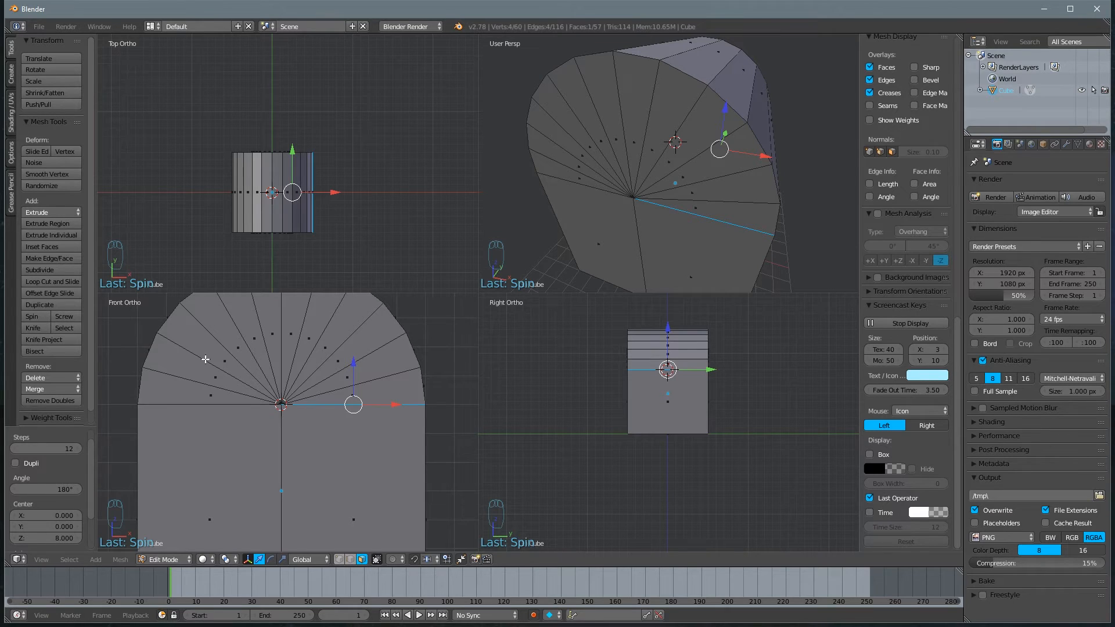
{"action": "mouse_move", "coordinate": [304, 390]}
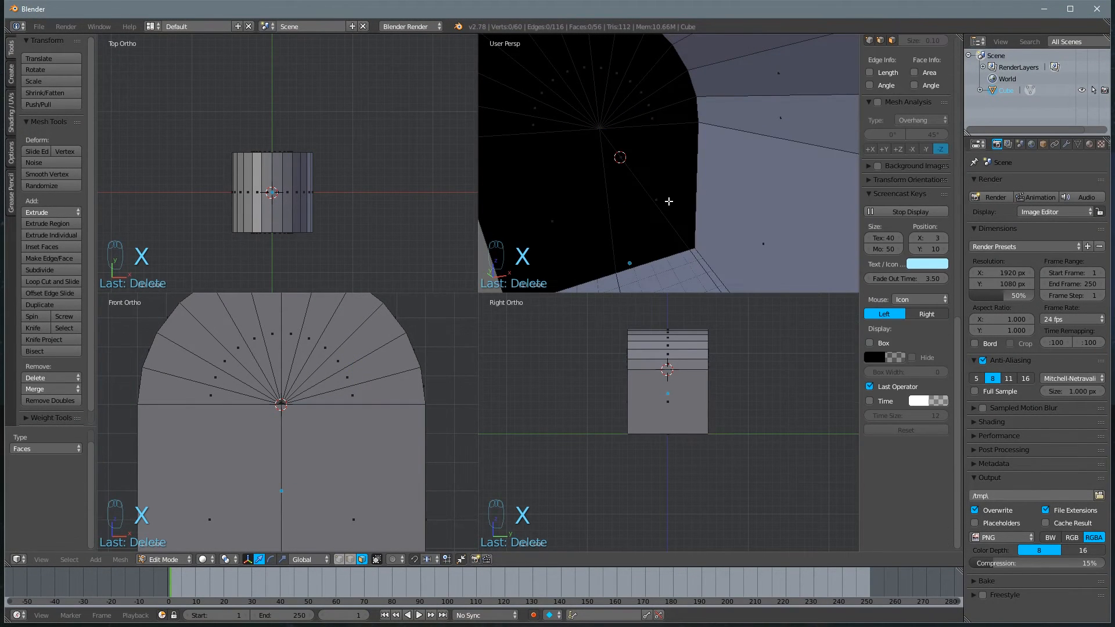
Delete the stray interior edge in edge mode, then clear the selection.
{"action": "key", "text": "Ctrl+Tab"}
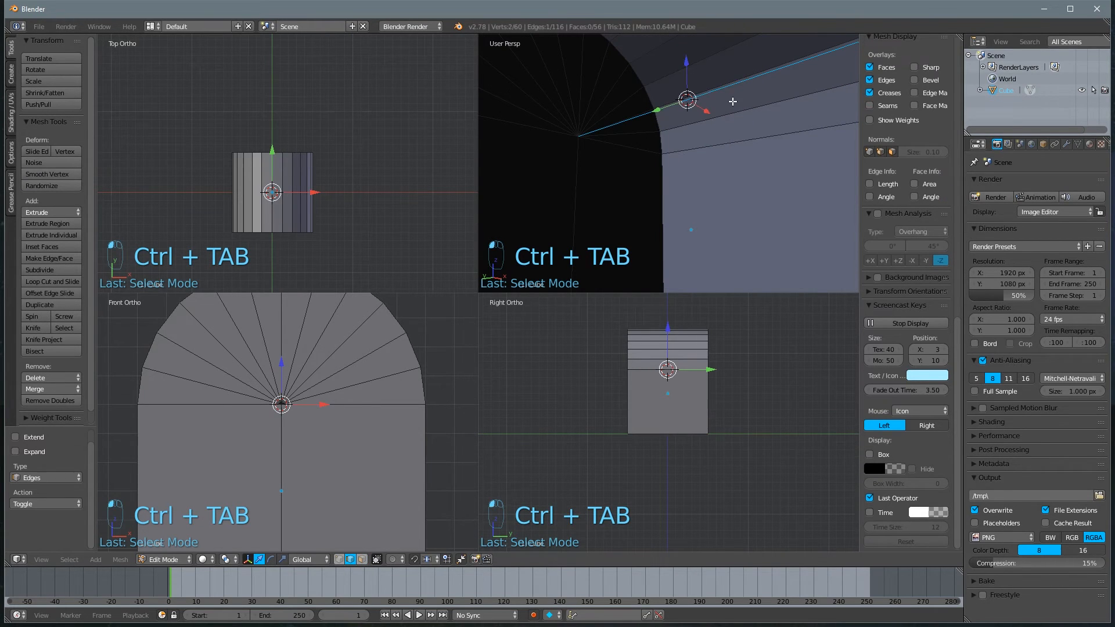
{"action": "key", "text": "X"}
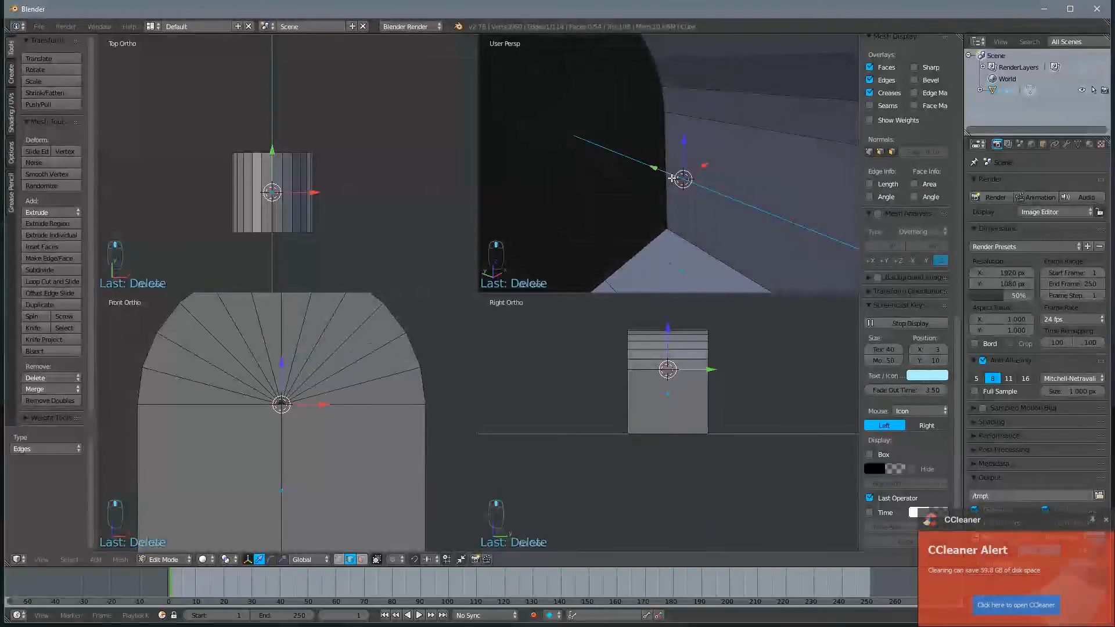
{"action": "key", "text": "g"}
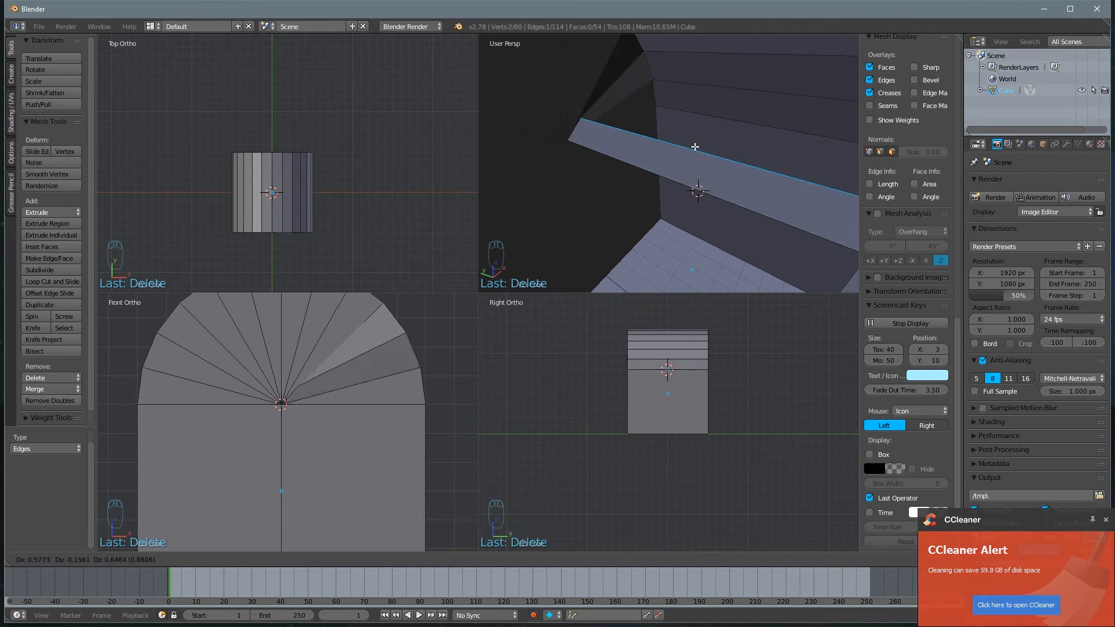
{"action": "key", "text": "a"}
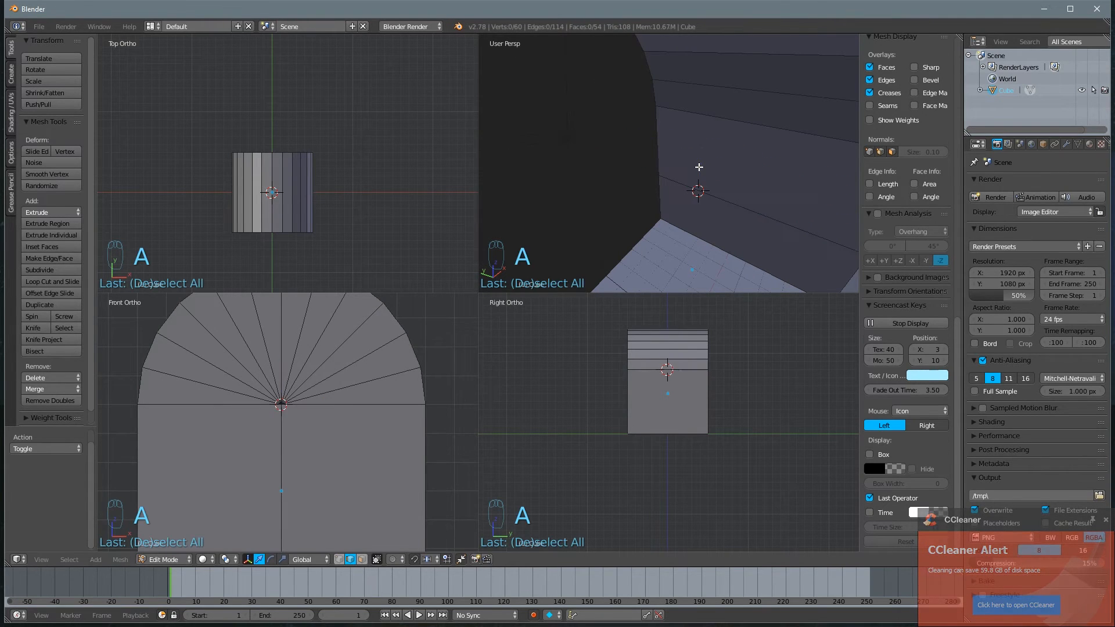
Remove Doubles on the whole mesh, dropping 60 vertices to 34, and clear a stray edge.
{"action": "key", "text": "a"}
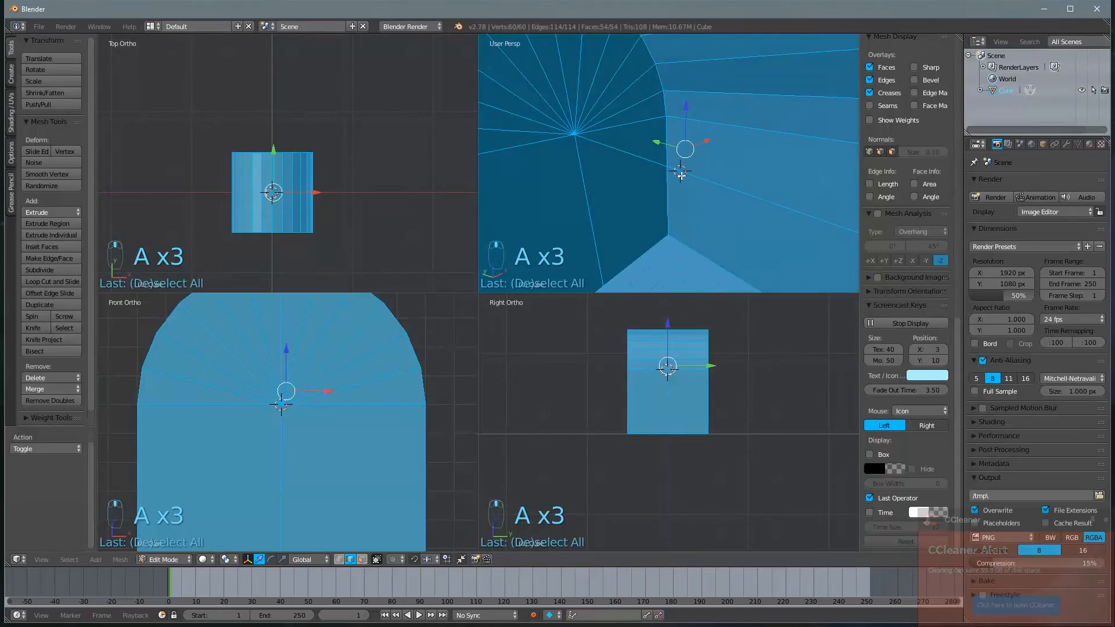
{"action": "key", "text": "Ctrl+V"}
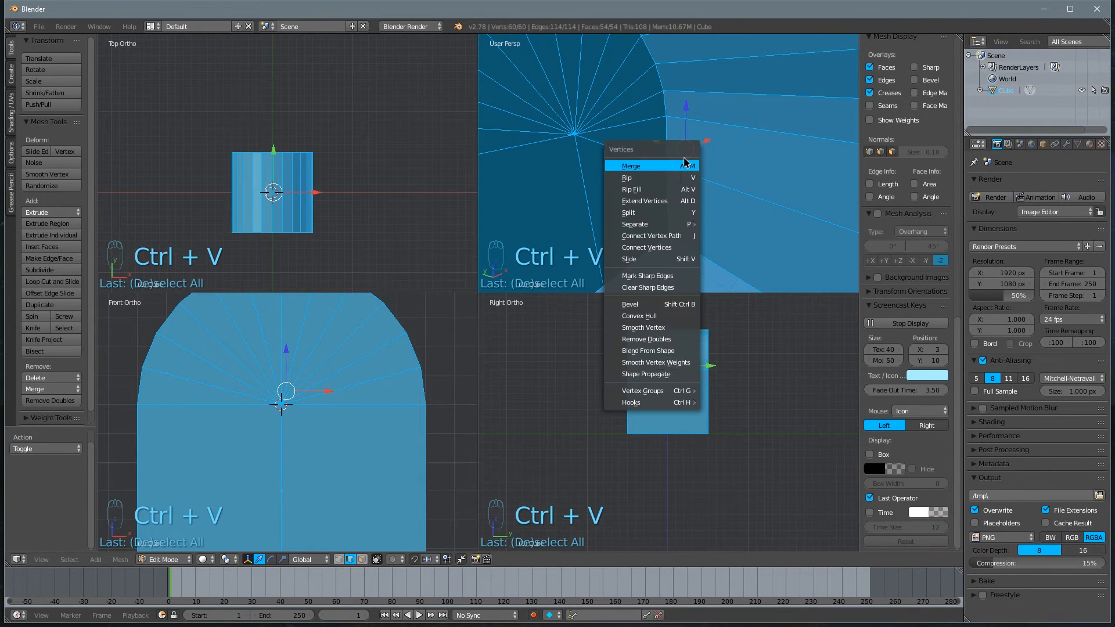
{"action": "mouse_move", "coordinate": [646, 374]}
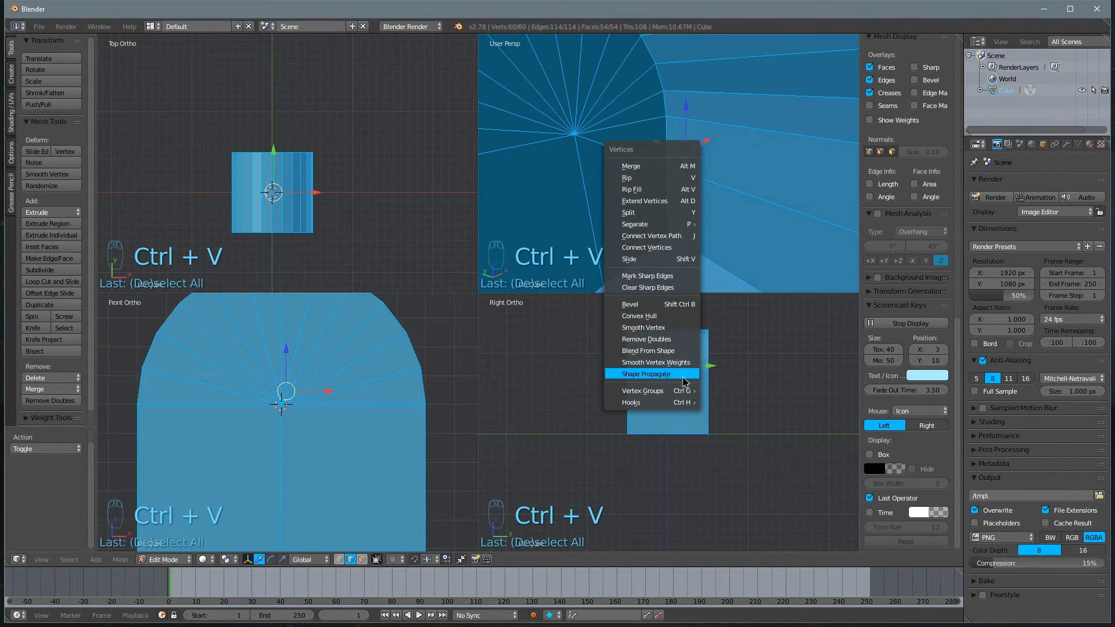
{"action": "mouse_move", "coordinate": [666, 339]}
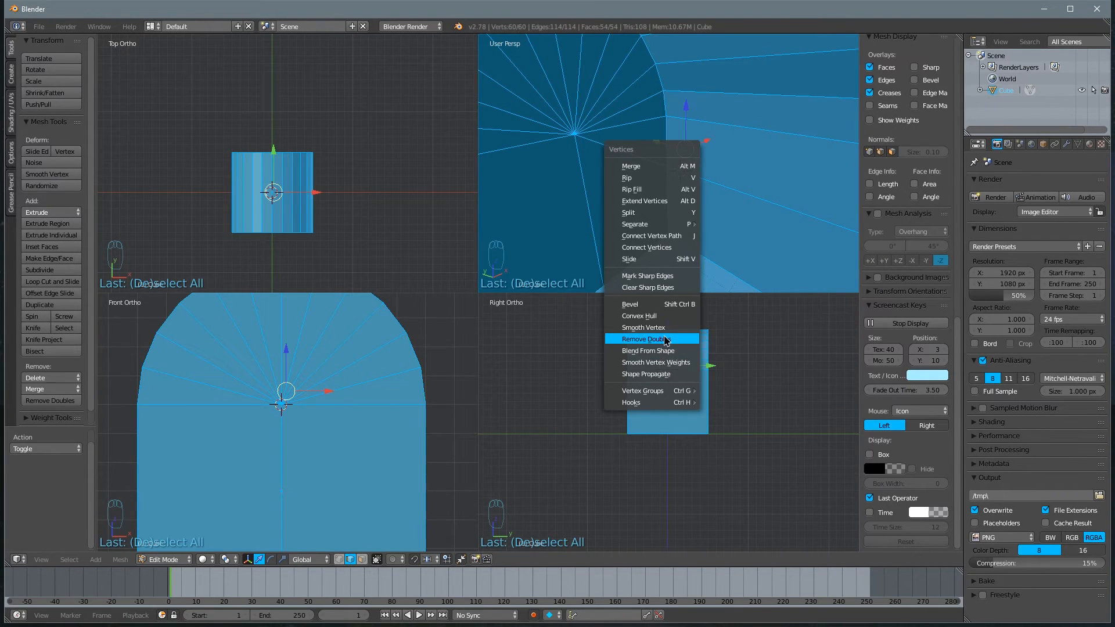
{"action": "left_click", "coordinate": [647, 339]}
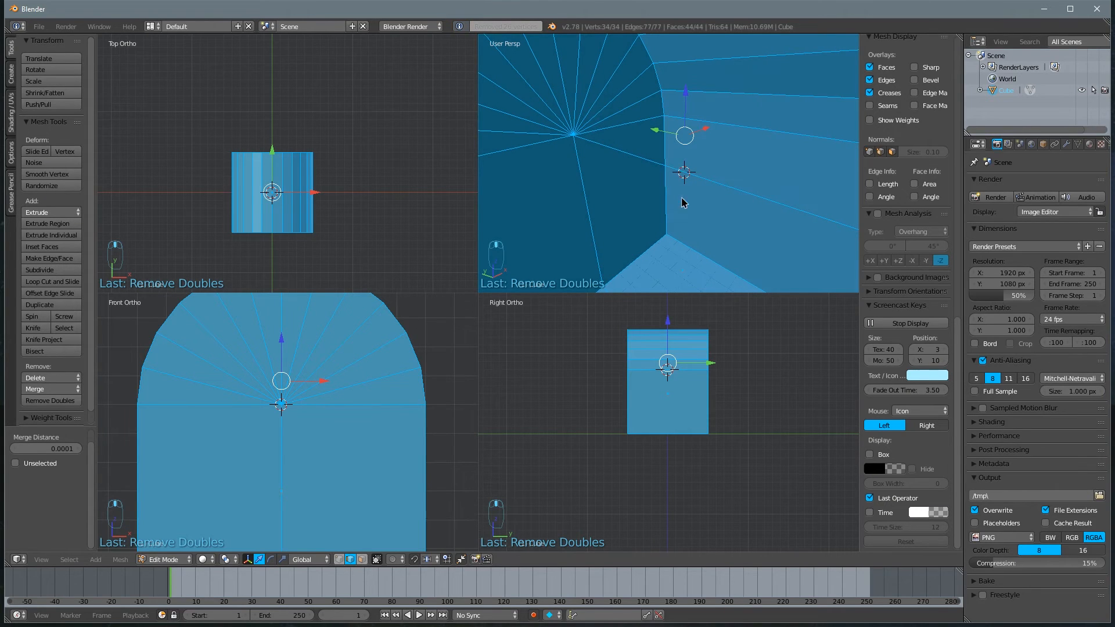
{"action": "key", "text": "ctrl+tab"}
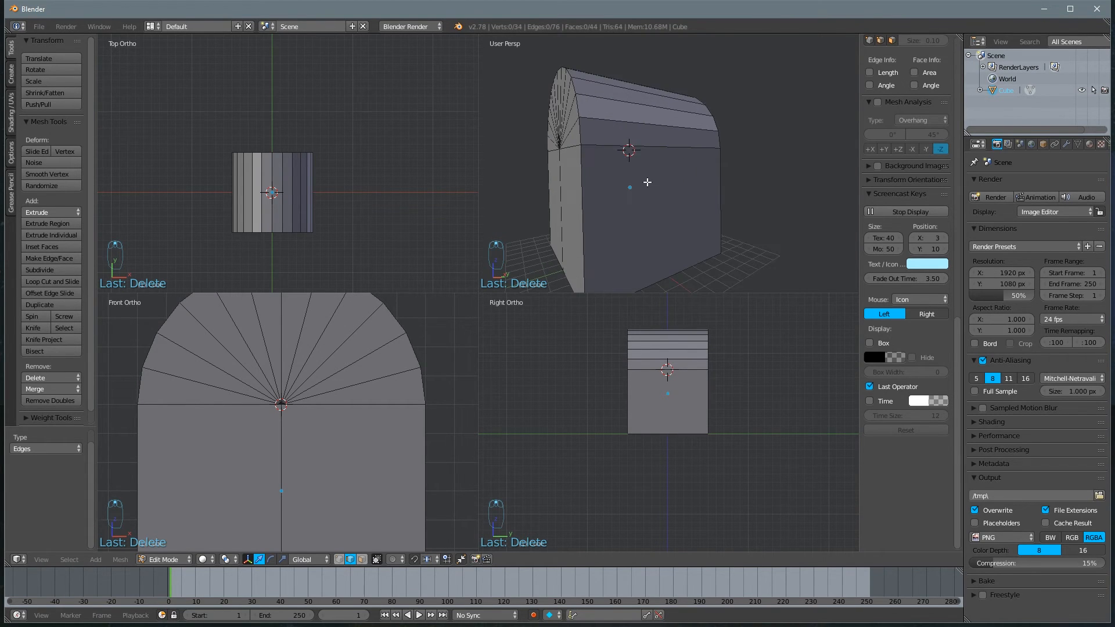
Enable Backface Culling in face mode and orbit to check which way the shell's faces point.
{"action": "key", "text": "Ctrl+Tab"}
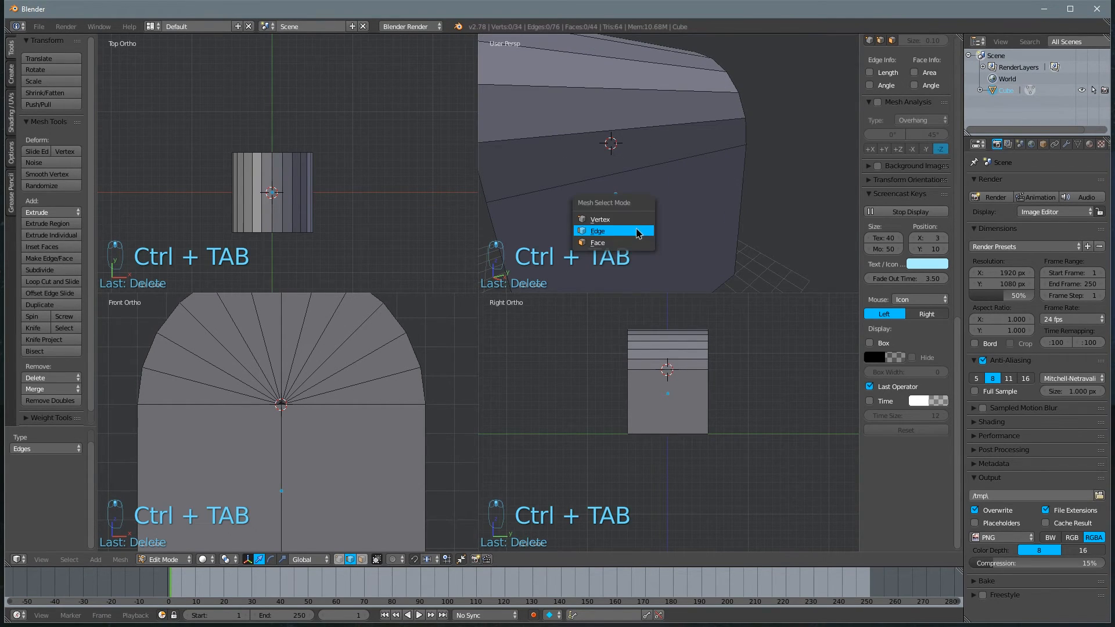
{"action": "left_click", "coordinate": [599, 243]}
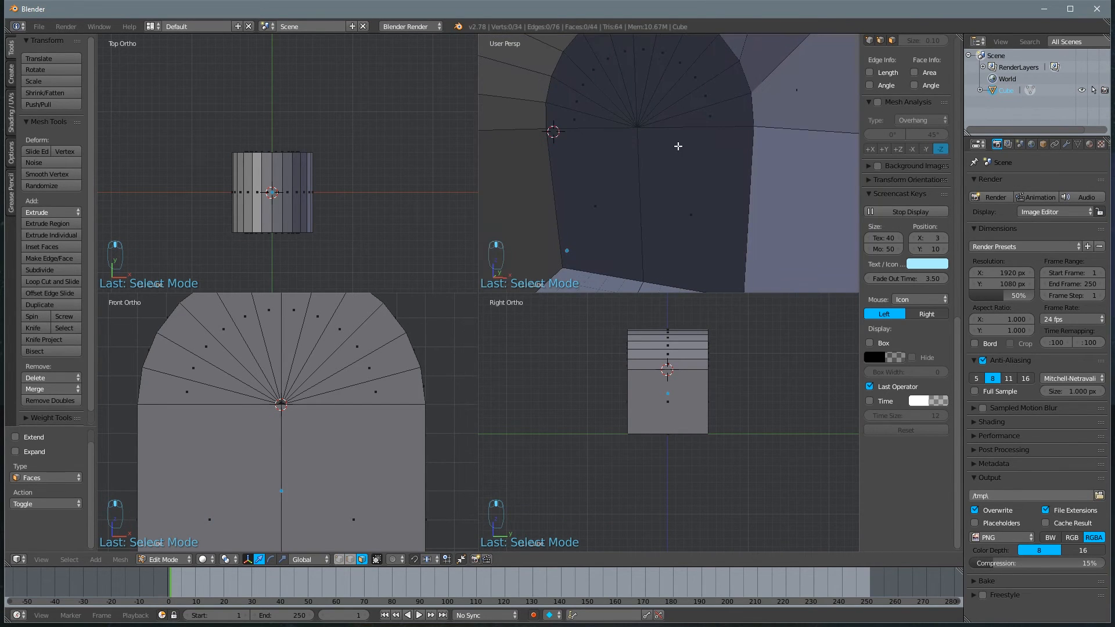
{"action": "left_click_drag", "start_coordinate": [677, 142], "coordinate": [685, 175]}
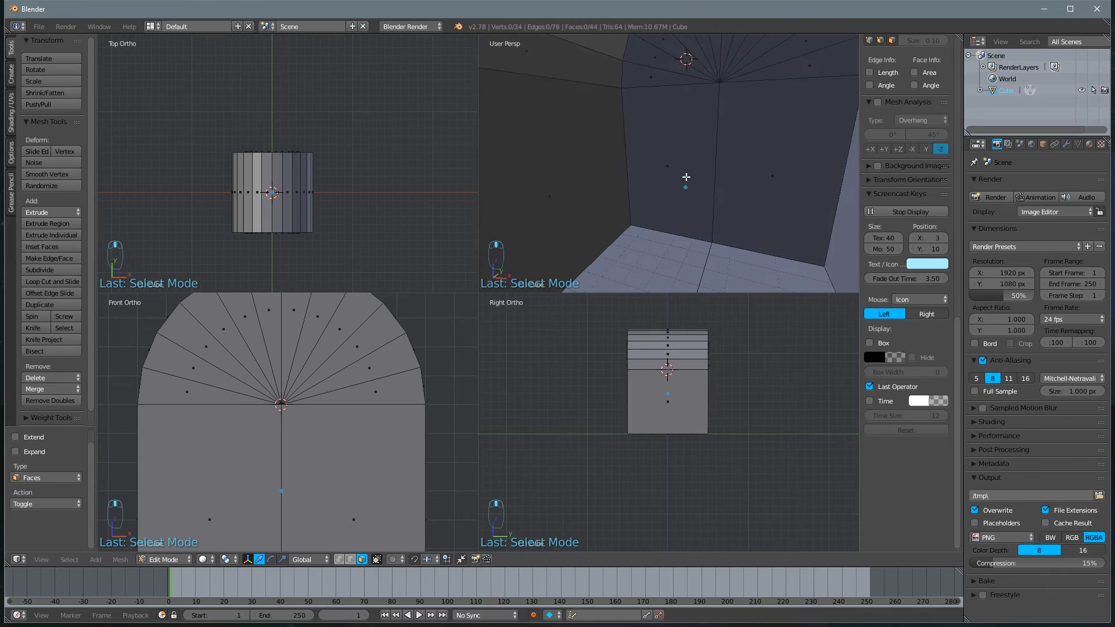
{"action": "mouse_move", "coordinate": [534, 202]}
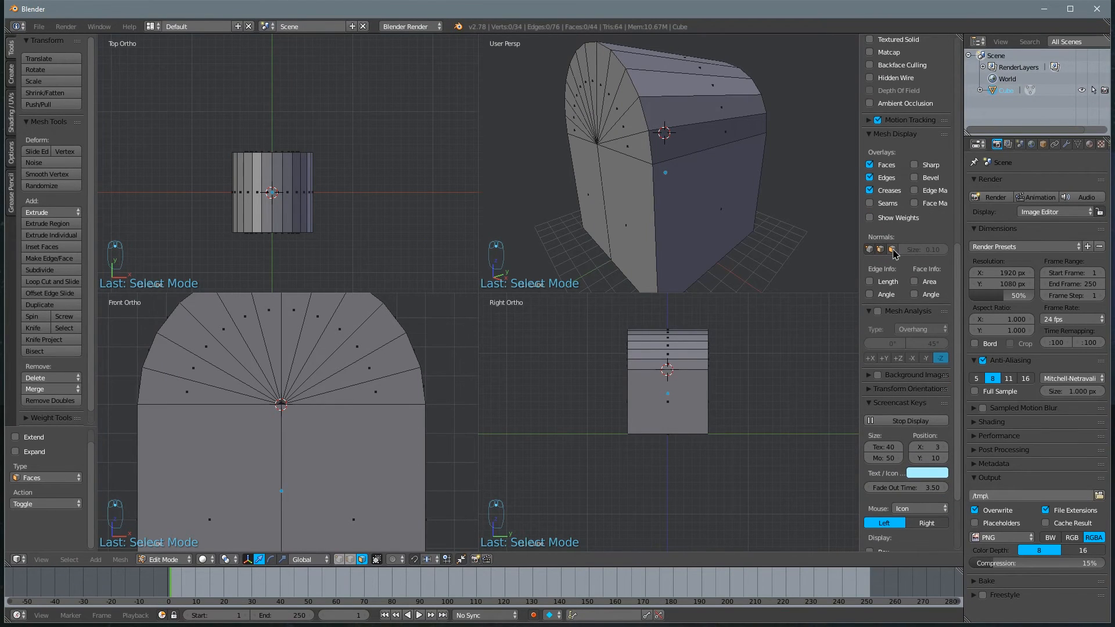
{"action": "mouse_move", "coordinate": [892, 249]}
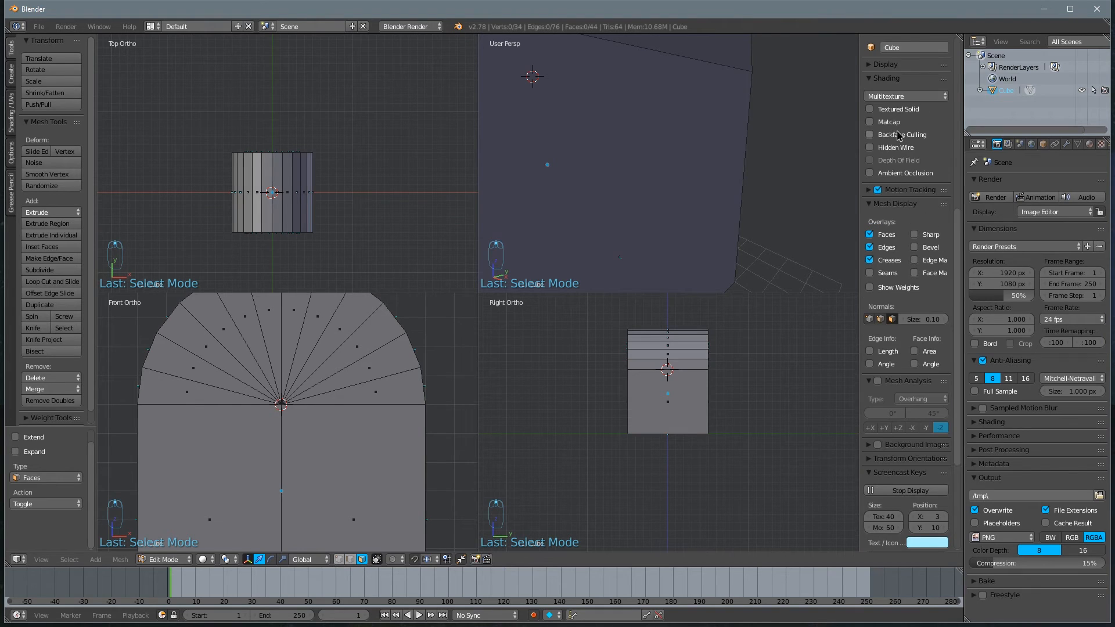
{"action": "mouse_move", "coordinate": [897, 141]}
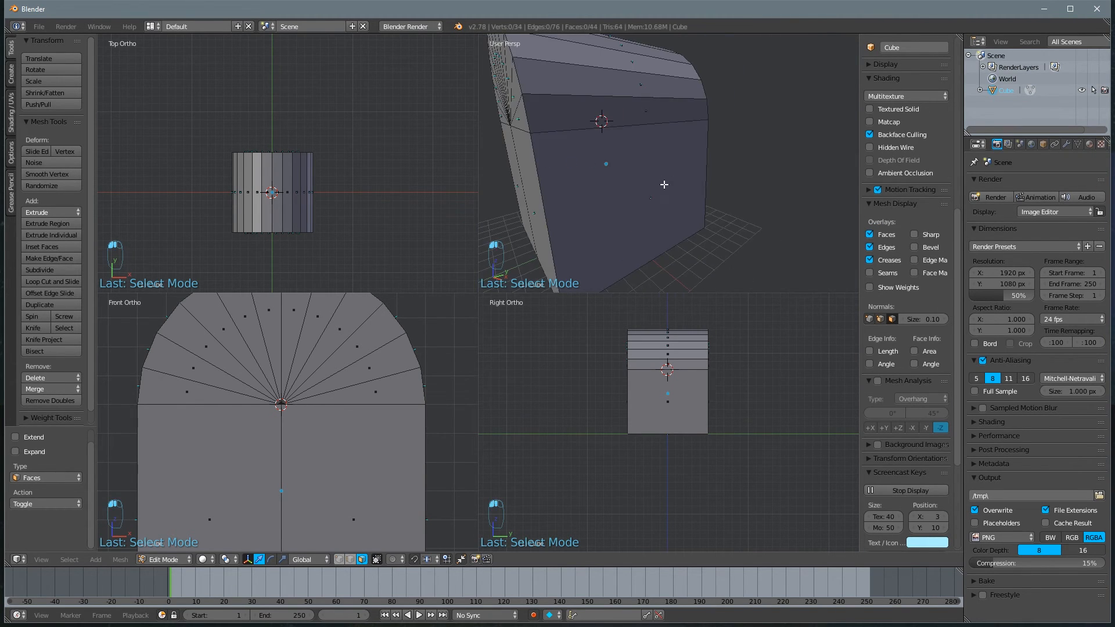
{"action": "left_click_drag", "start_coordinate": [661, 185], "coordinate": [643, 207]}
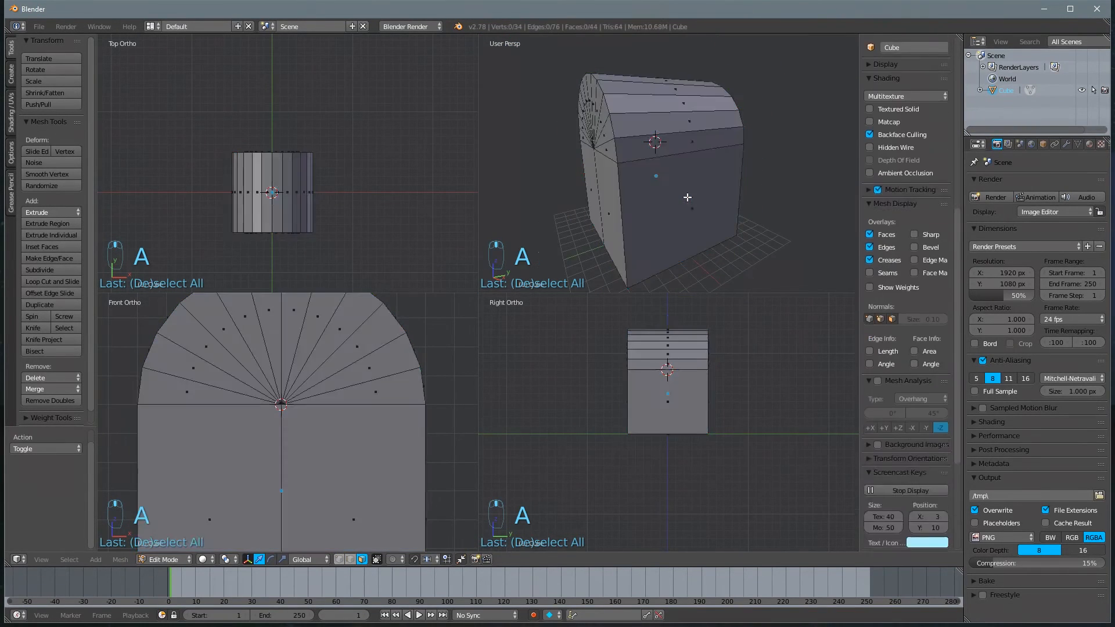
Flip Normals on every face so the shell's interior walls show.
{"action": "key", "text": "a"}
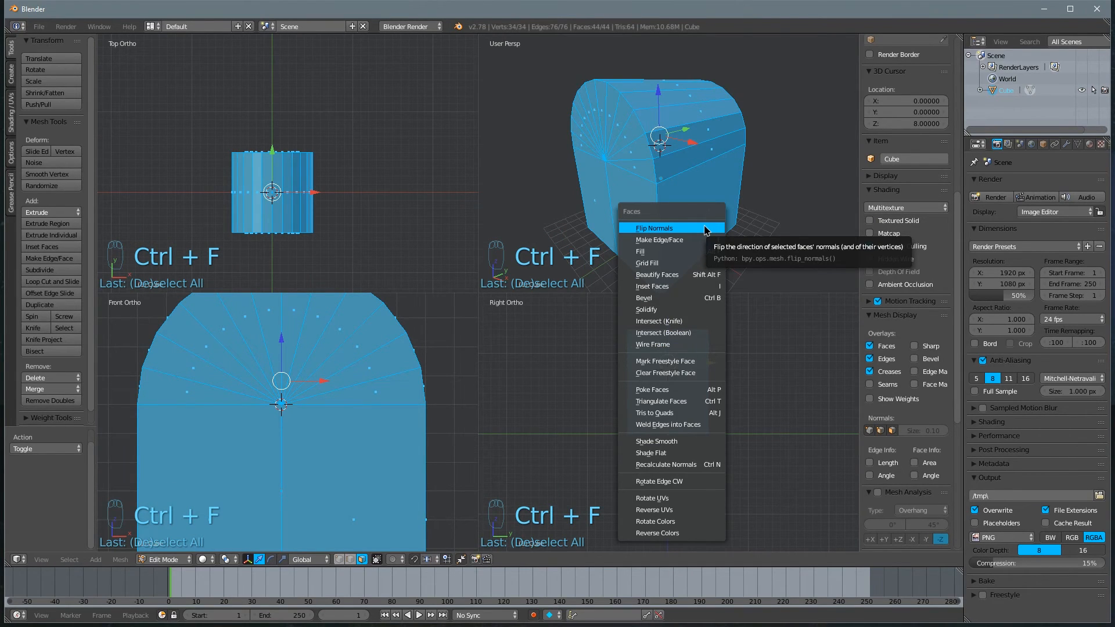
{"action": "left_click", "coordinate": [654, 227]}
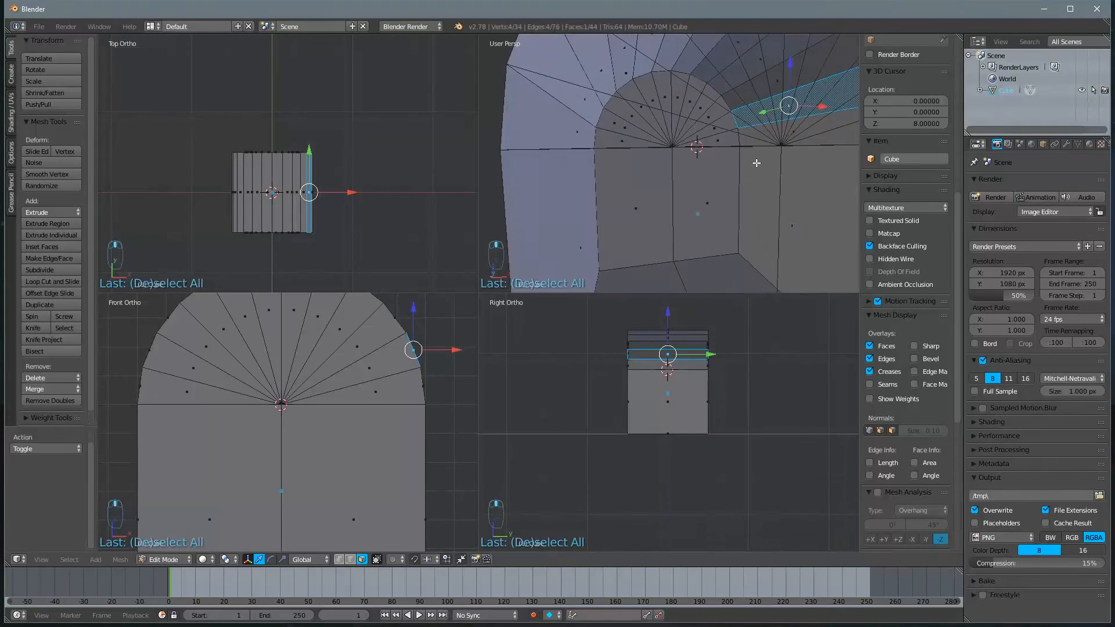
Select the co-planar front and back wall faces and delete them, opening a tunnel.
{"action": "left_click_drag", "start_coordinate": [757, 163], "coordinate": [661, 166]}
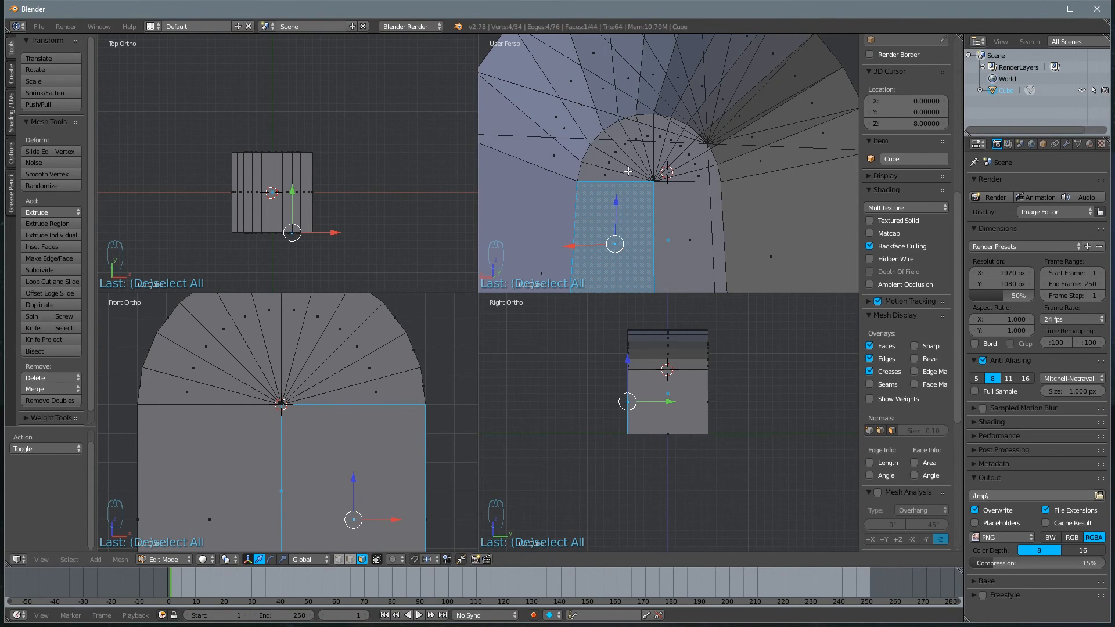
{"action": "left_click", "coordinate": [70, 559]}
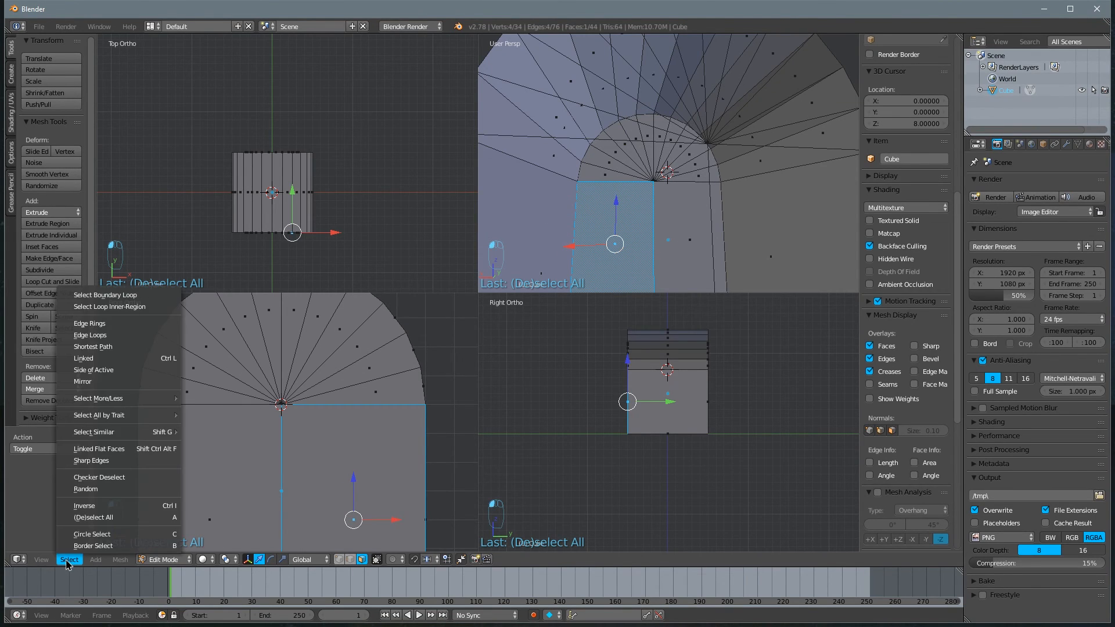
{"action": "mouse_move", "coordinate": [91, 460]}
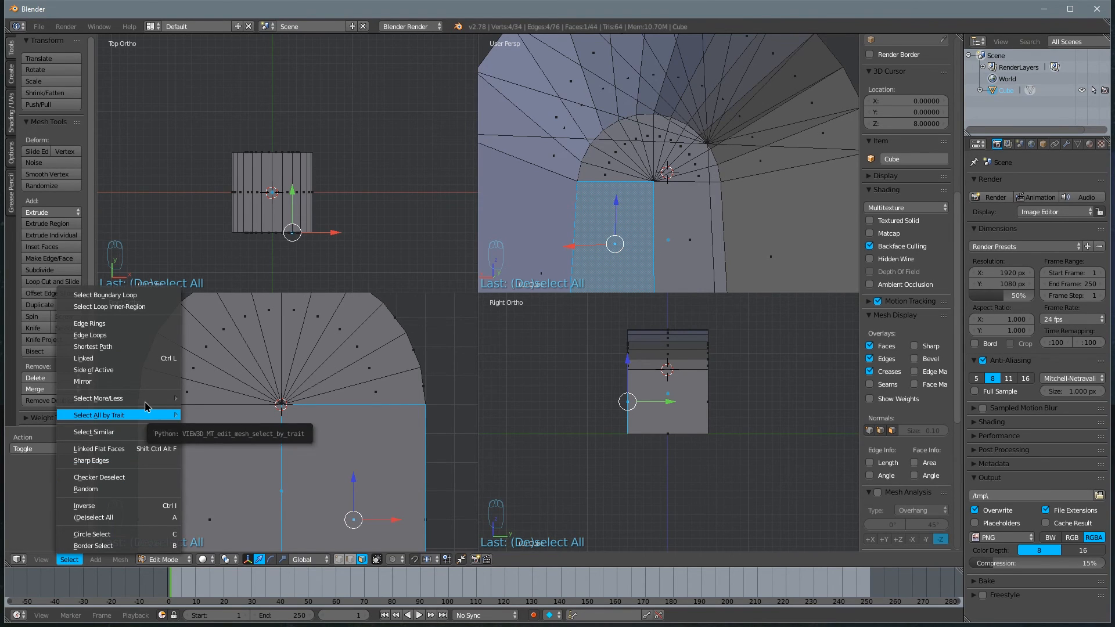
{"action": "mouse_move", "coordinate": [93, 432]}
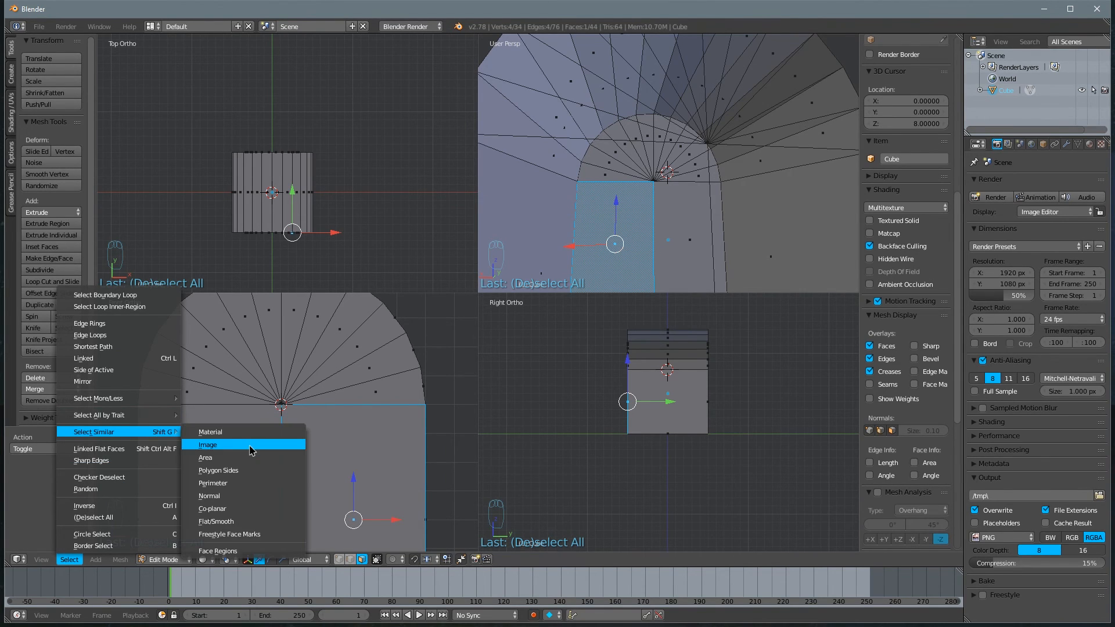
{"action": "mouse_move", "coordinate": [243, 509]}
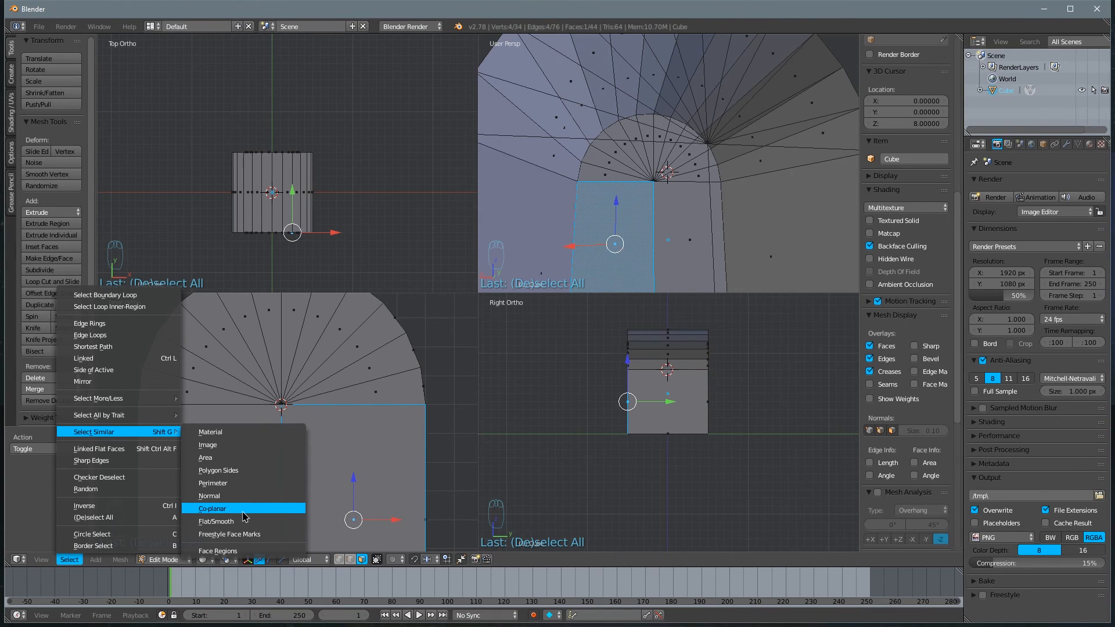
{"action": "mouse_move", "coordinate": [155, 434]}
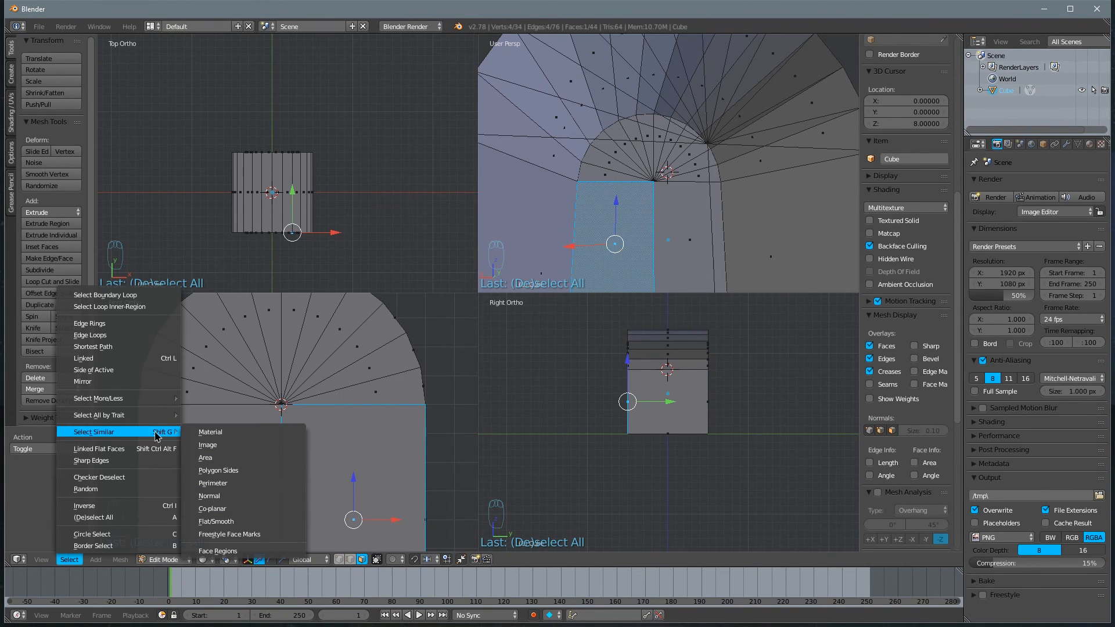
{"action": "mouse_move", "coordinate": [223, 470]}
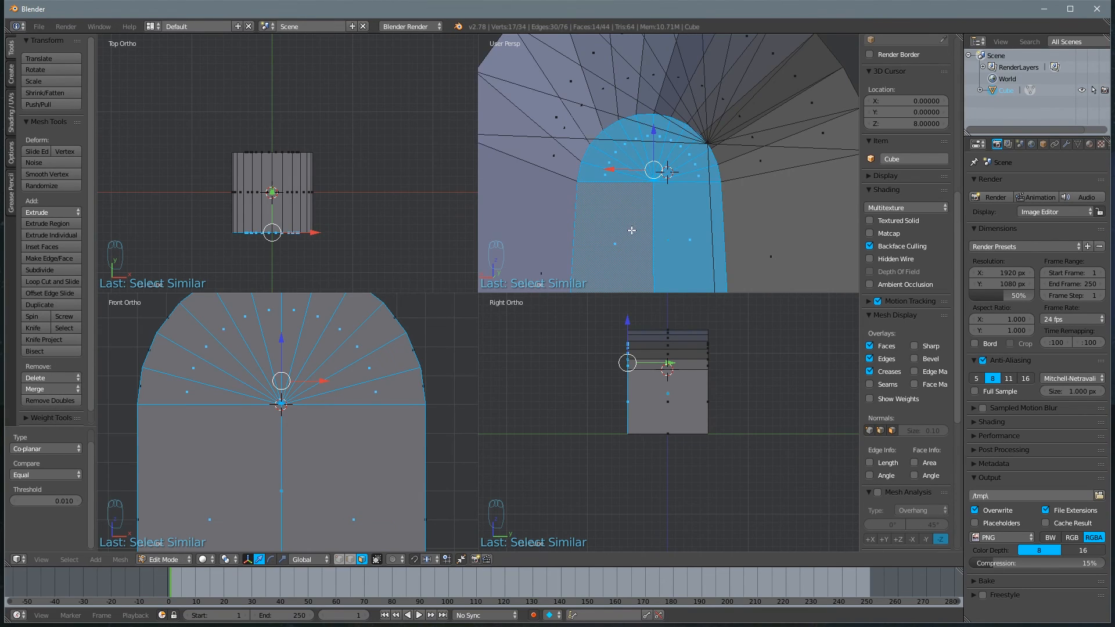
{"action": "key", "text": "X"}
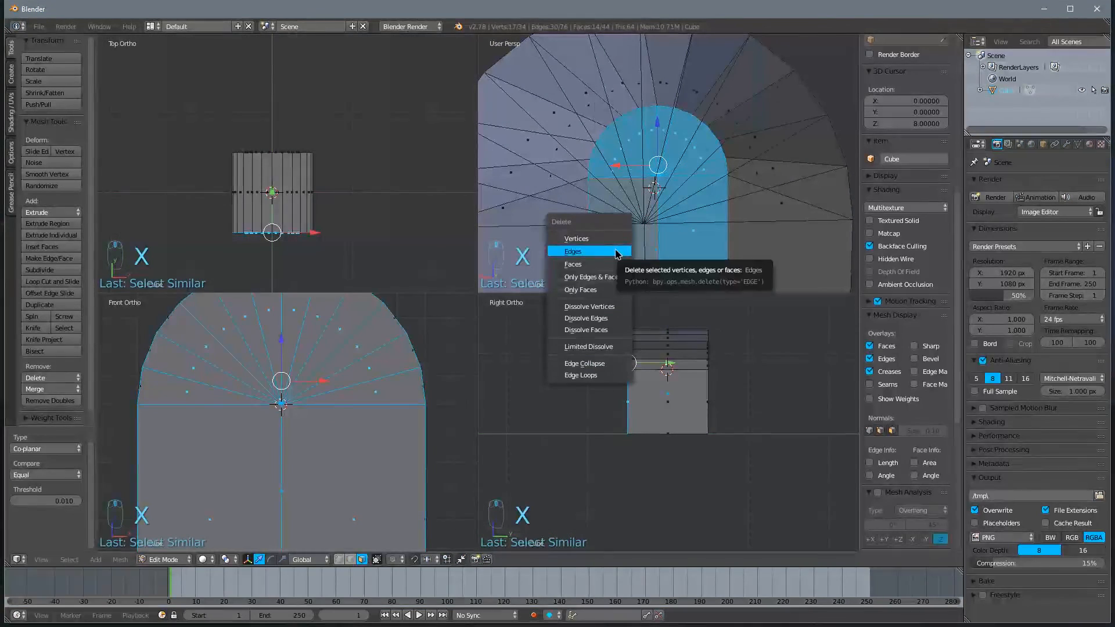
{"action": "left_click", "coordinate": [573, 250]}
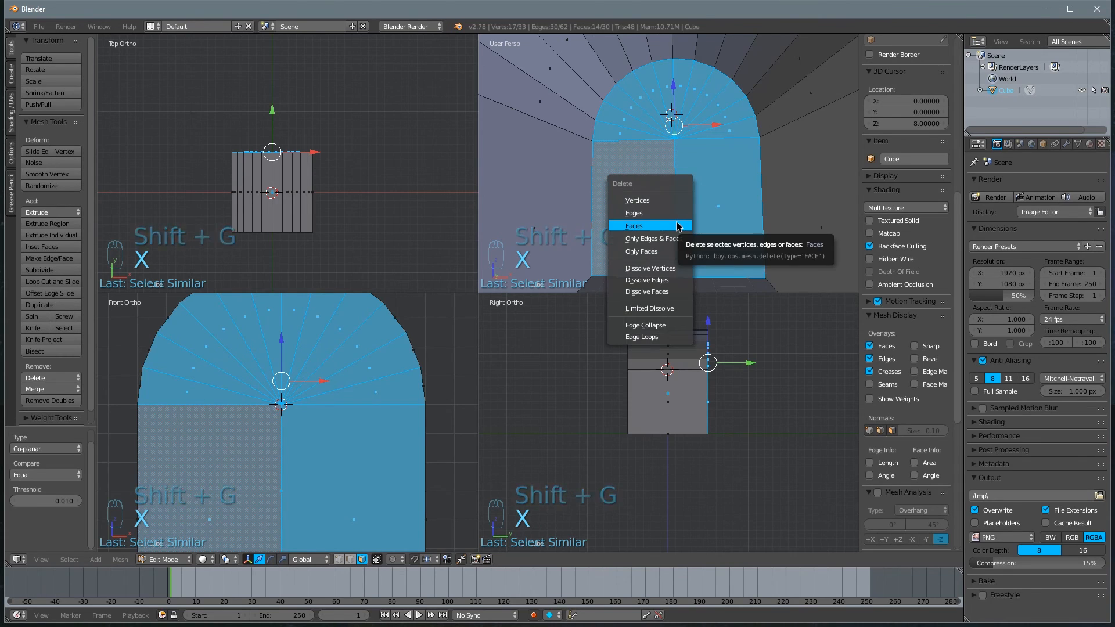
{"action": "left_click", "coordinate": [635, 226]}
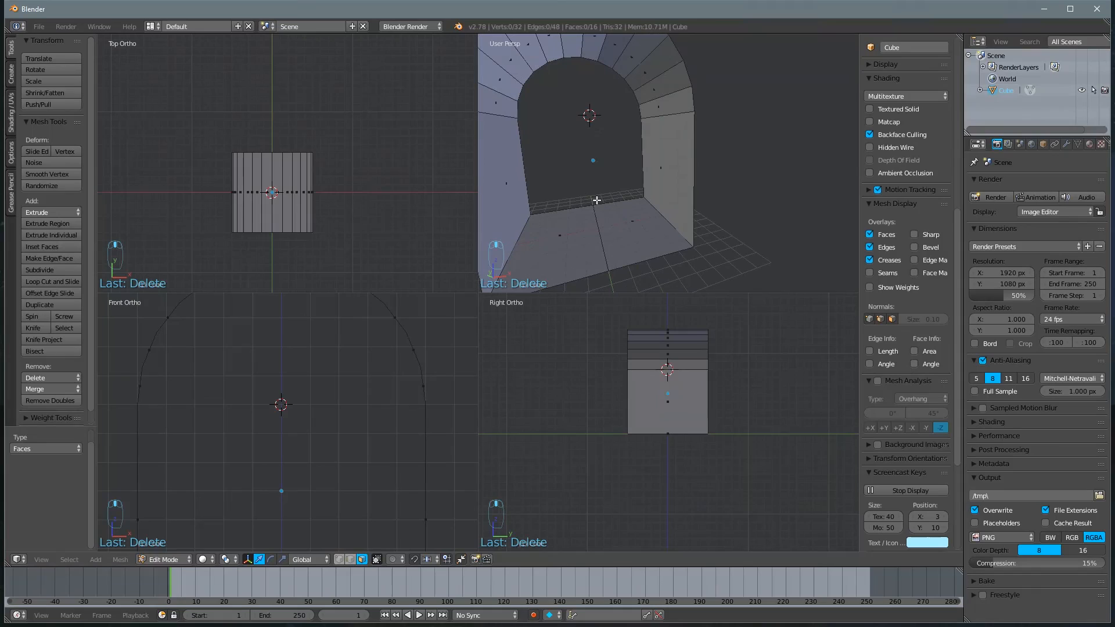
{"action": "mouse_move", "coordinate": [584, 181]}
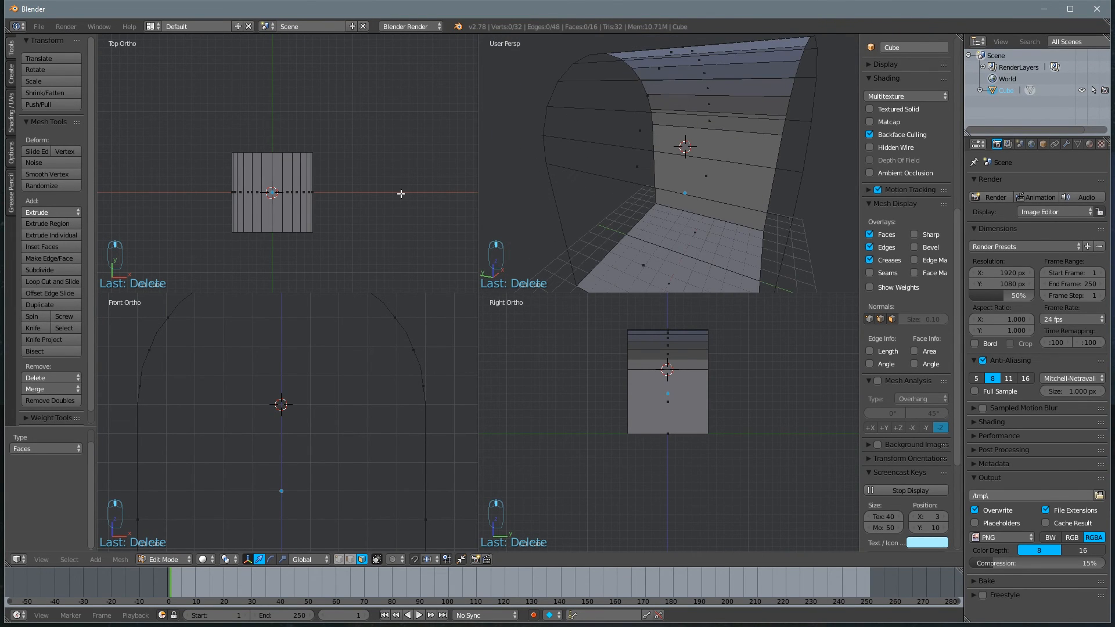
Delete the right-half faces, keeping the left quarter-arch wall and half floor.
{"action": "left_click_drag", "start_coordinate": [683, 178], "coordinate": [582, 206]}
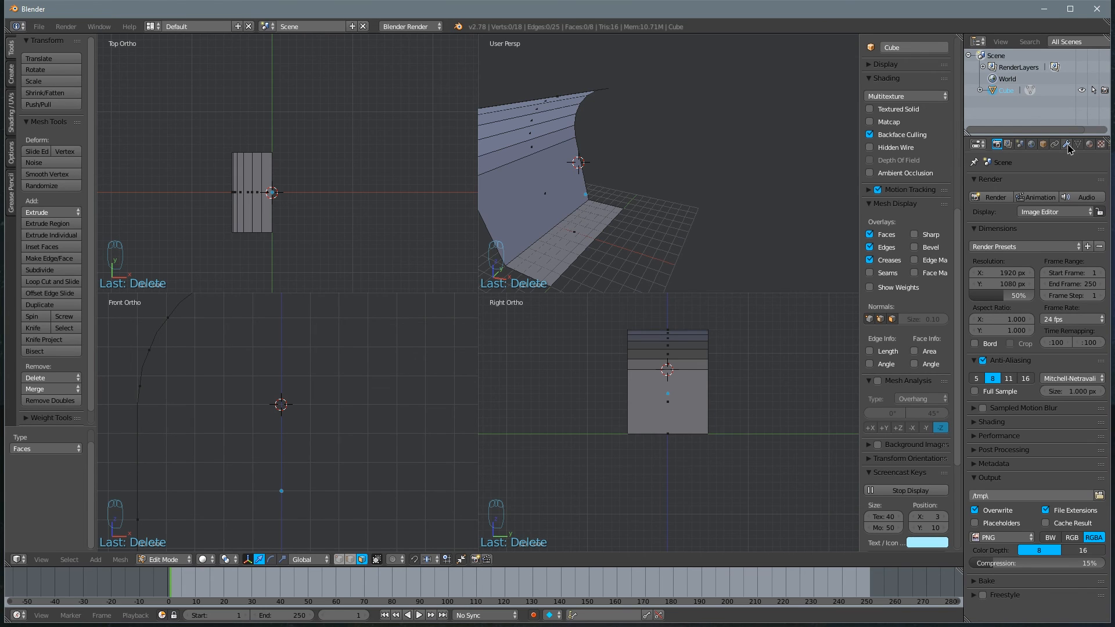
{"action": "left_click", "coordinate": [1068, 144]}
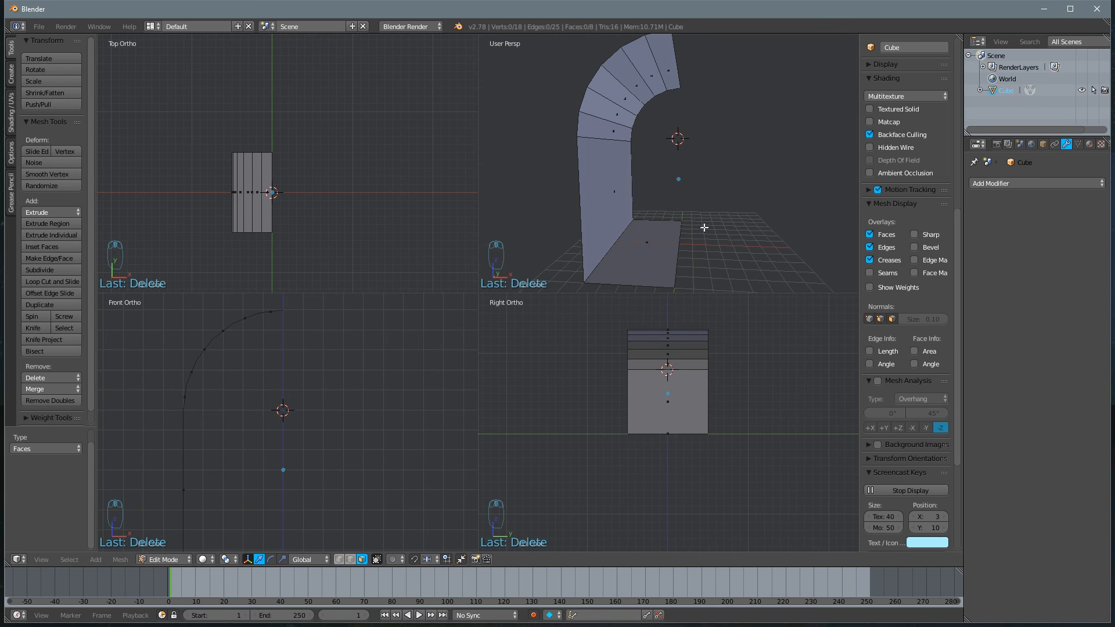
{"action": "mouse_move", "coordinate": [572, 230]}
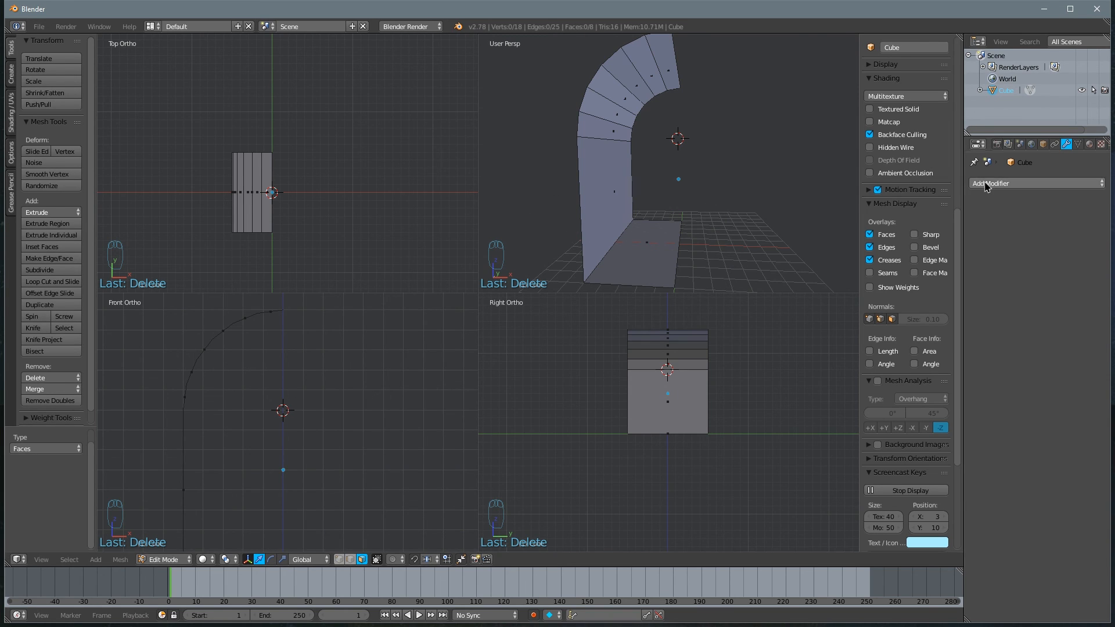
Add a Mirror modifier along X so the half shell reflects into a full arch.
{"action": "left_click", "coordinate": [1036, 183]}
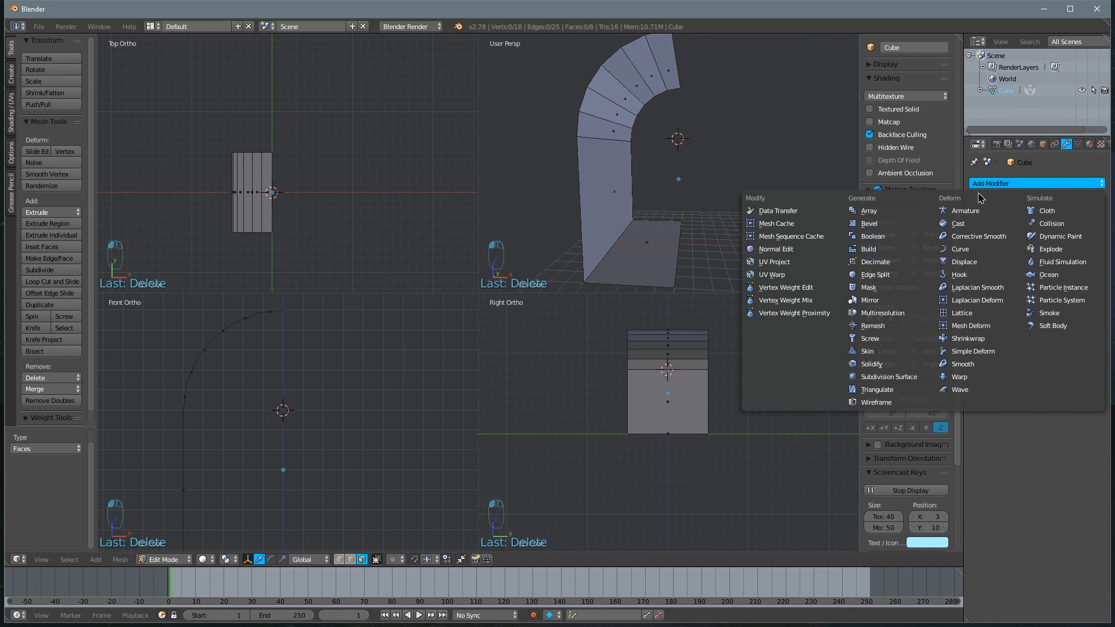
{"action": "mouse_move", "coordinate": [874, 300]}
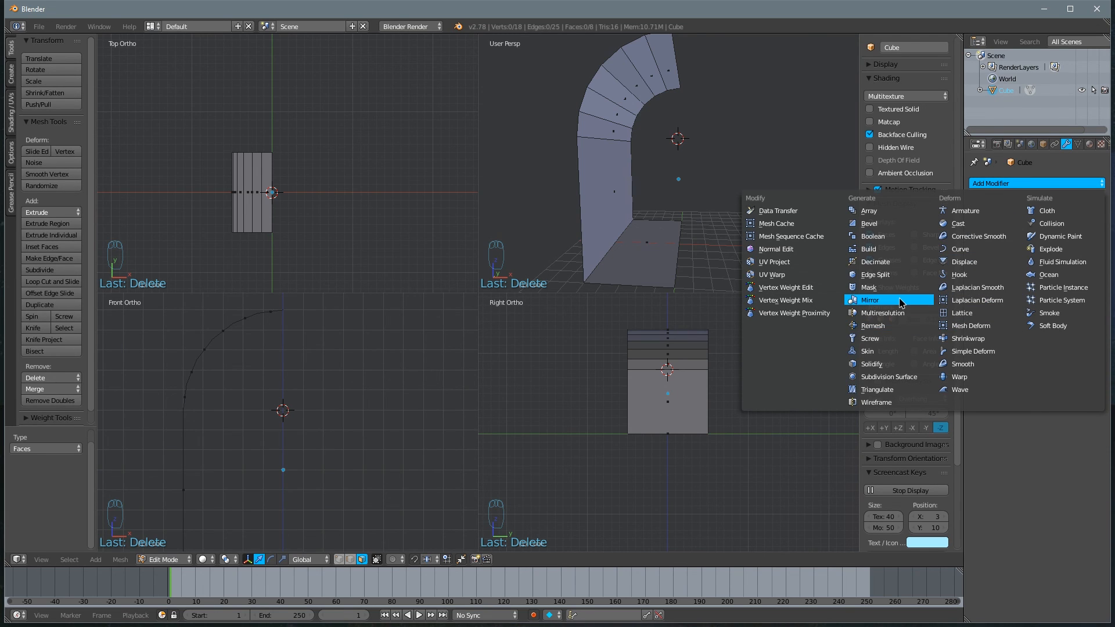
{"action": "left_click", "coordinate": [869, 300]}
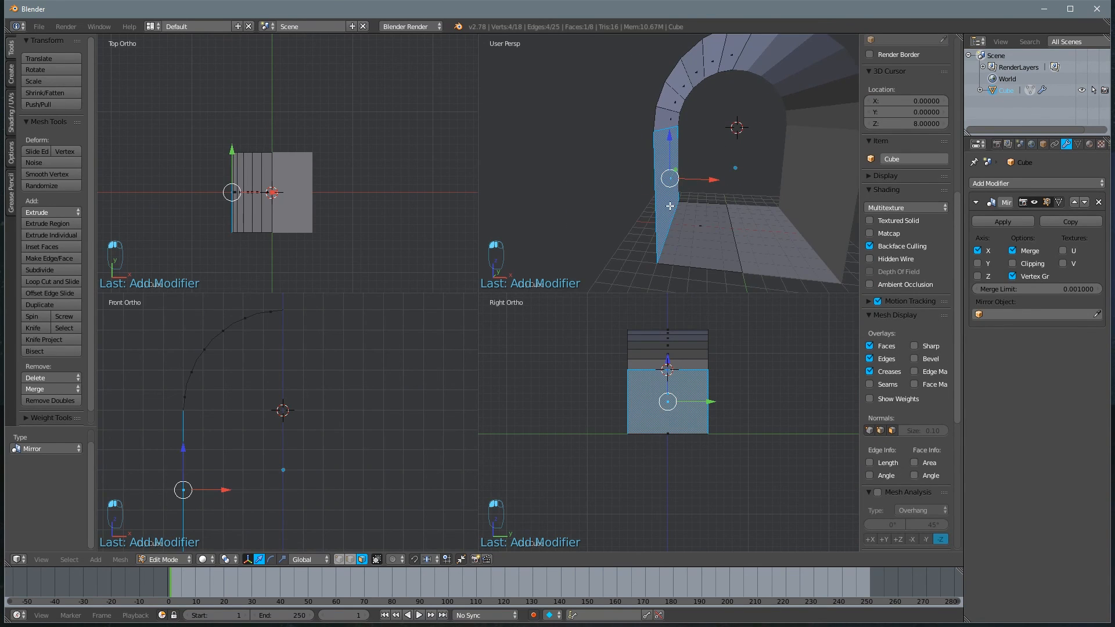
{"action": "key", "text": "g"}
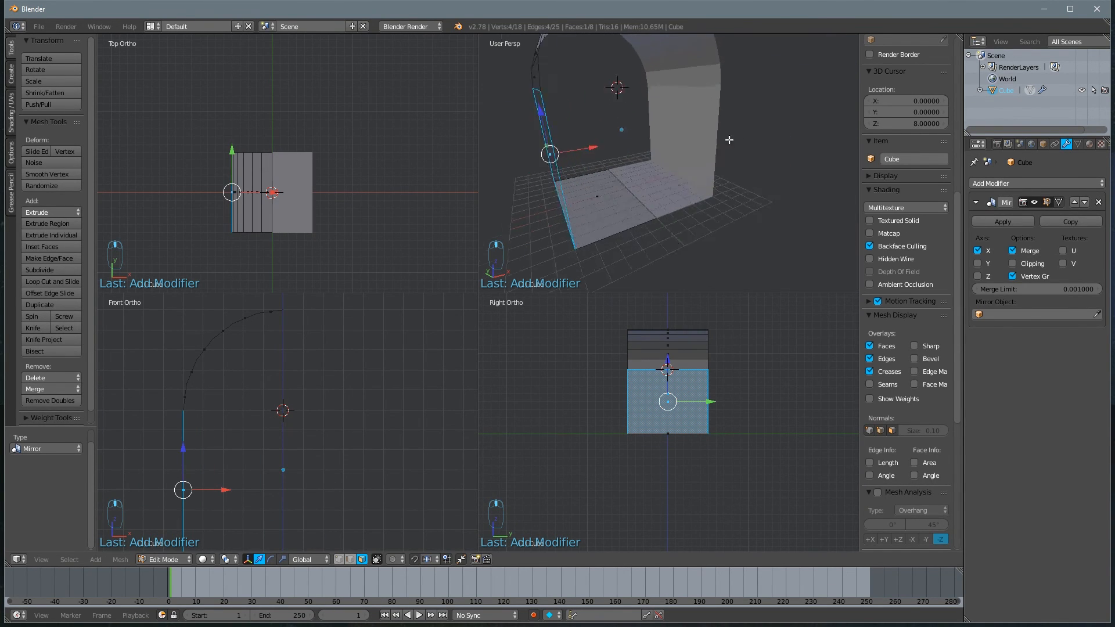
{"action": "left_click_drag", "start_coordinate": [619, 157], "coordinate": [723, 213]}
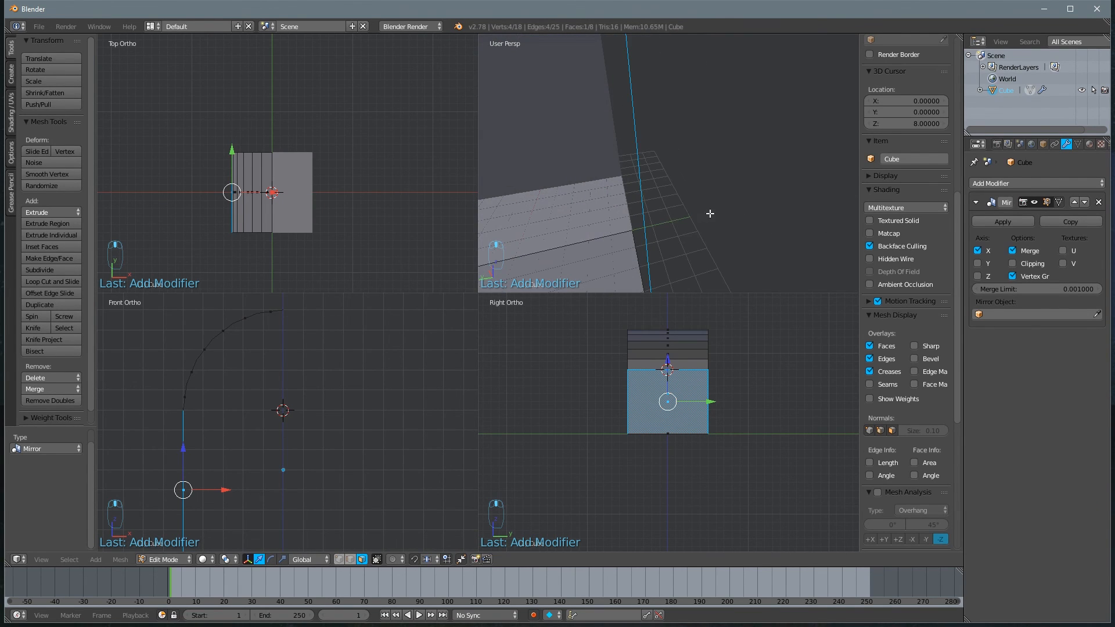
{"action": "left_click", "coordinate": [1037, 183]}
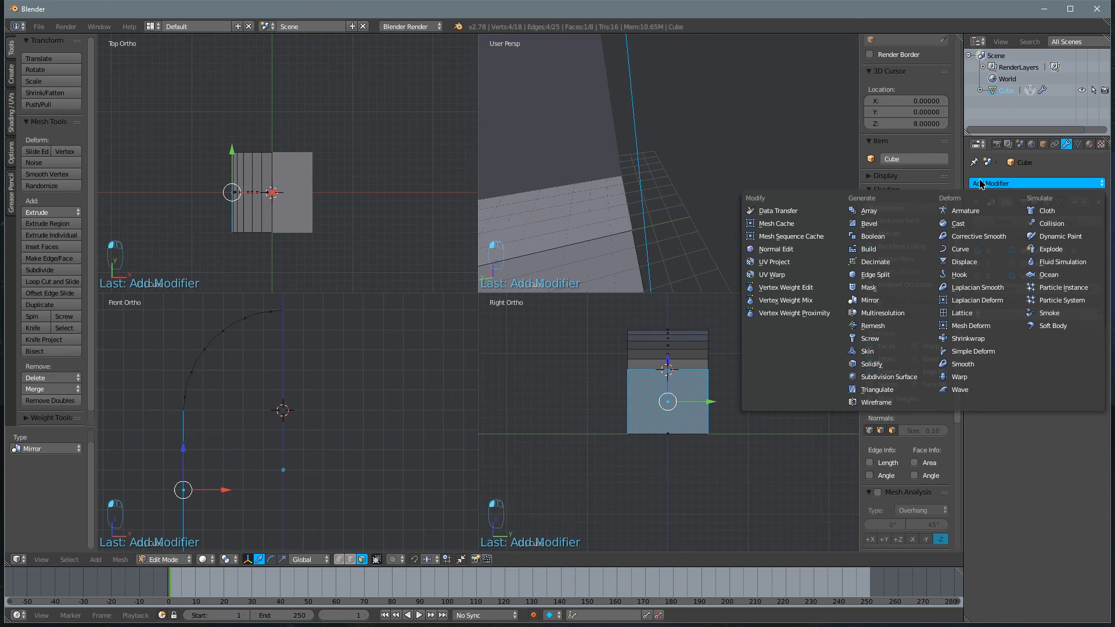